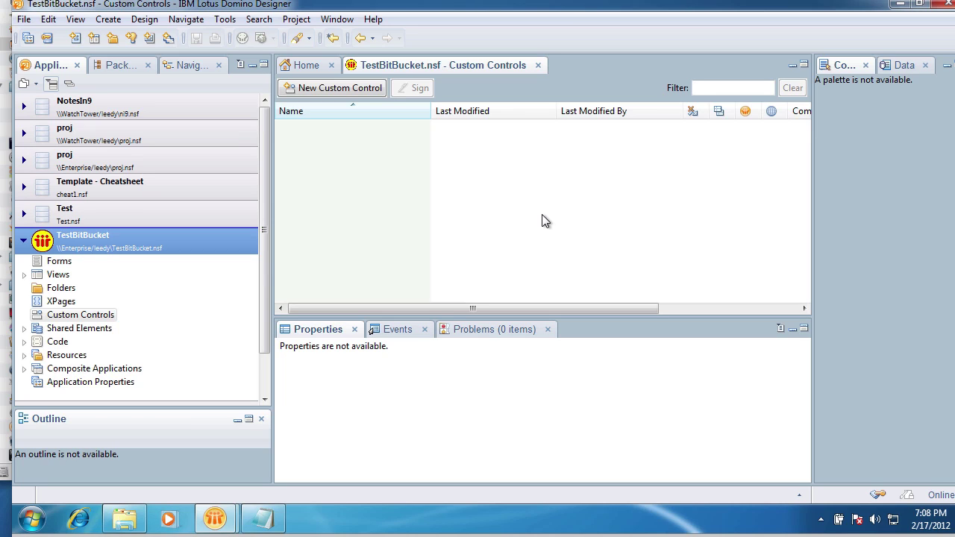
mouse_move(458, 206)
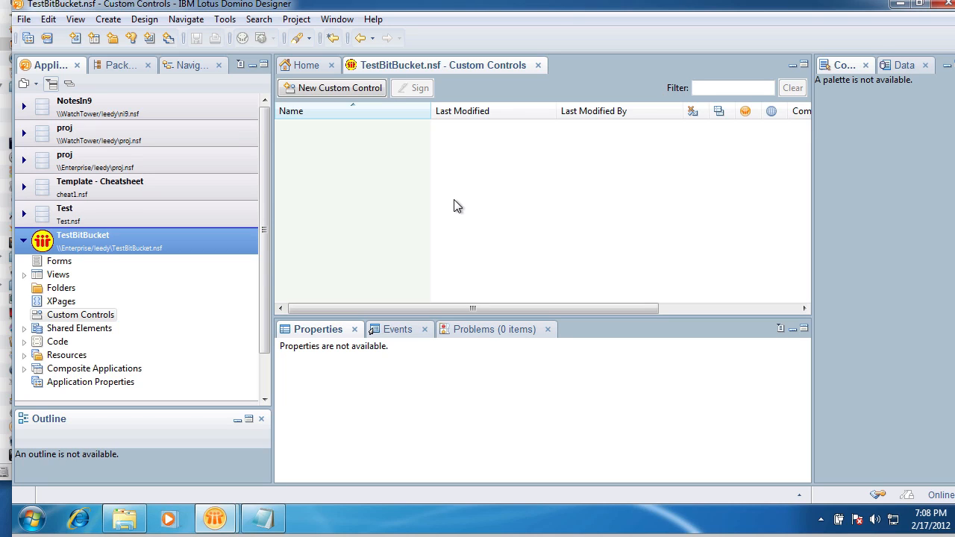
mouse_move(505, 188)
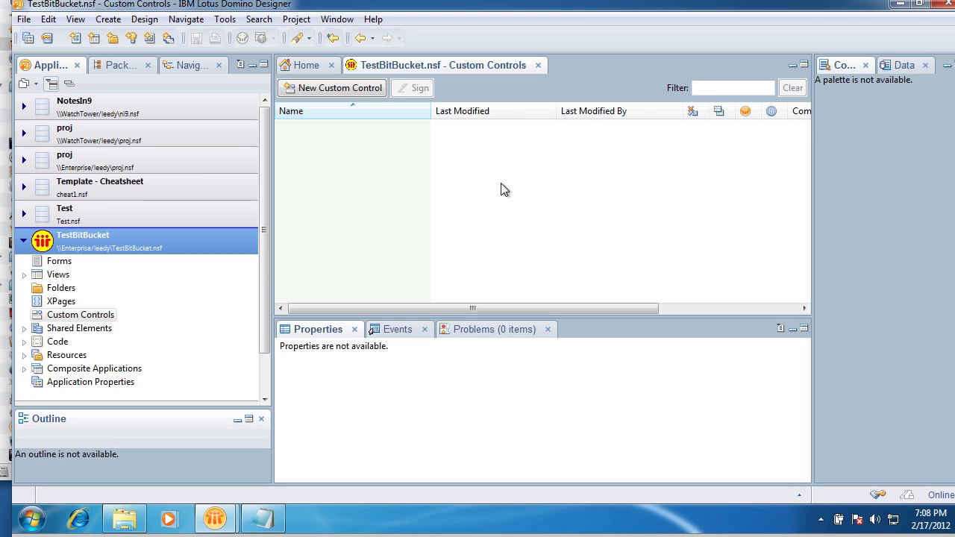
mouse_move(568, 215)
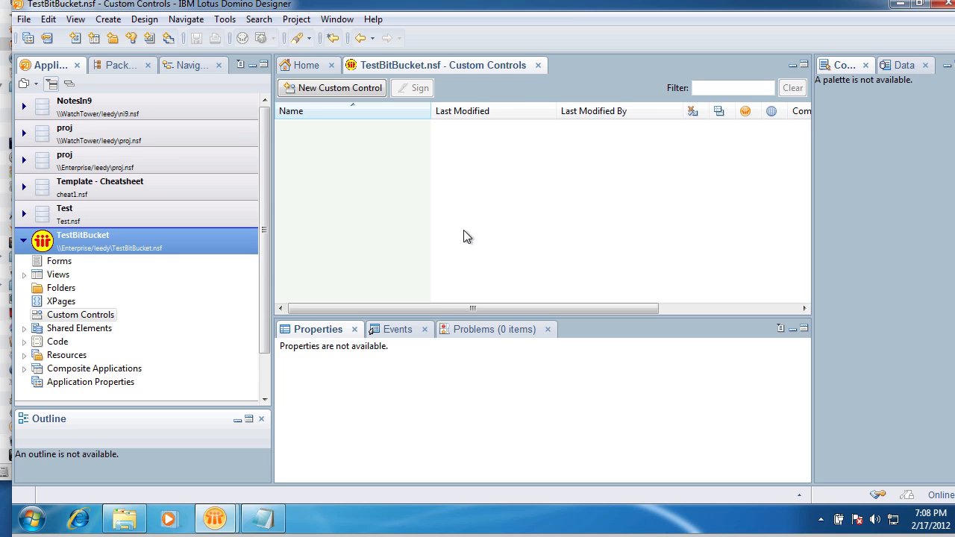
mouse_move(262, 279)
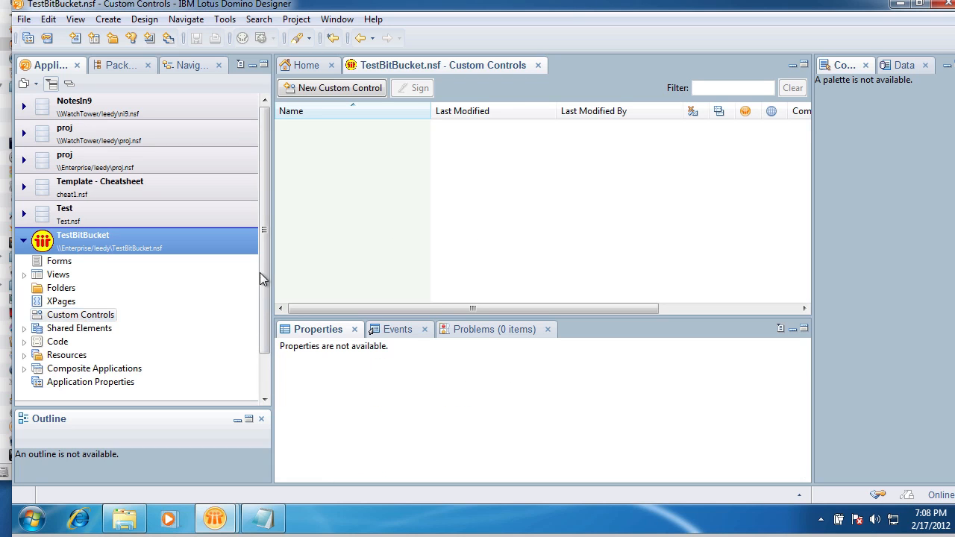
Create a new custom control named cc_Layout and expand the Extension Library palette group.
click(338, 87)
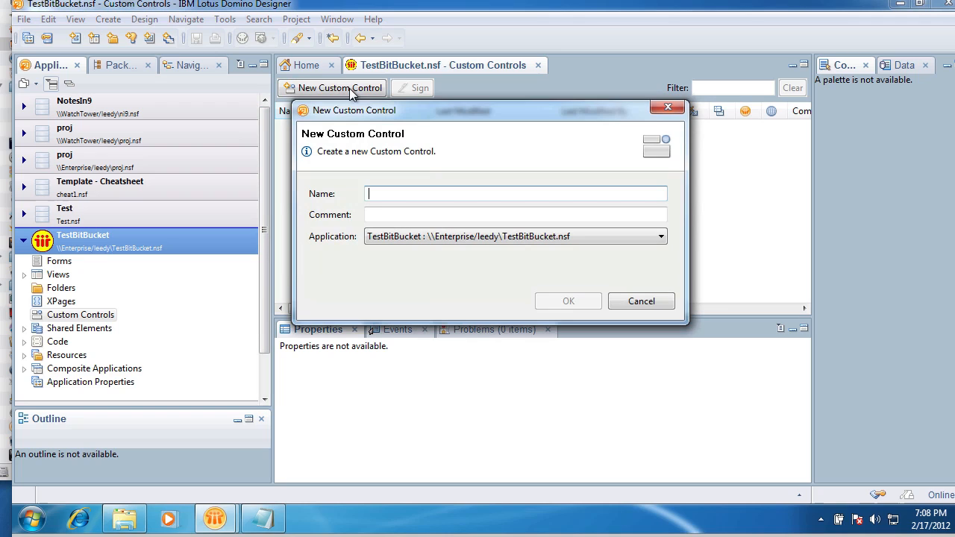
mouse_move(616, 198)
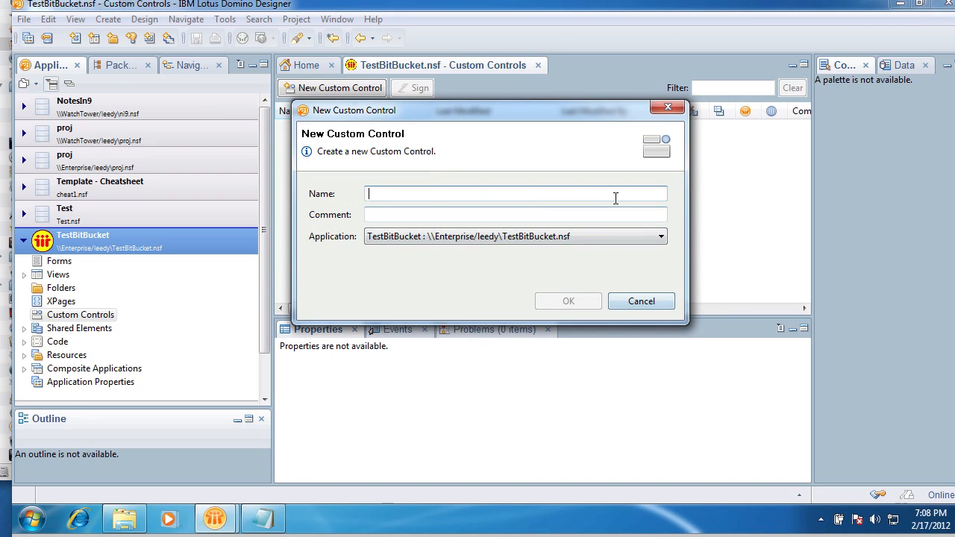
text(cc_)
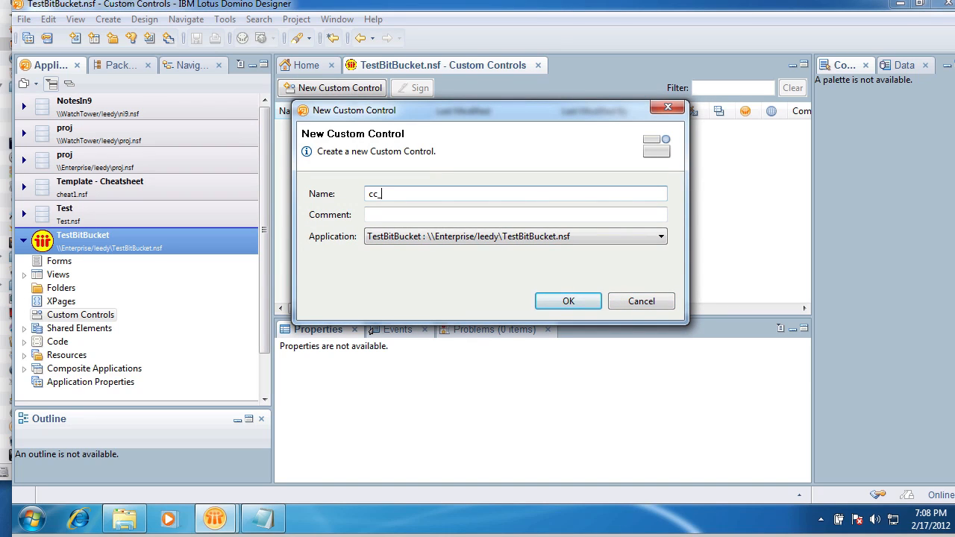
text(Lao)
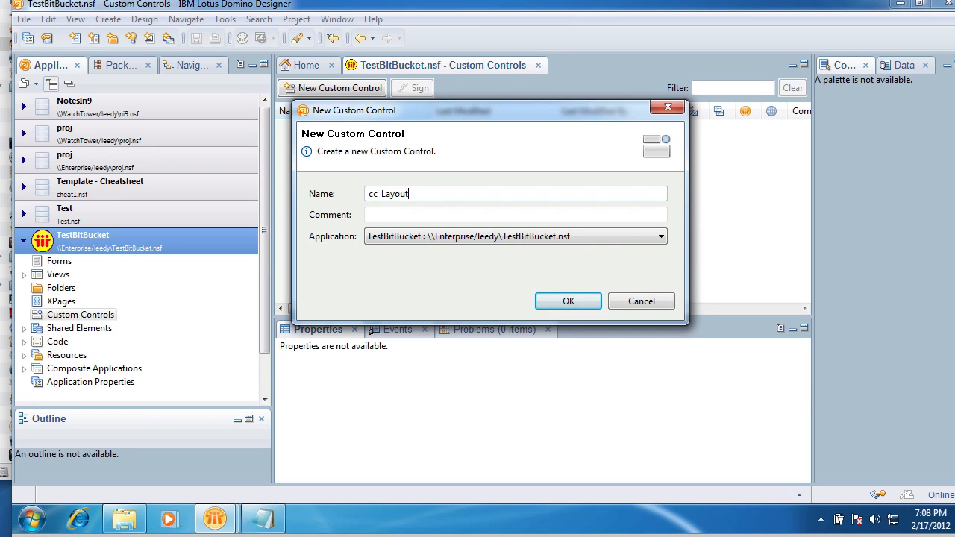
click(567, 301)
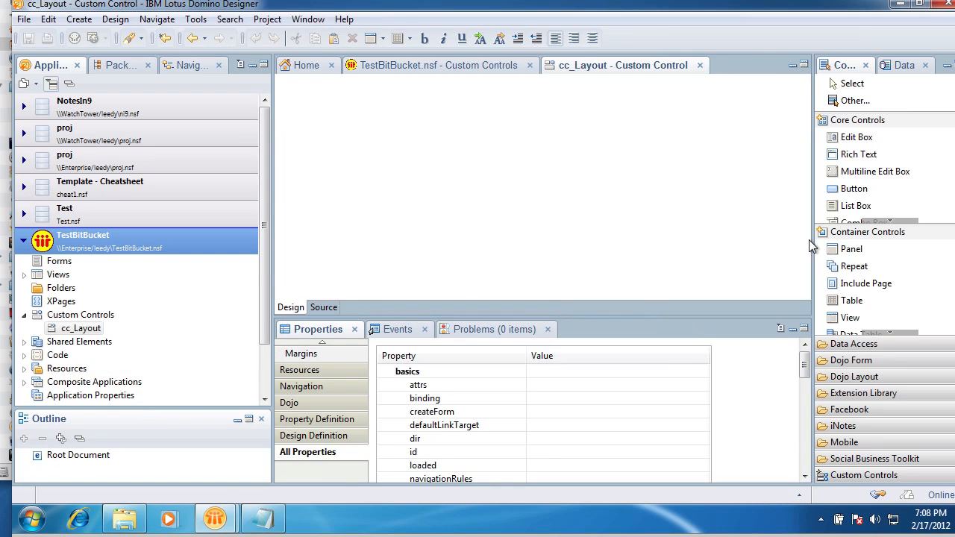
click(857, 120)
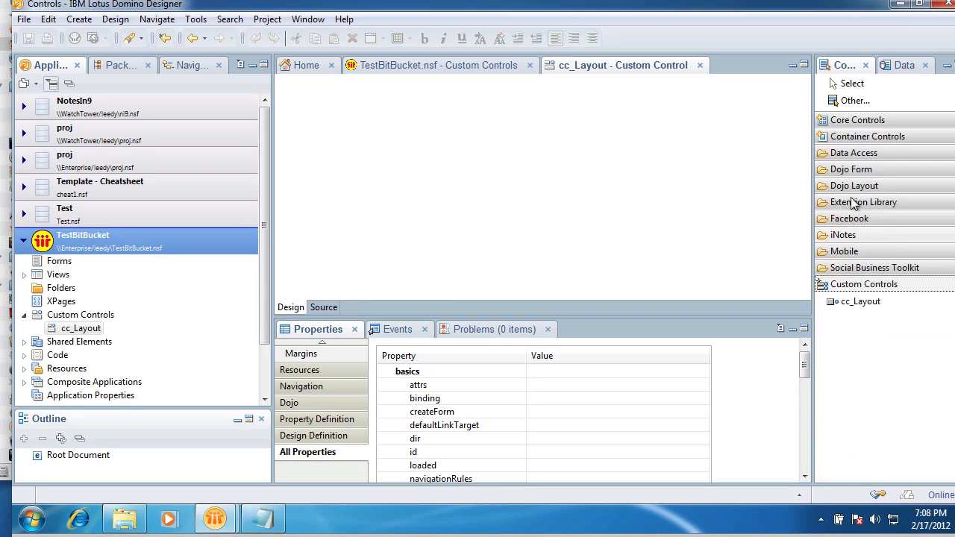
click(862, 301)
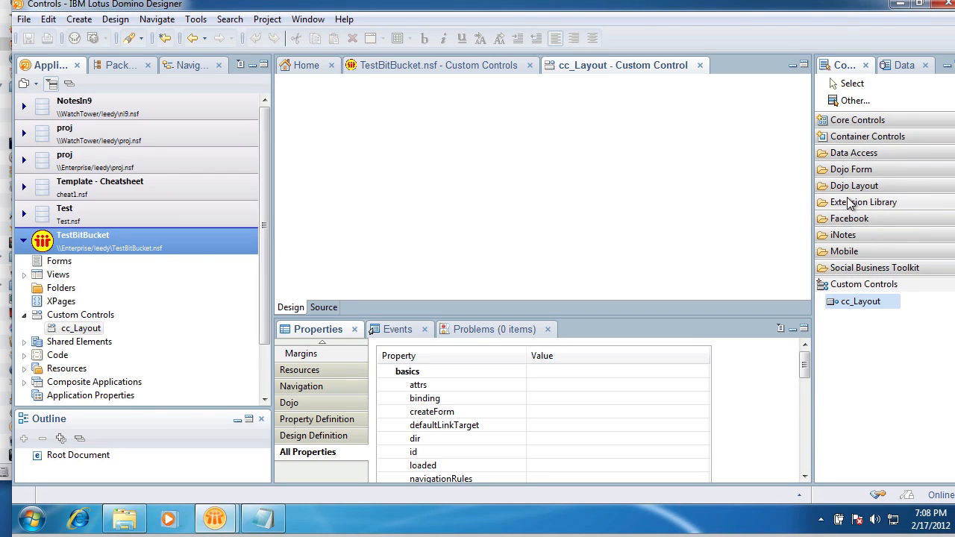
Insert an Application Layout using the OneUI configuration with all areas checked.
click(864, 202)
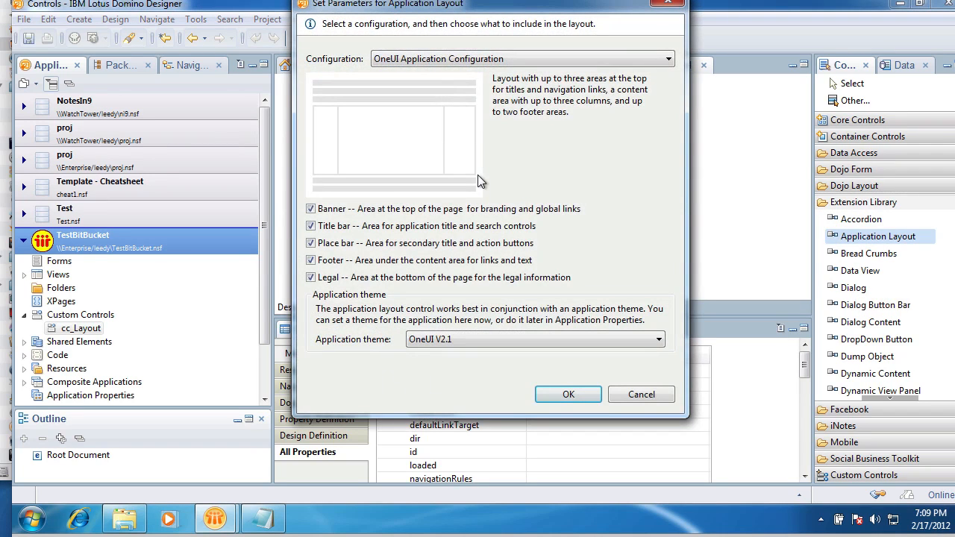
mouse_move(302, 174)
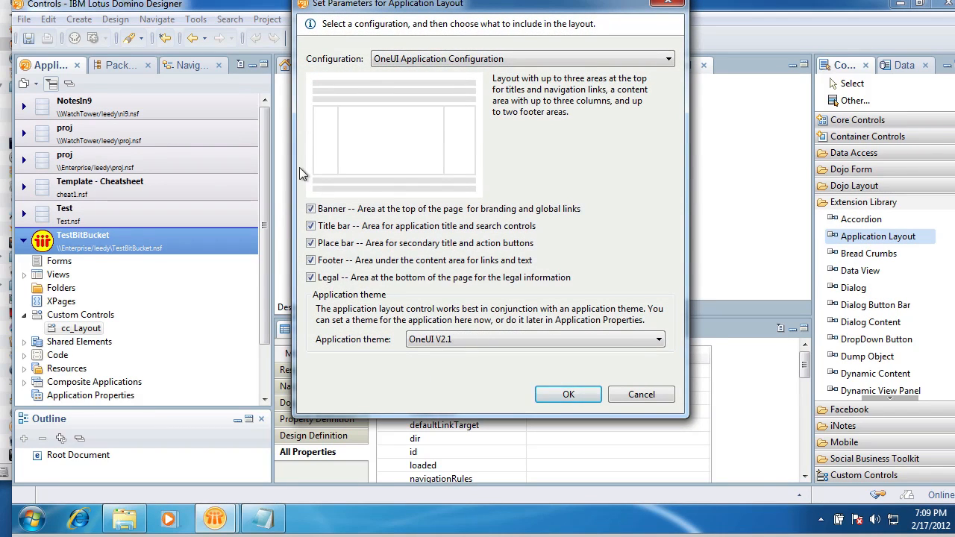
mouse_move(451, 163)
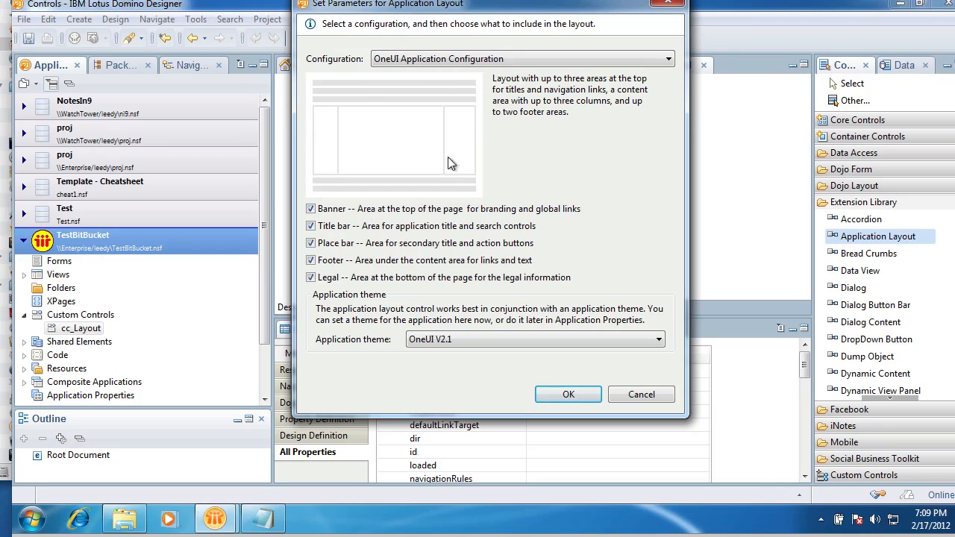
mouse_move(384, 28)
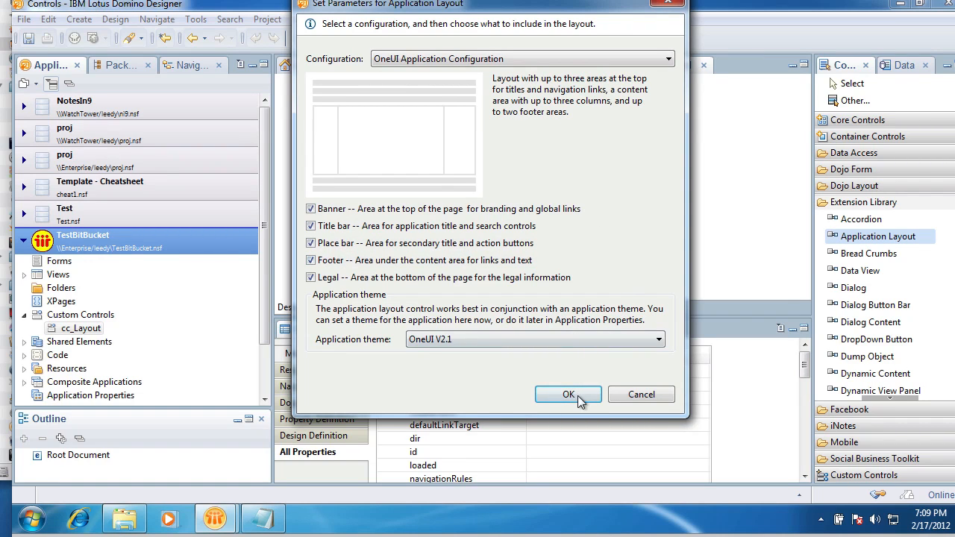
click(568, 394)
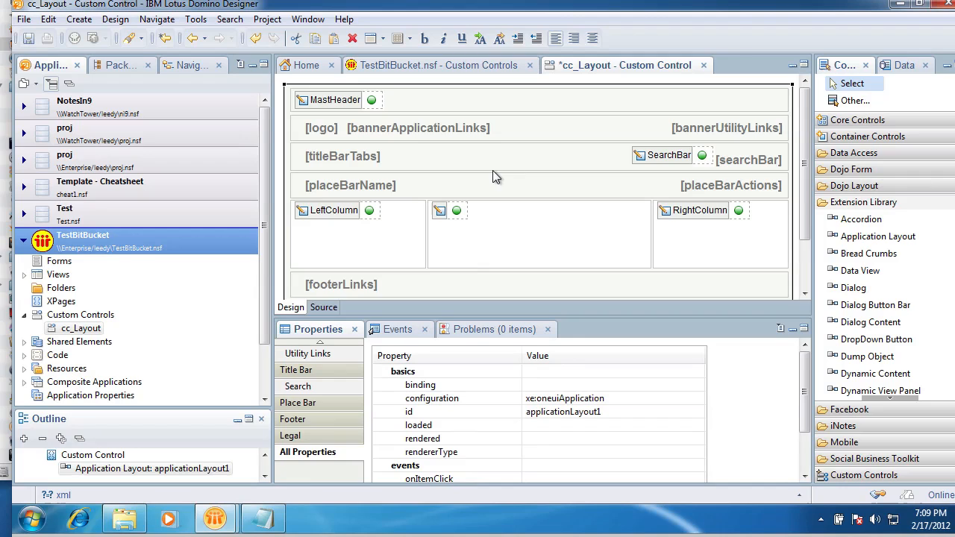
mouse_move(464, 242)
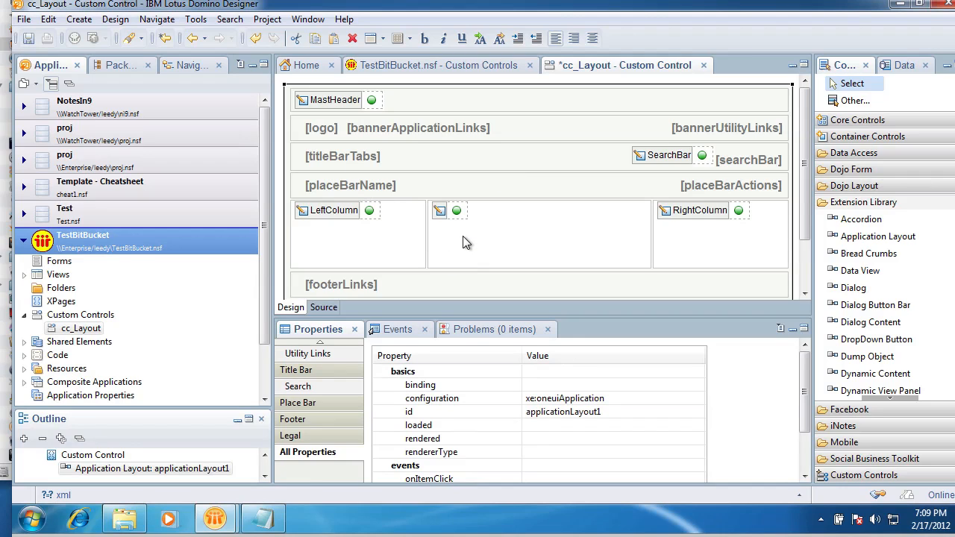
mouse_move(621, 212)
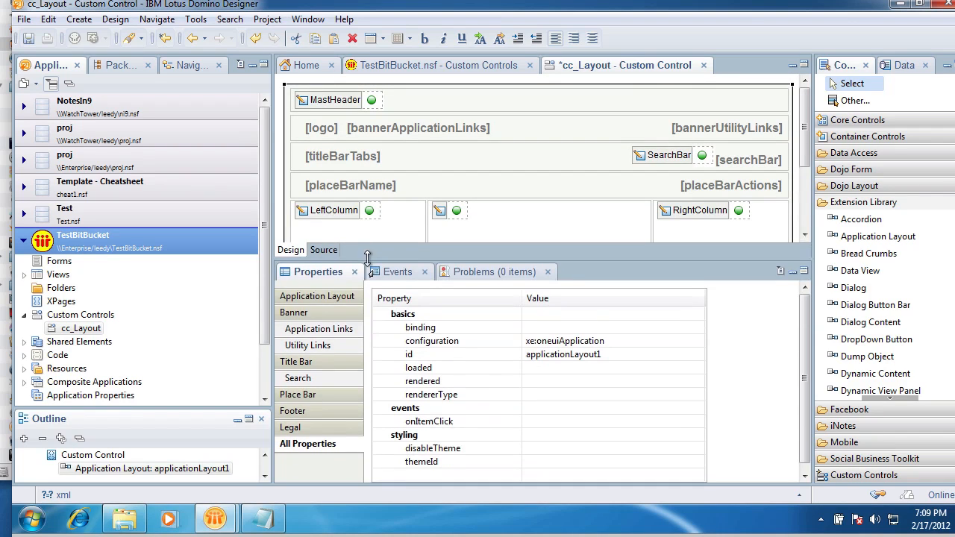
View the Application Layout properties, then close cc_Layout and save it.
click(317, 295)
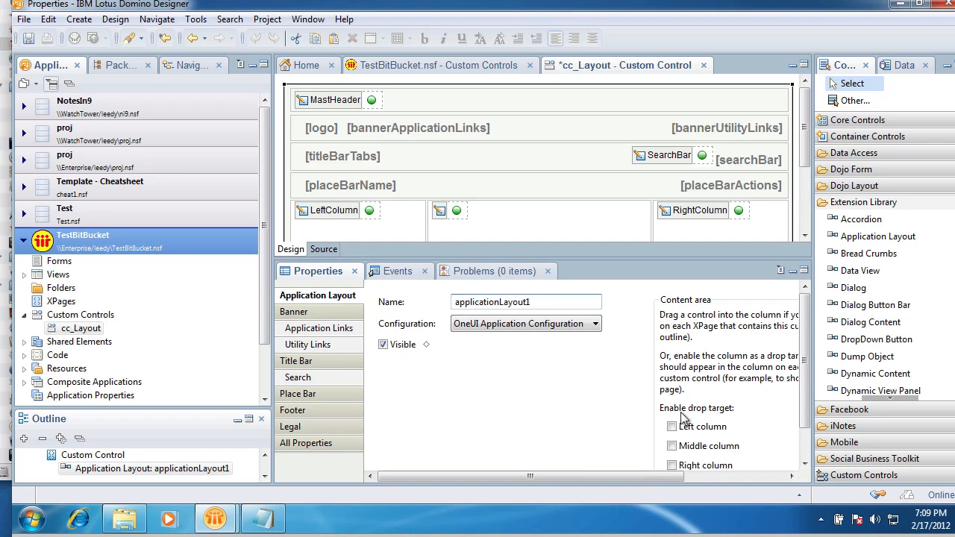
mouse_move(609, 218)
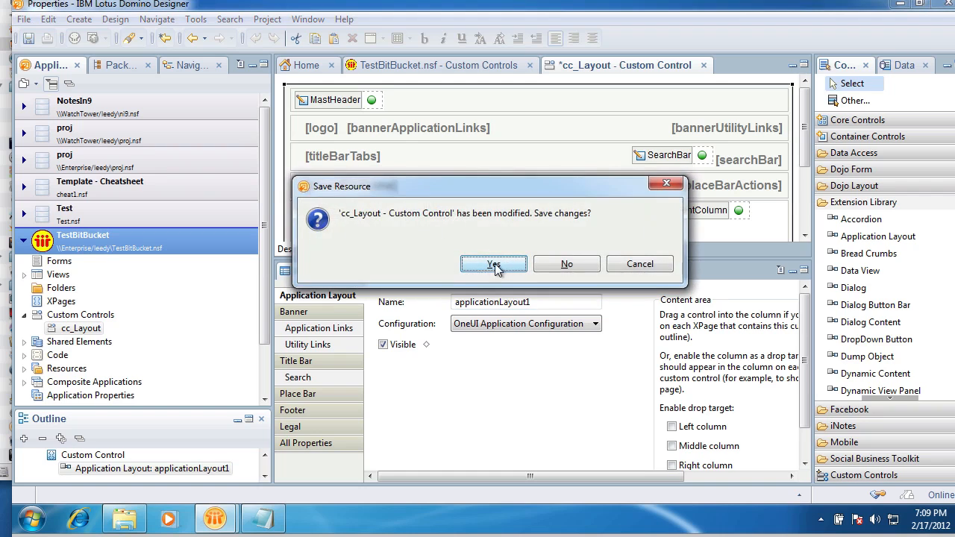
click(493, 264)
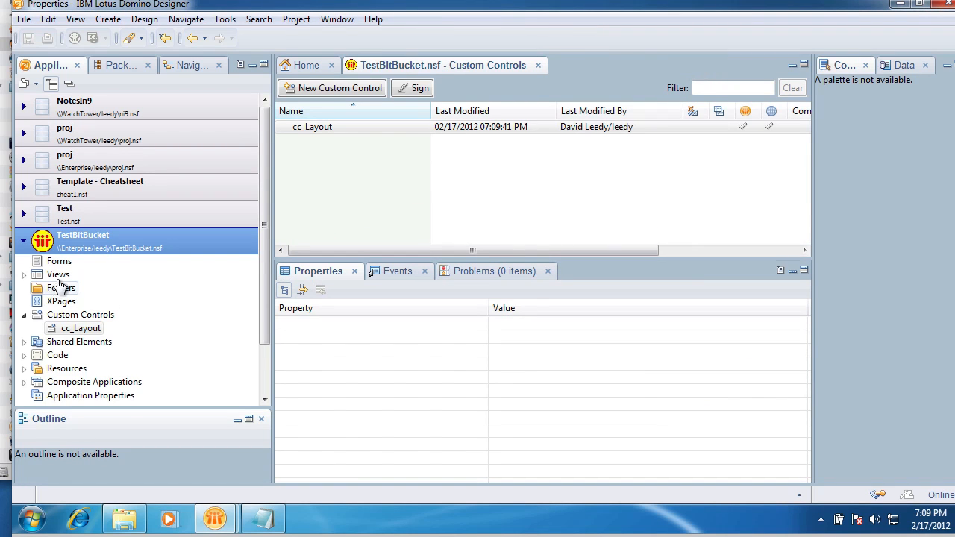
Create an XPage named home containing cc_Layout and save it.
click(61, 300)
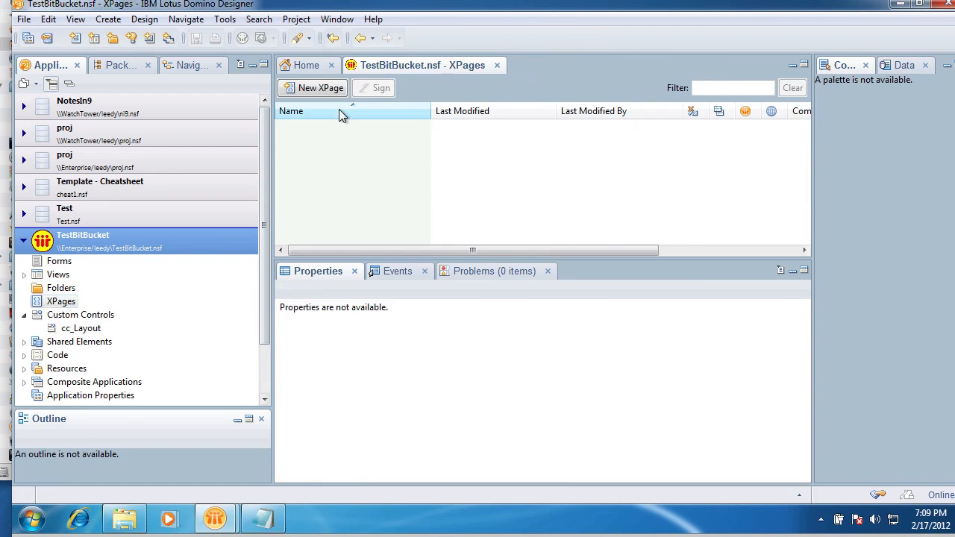
click(319, 87)
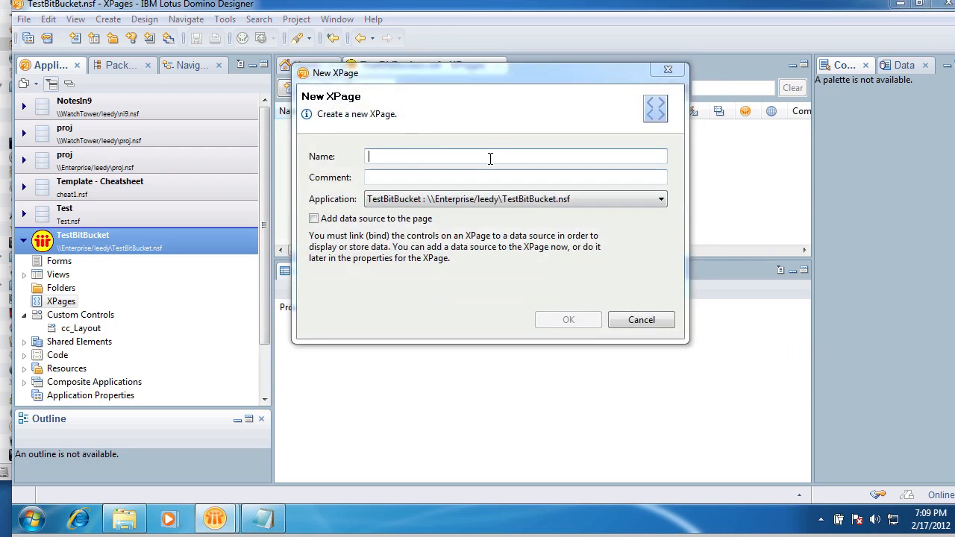
click(567, 320)
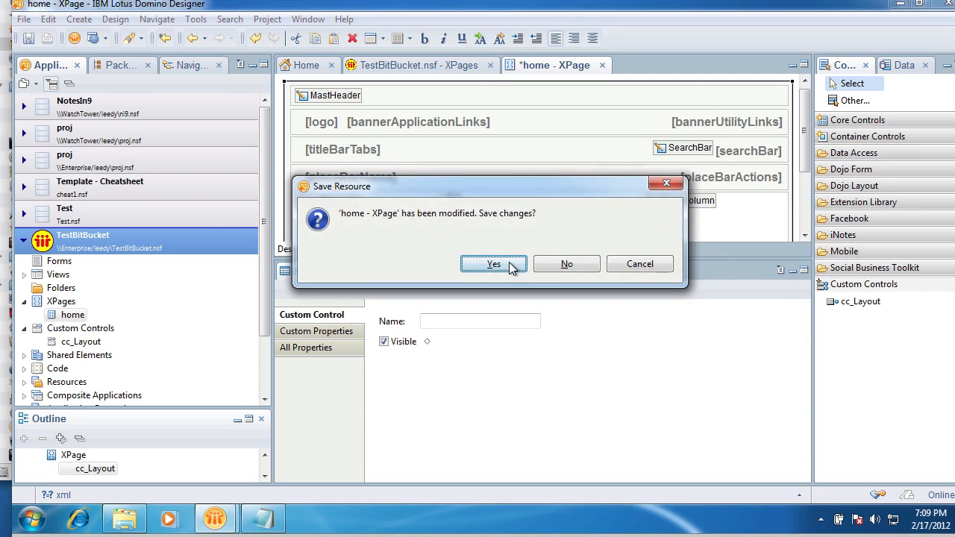
click(493, 264)
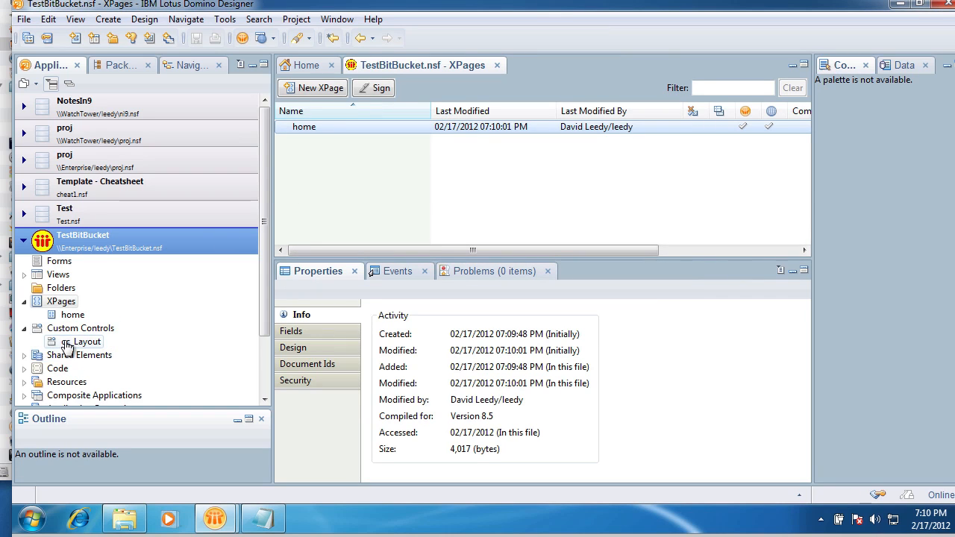
Reopen cc_Layout, enable the left and middle column drop targets, then close it.
double_click(87, 341)
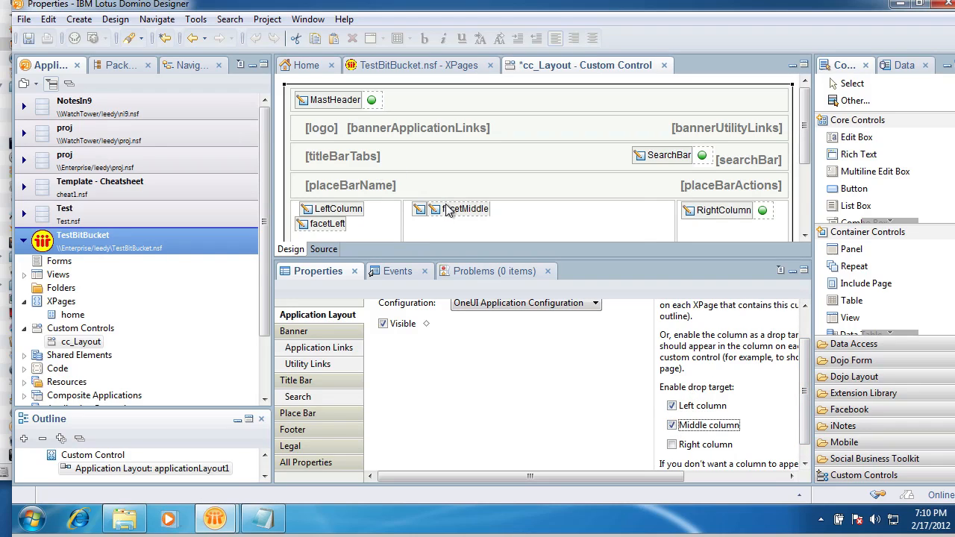
mouse_move(457, 224)
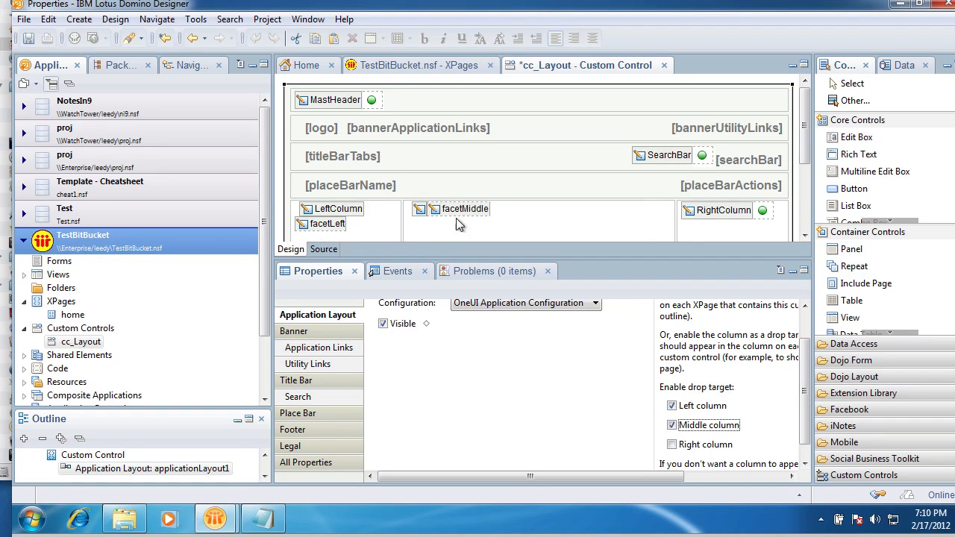
mouse_move(452, 215)
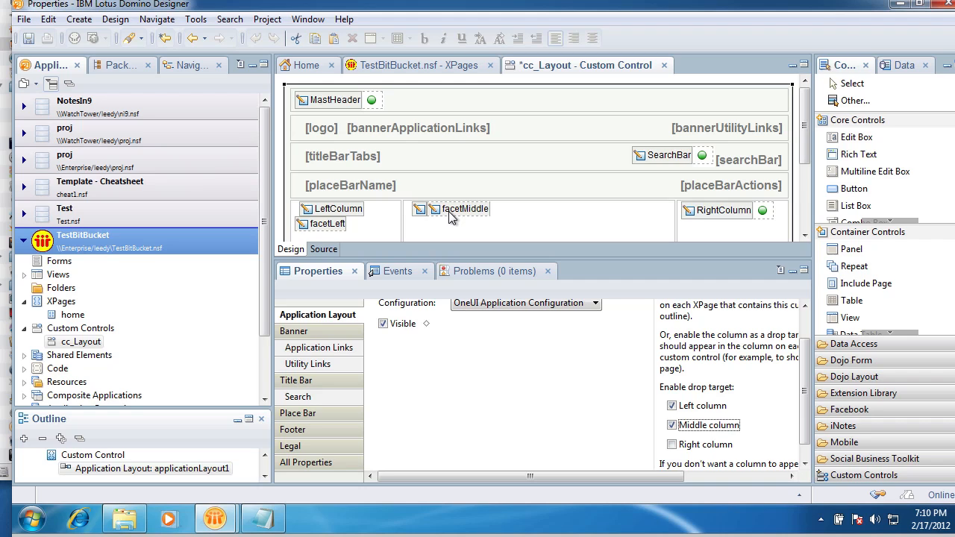
mouse_move(513, 216)
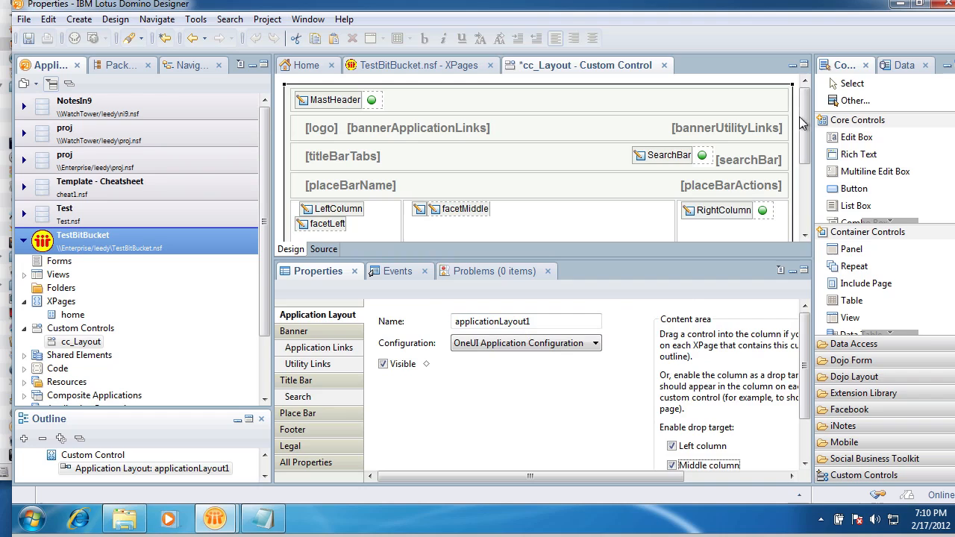
scroll(down, 3)
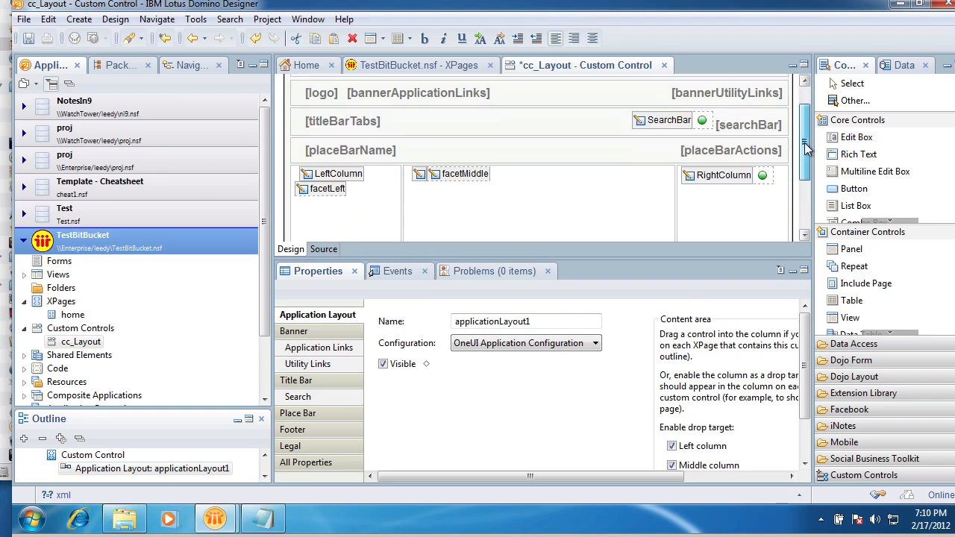
scroll(down, 3)
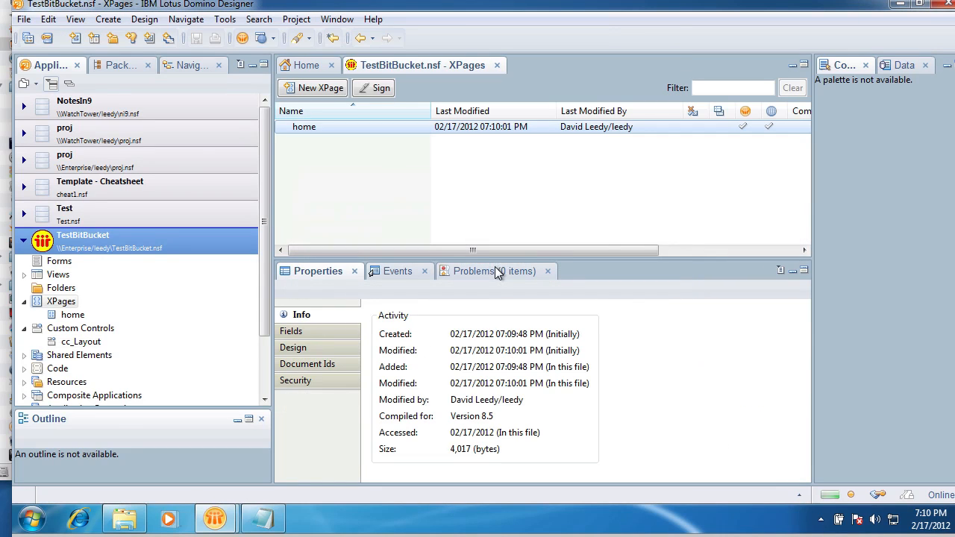
click(72, 314)
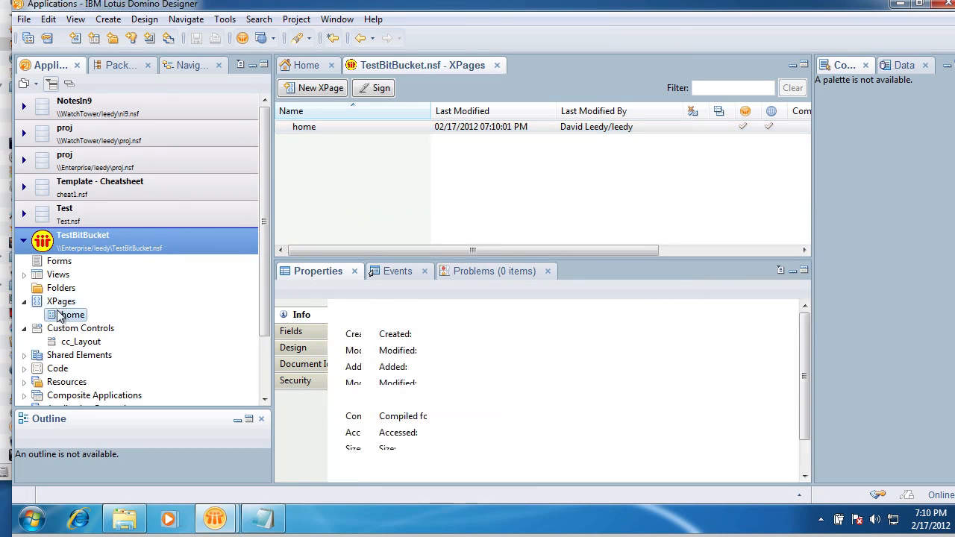
double_click(72, 314)
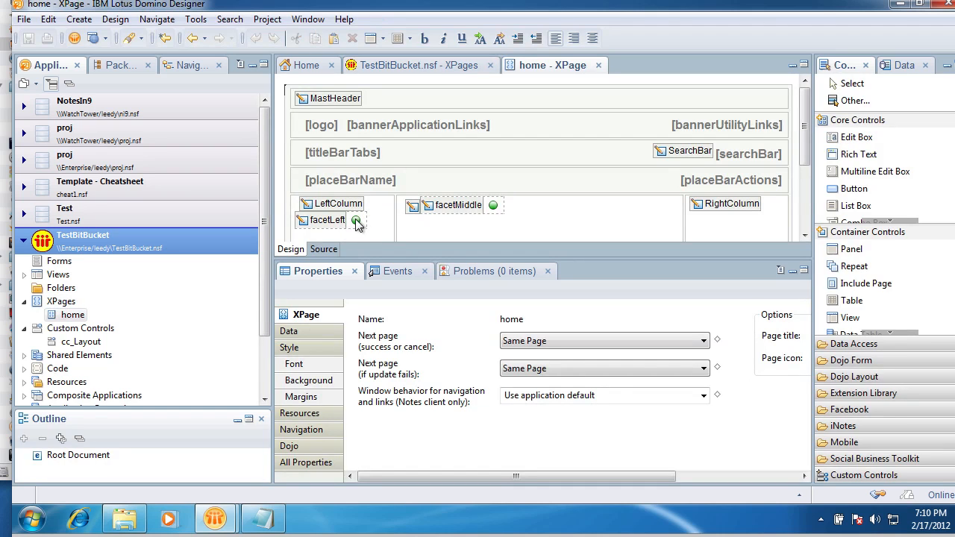
mouse_move(351, 222)
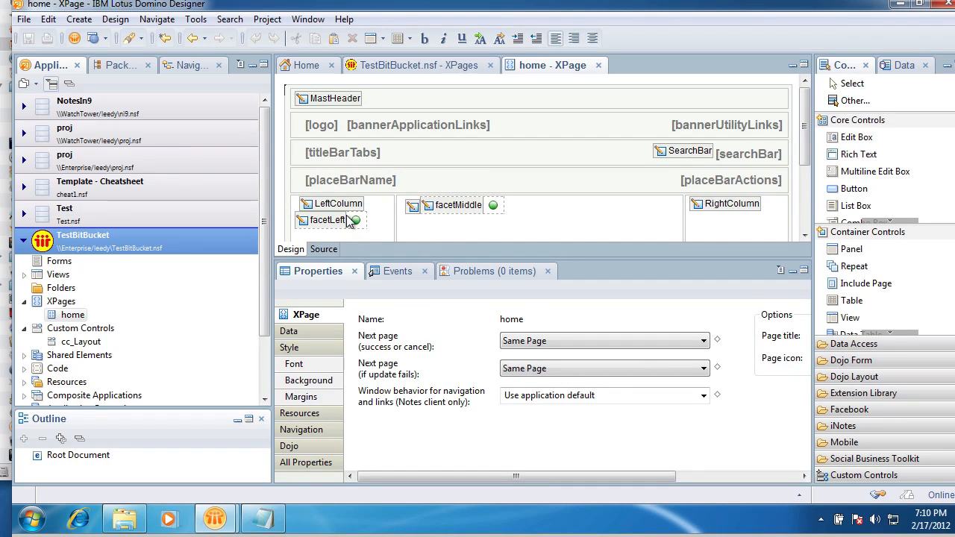
mouse_move(360, 209)
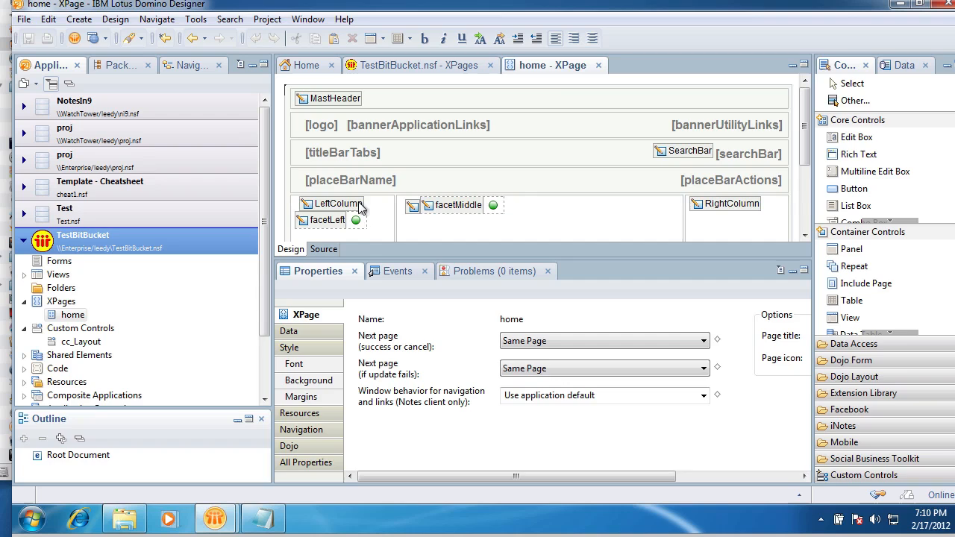
click(598, 65)
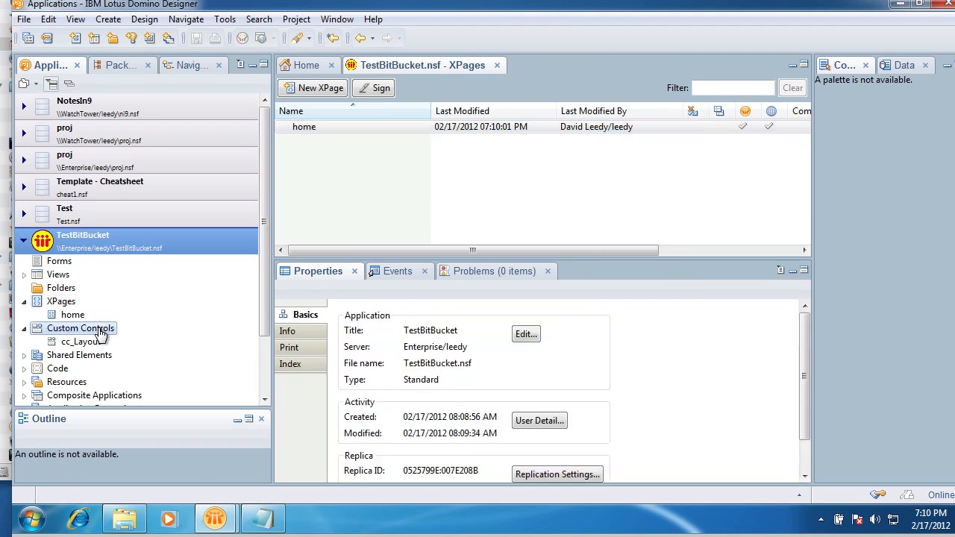
Create a new custom control named cc_Navigator.
click(340, 87)
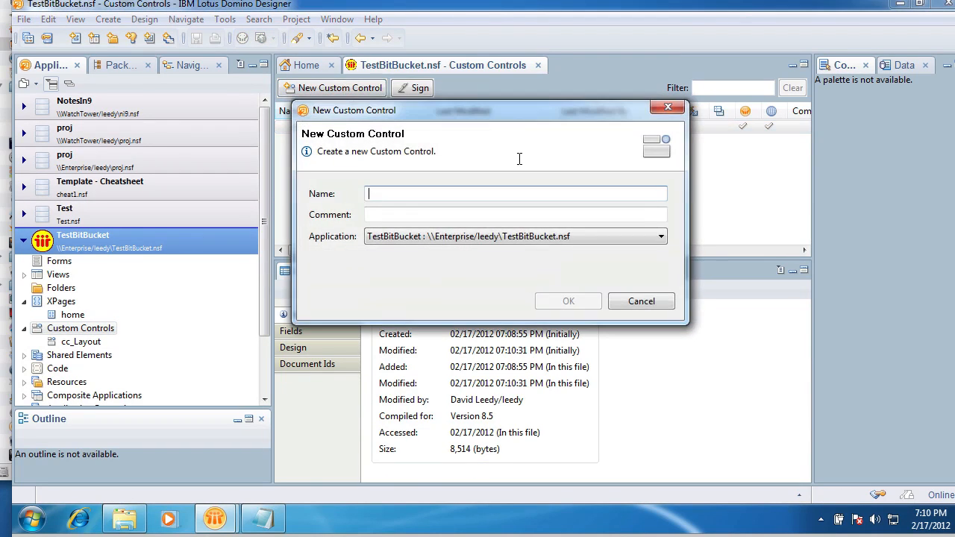
text(cc_Navi)
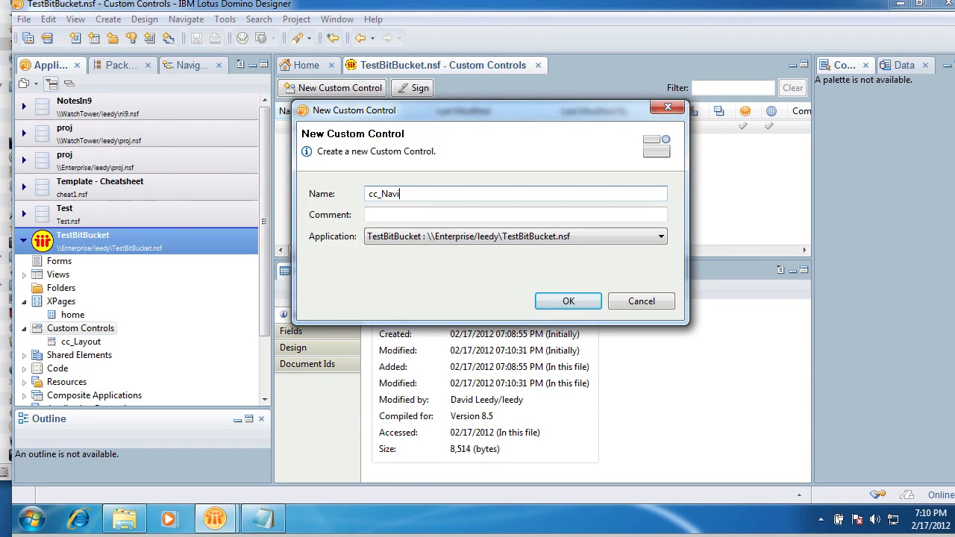
click(568, 301)
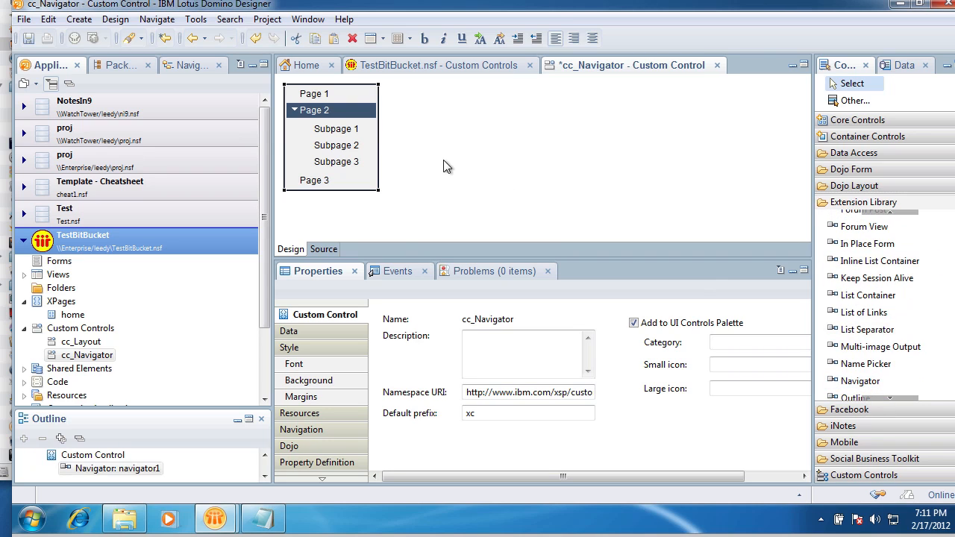
Select the dropped Navigator, show All Properties, and add an entry under treeNodes.
click(336, 145)
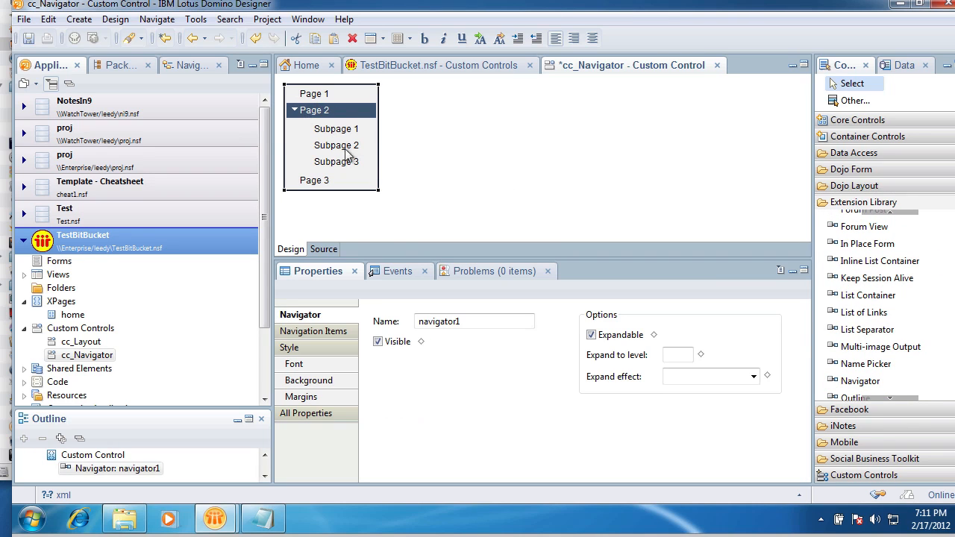
mouse_move(366, 154)
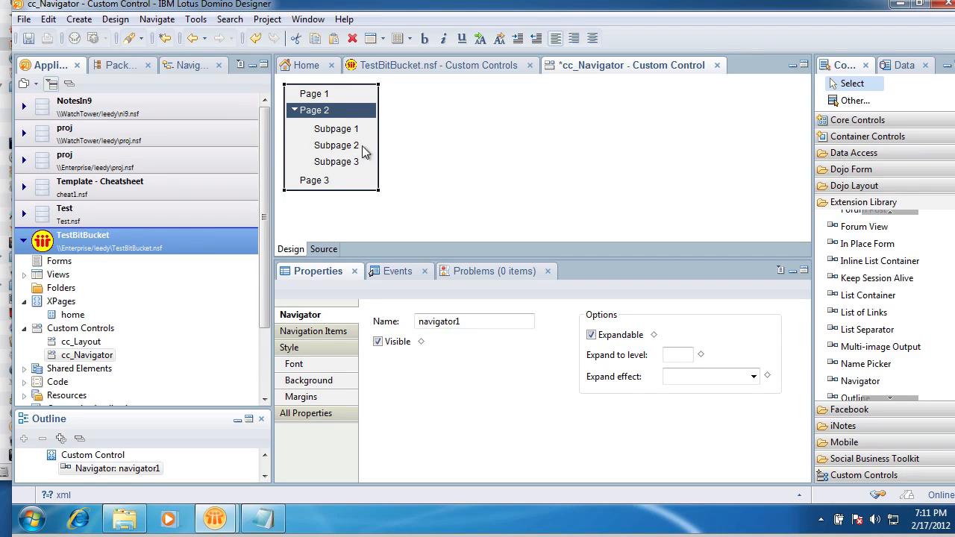
right_click(313, 110)
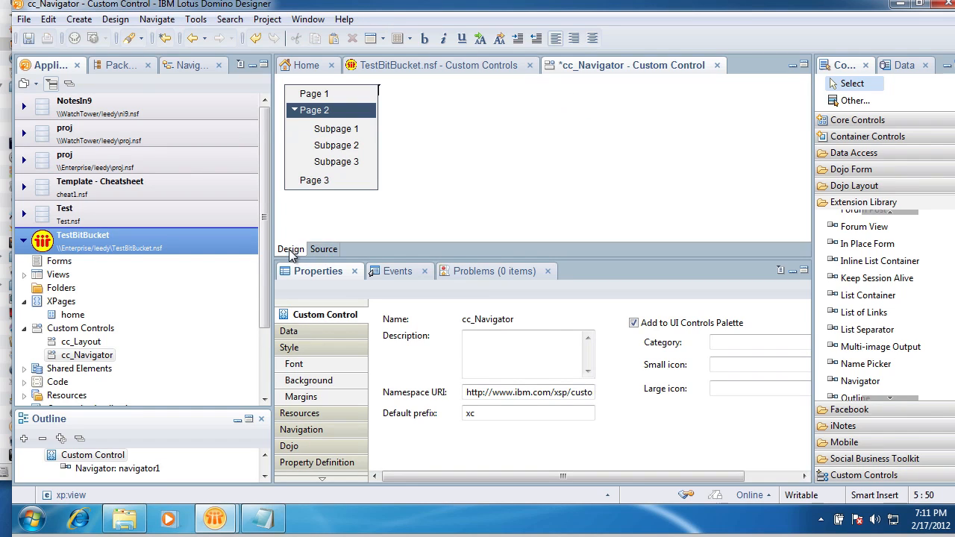
mouse_move(366, 261)
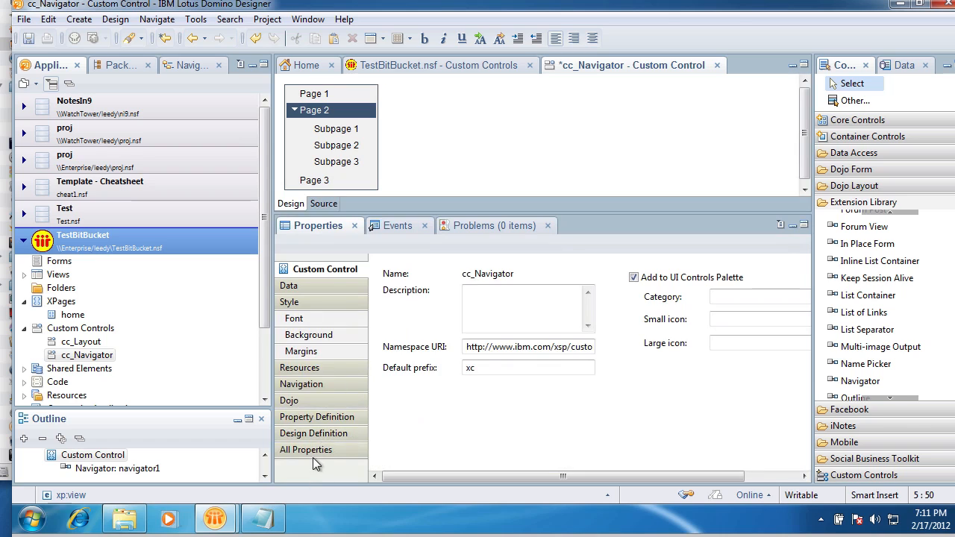
click(305, 449)
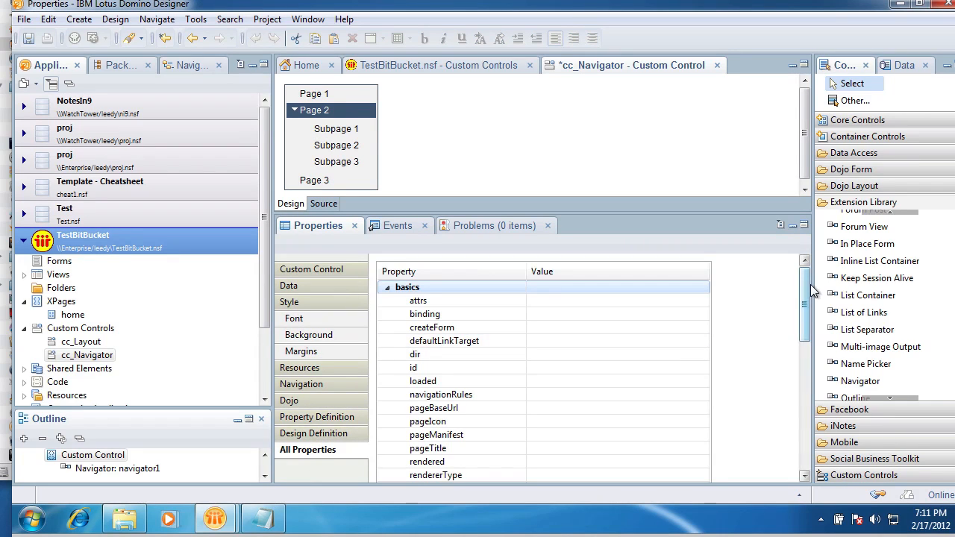
scroll(down, 3)
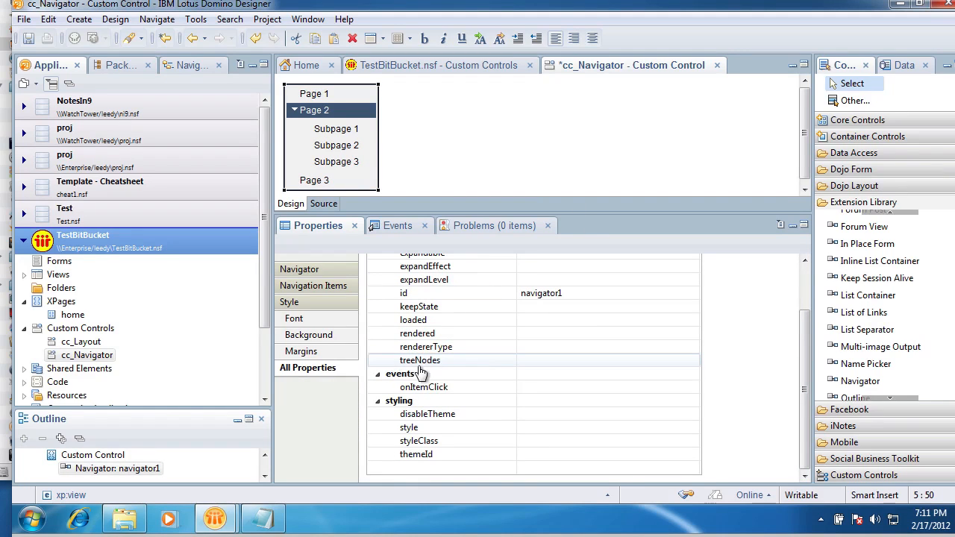
click(419, 361)
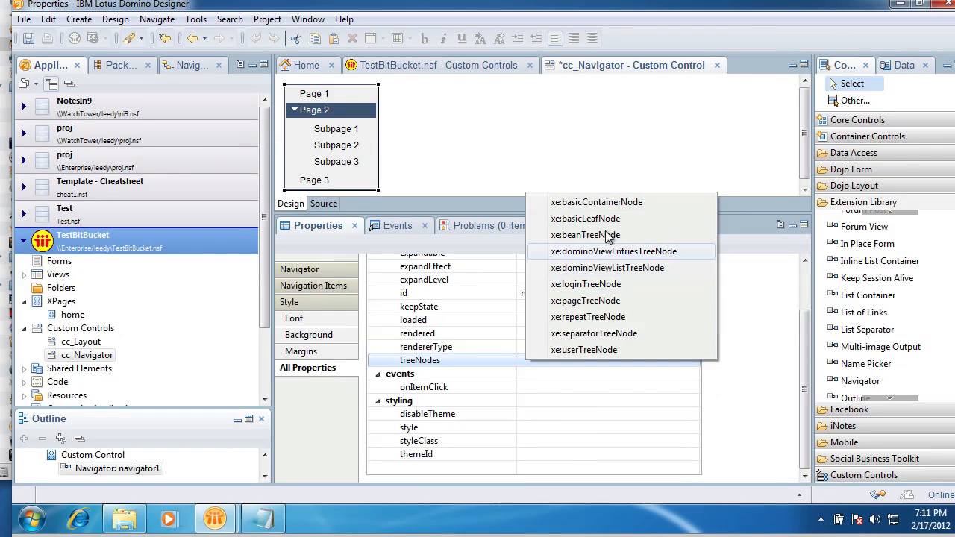
mouse_move(619, 202)
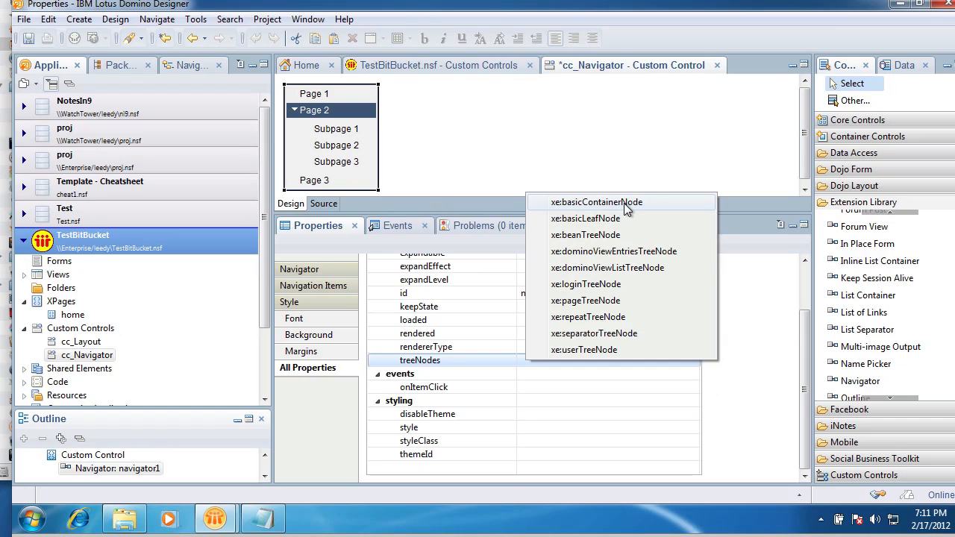
mouse_move(649, 209)
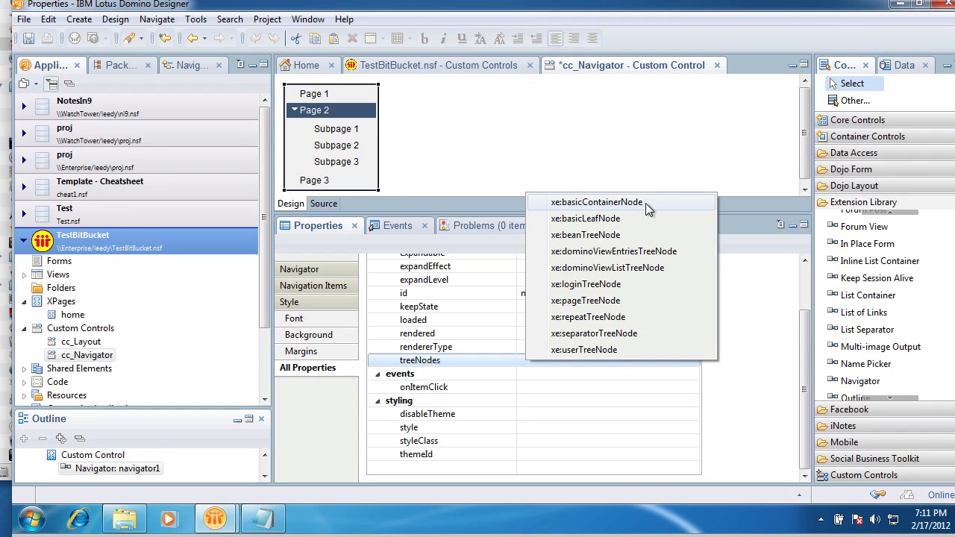
mouse_move(625, 211)
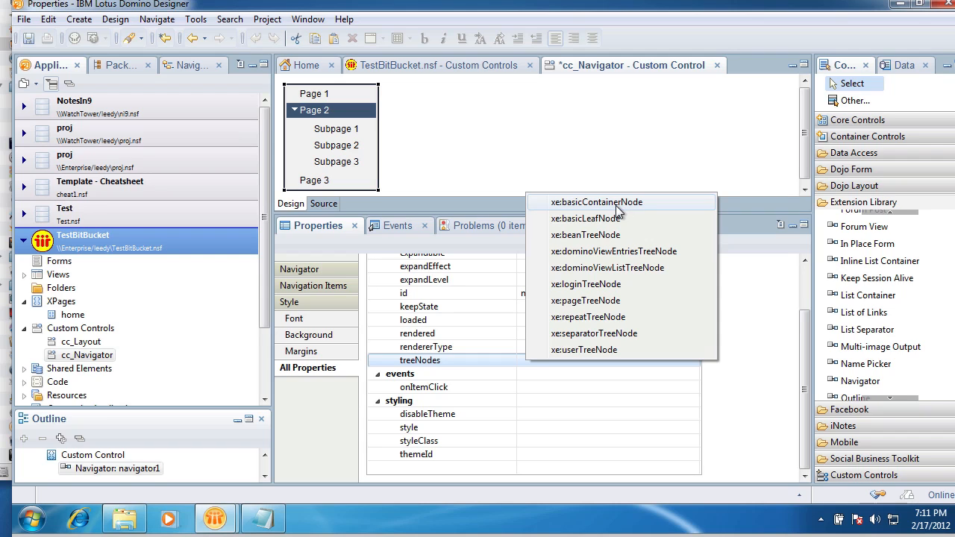
mouse_move(585, 235)
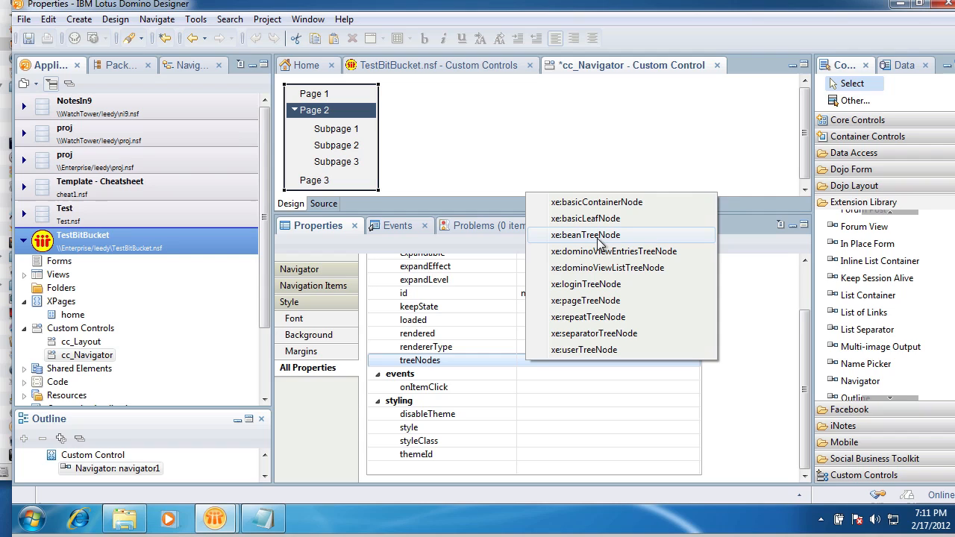
mouse_move(588, 225)
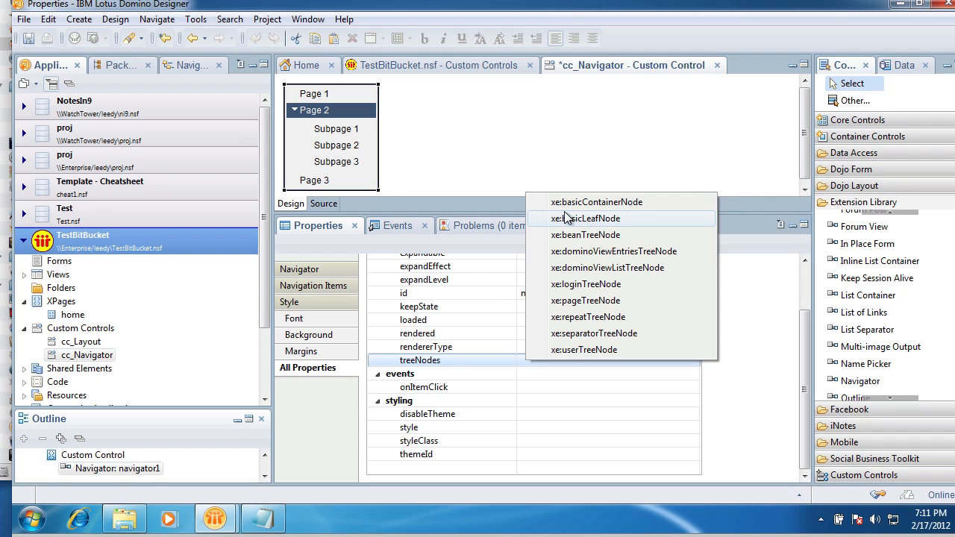
mouse_move(593, 234)
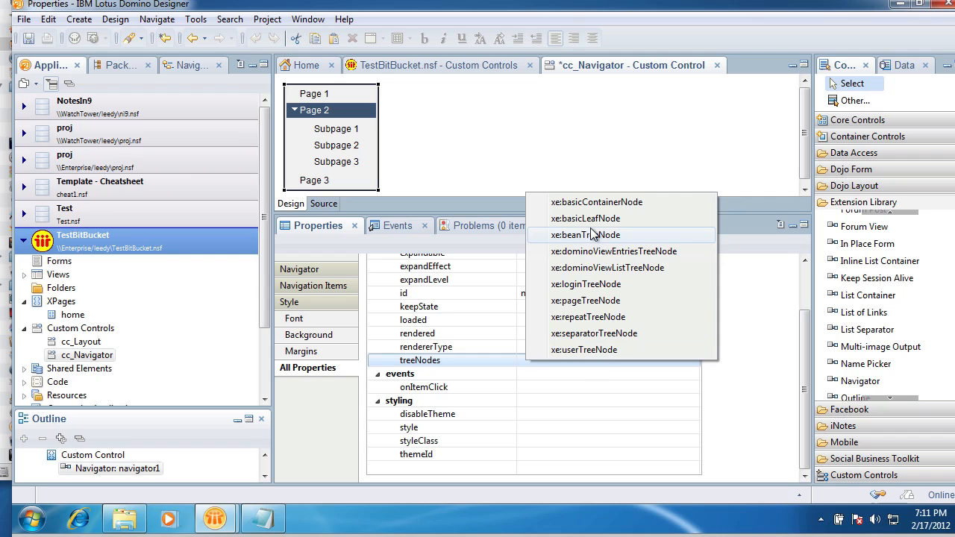
click(585, 217)
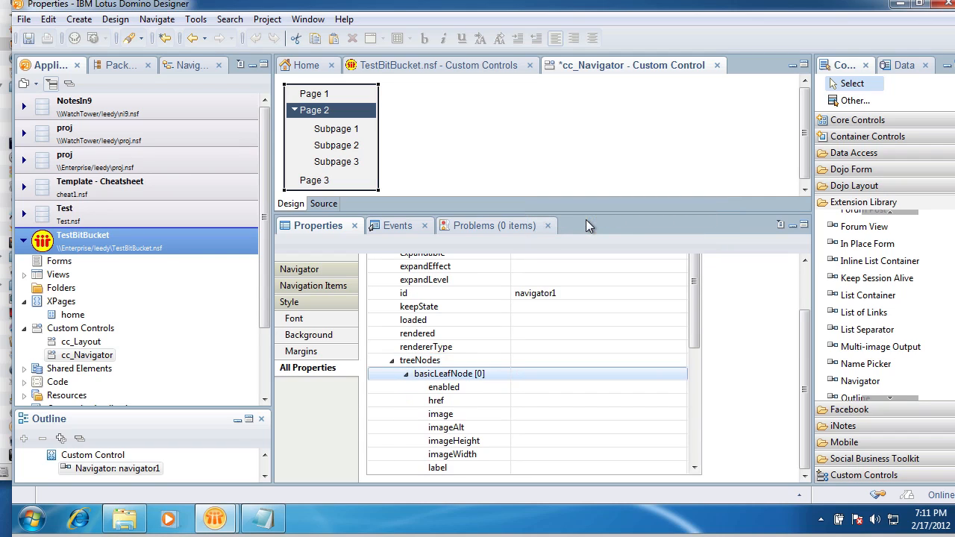
click(437, 400)
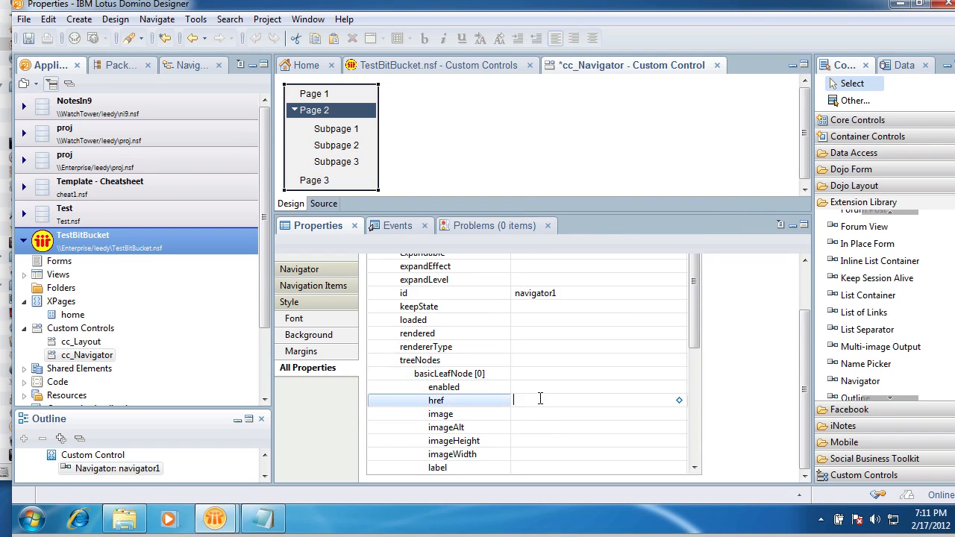
text(h)
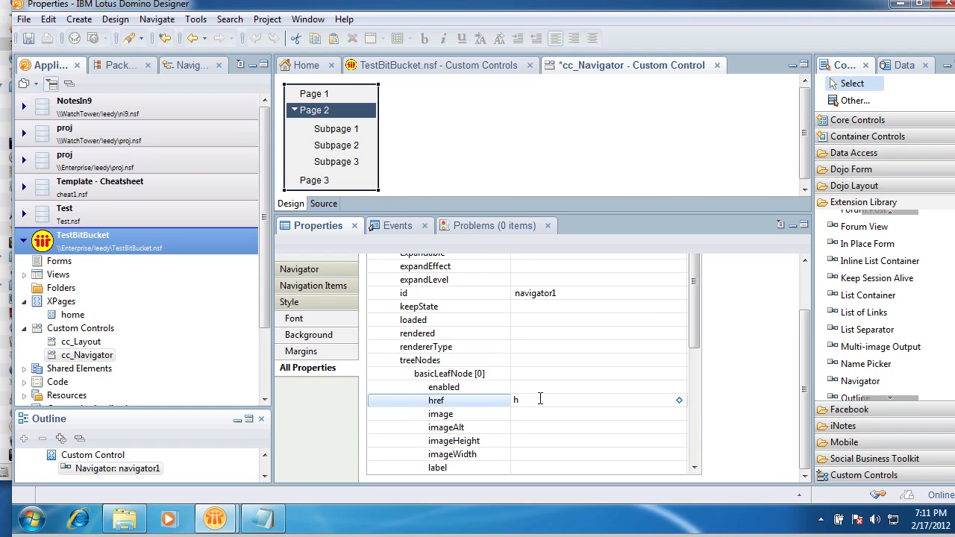
text(ttp)
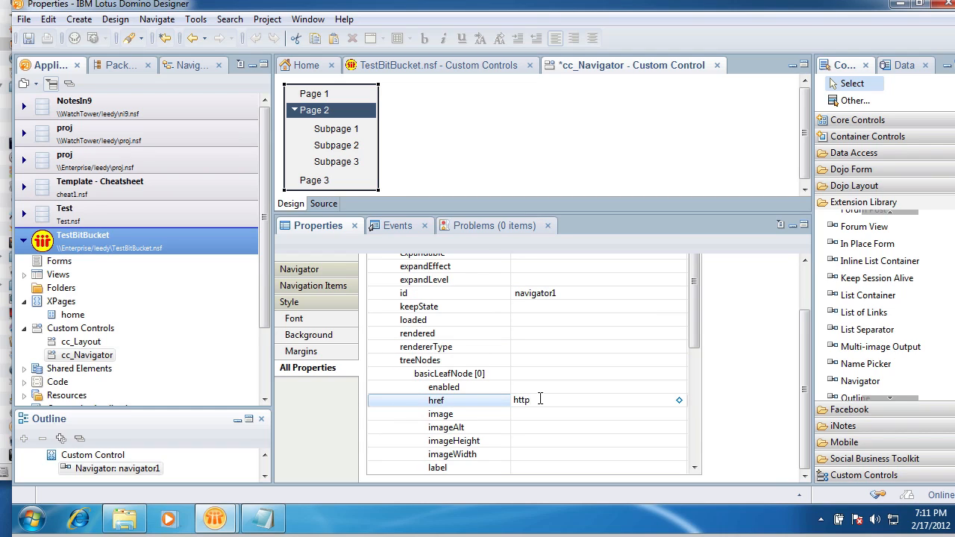
text(://yahoo)
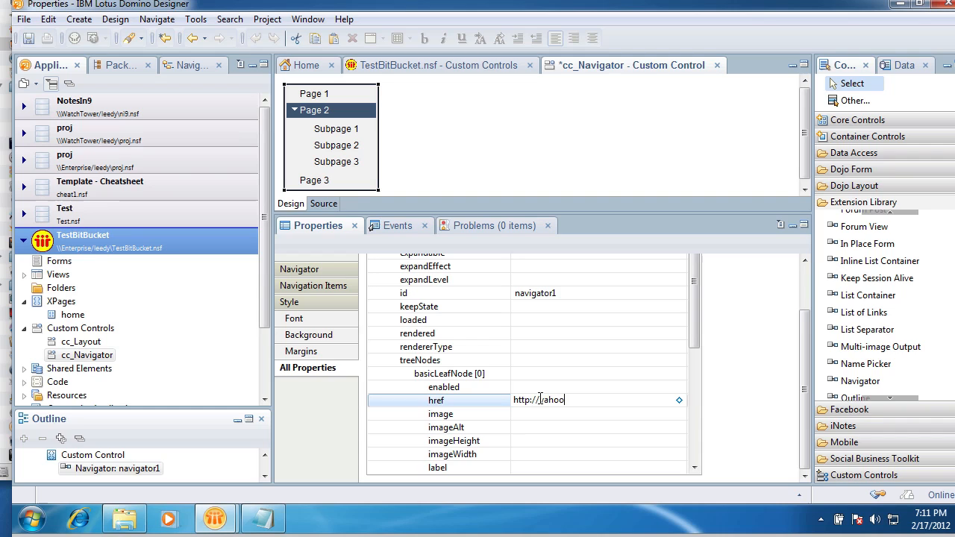
text(.co)
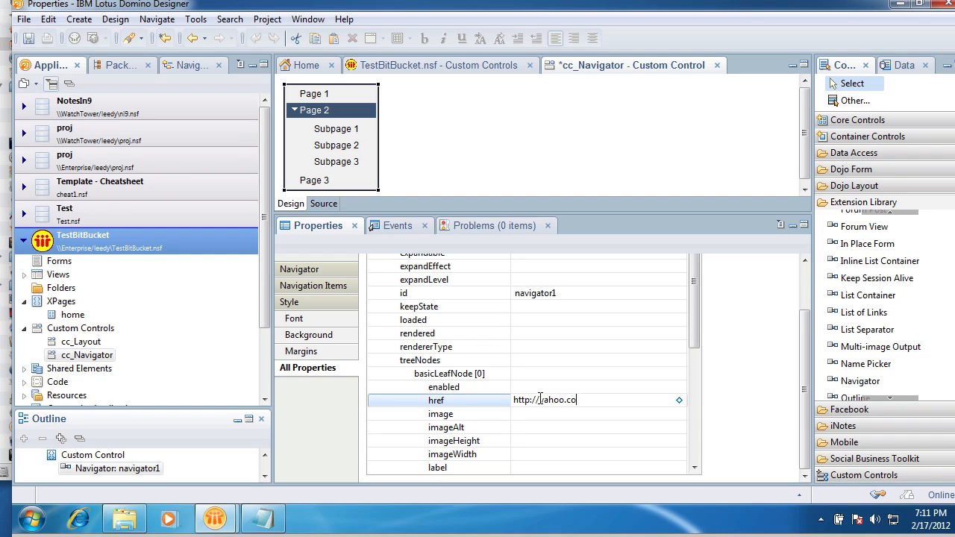
text(m)
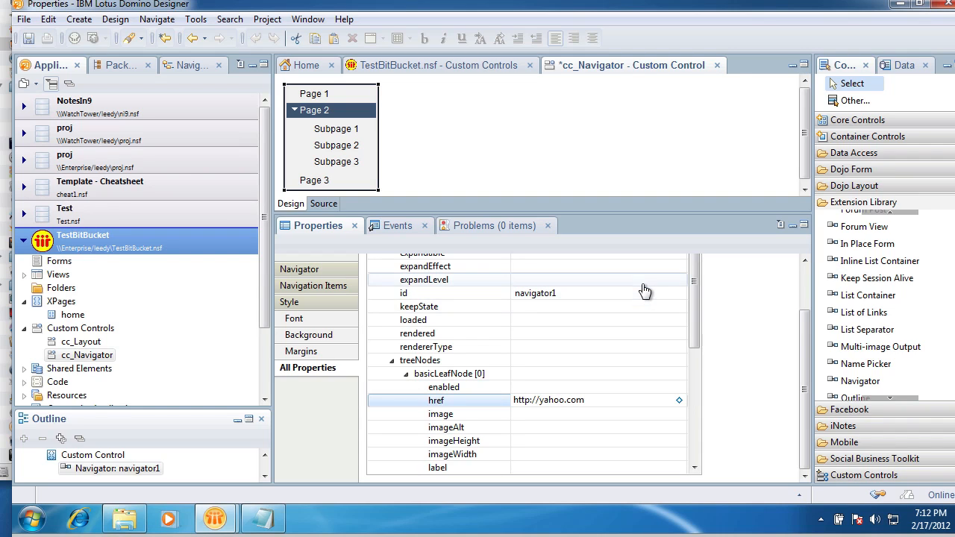
Set the leaf node's label to Yahoo.
scroll(down, 3)
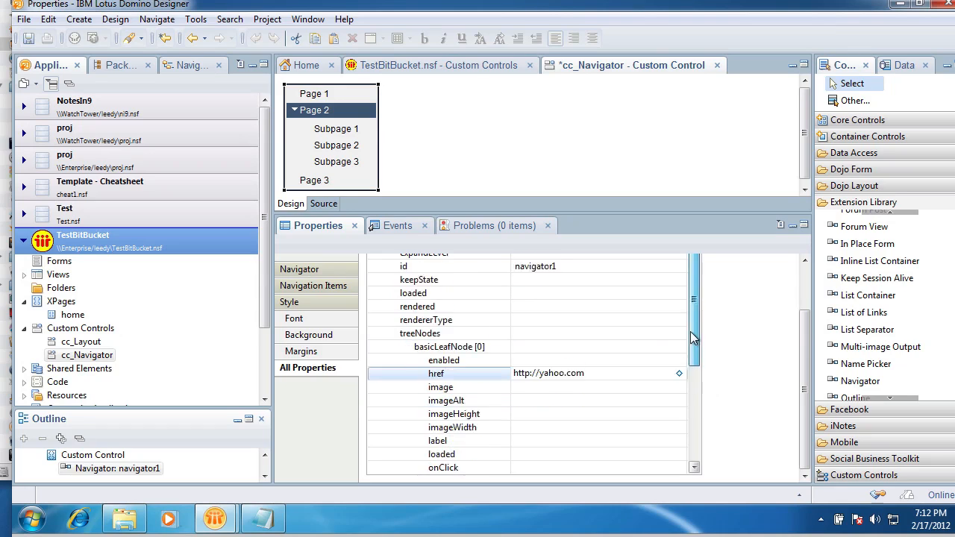
text(Yahoo)
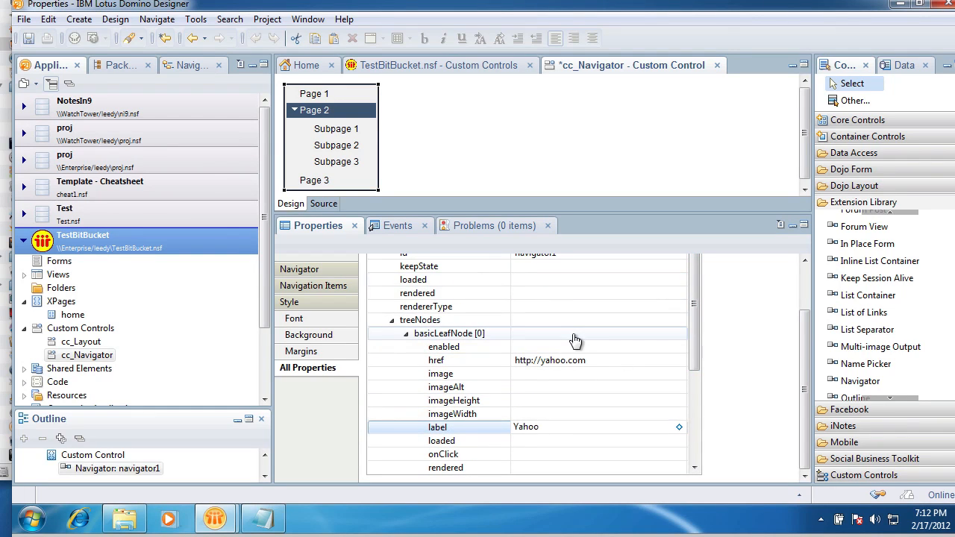
click(597, 427)
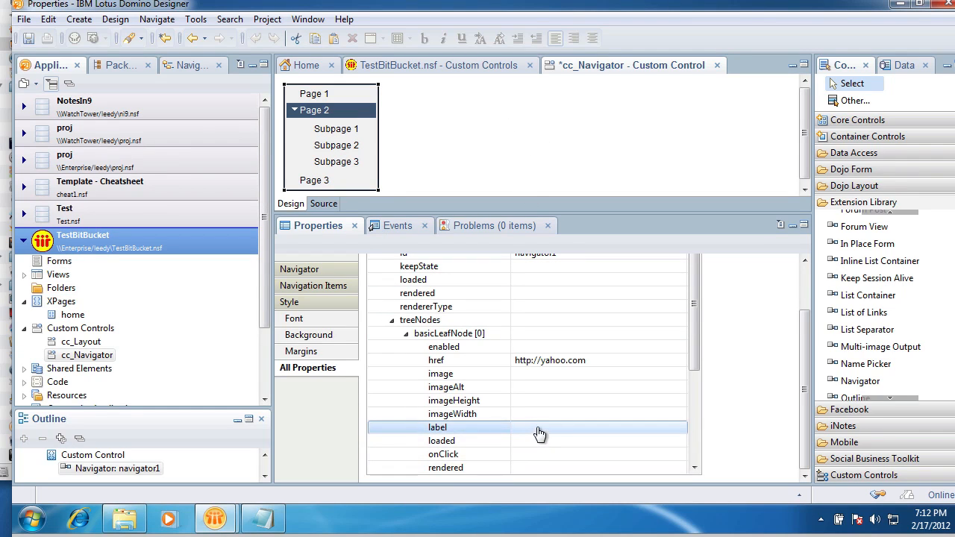
text(Yahoo)
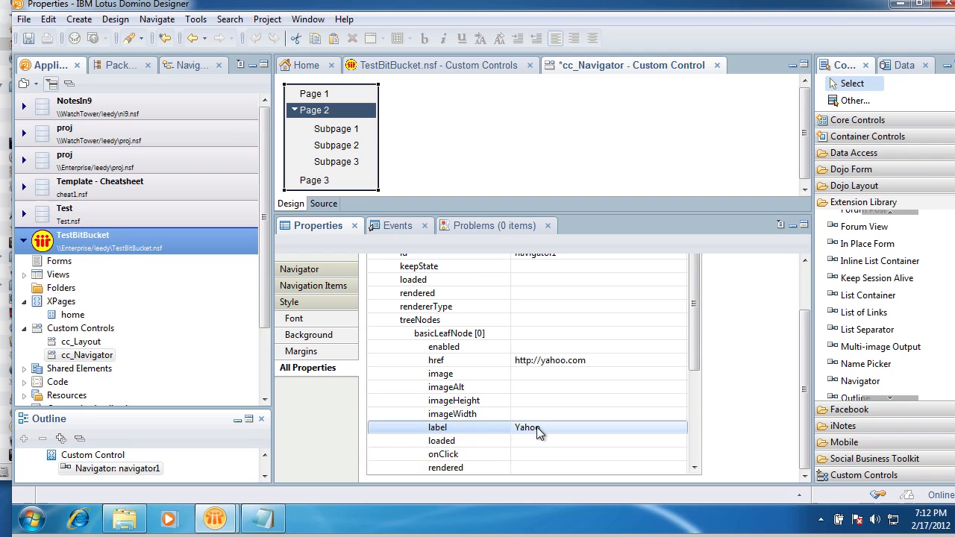
scroll(down, 3)
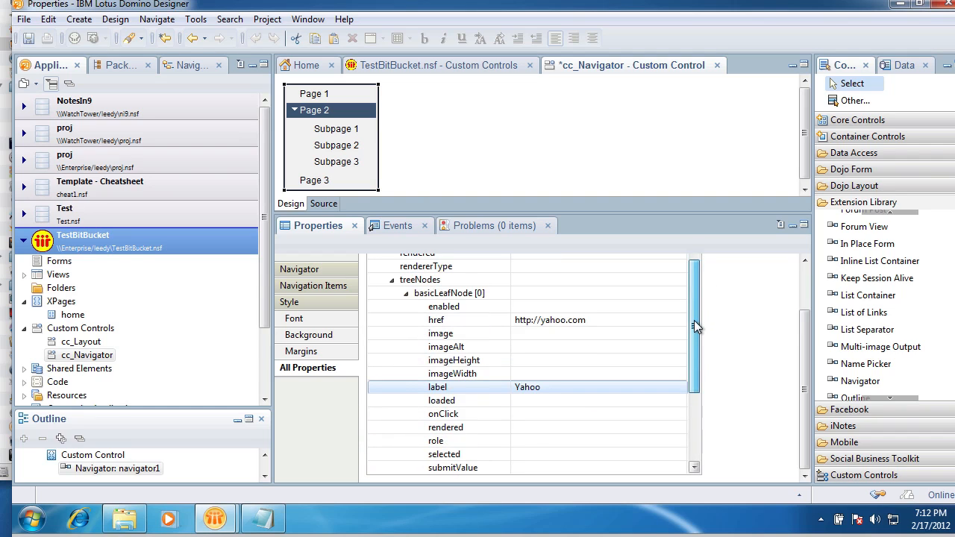
scroll(down, 3)
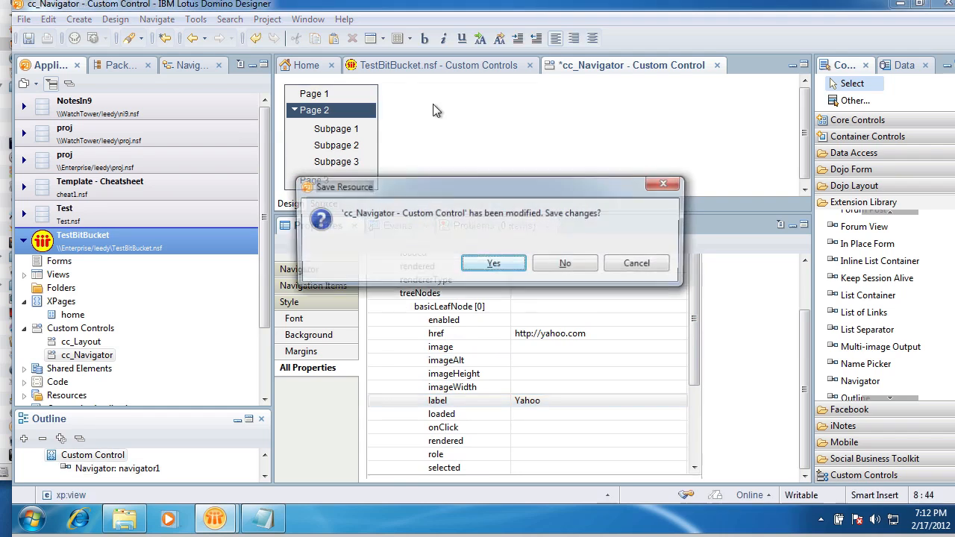
Save cc_Navigator and open the home XPage to preview it in the browser.
click(493, 263)
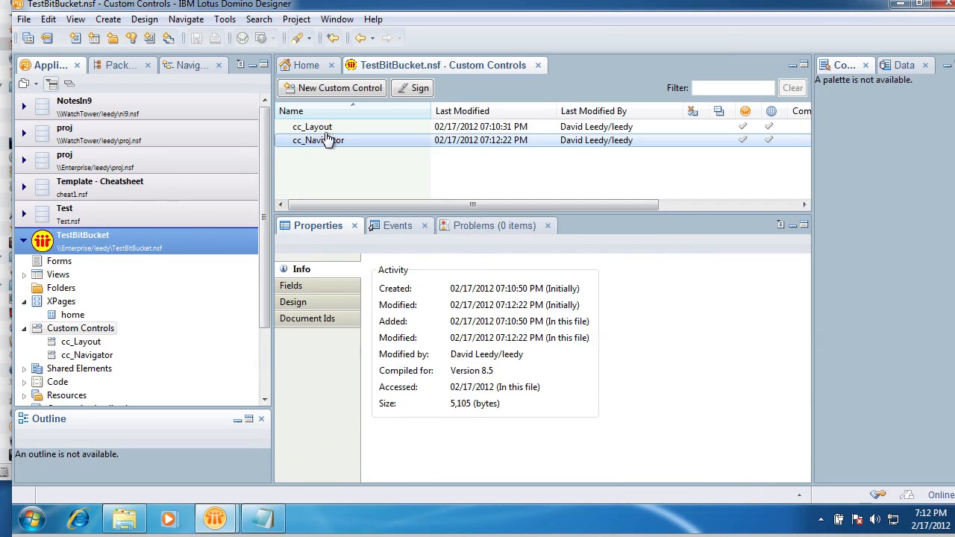
double_click(73, 314)
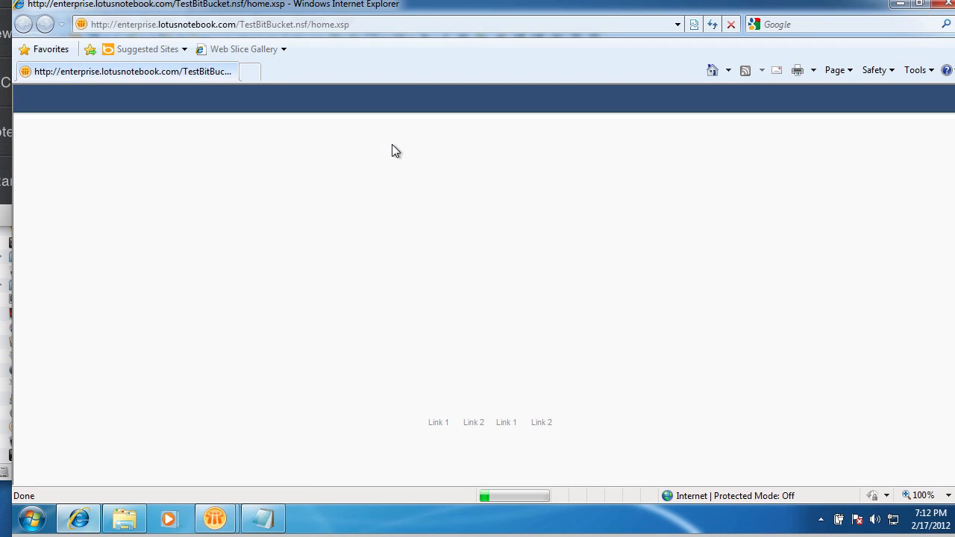
mouse_move(181, 261)
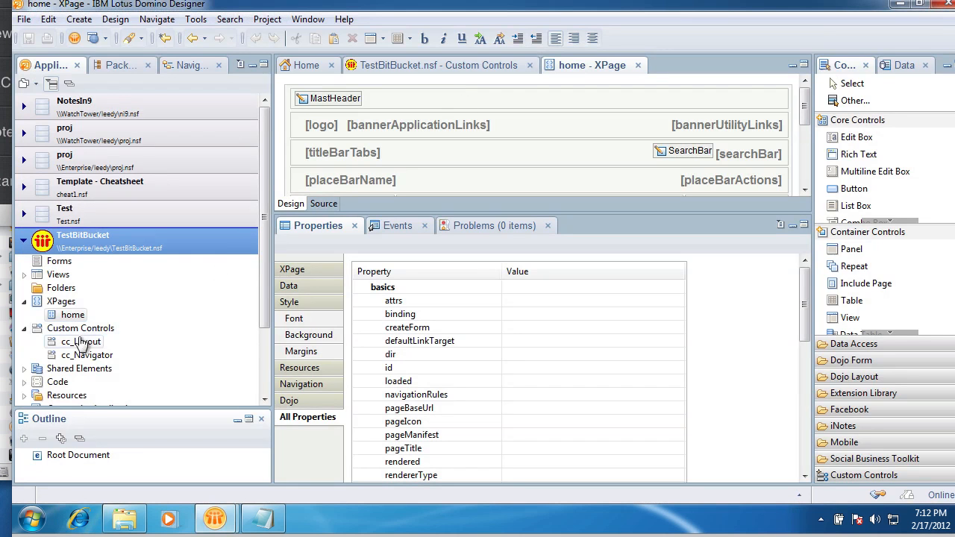
double_click(79, 341)
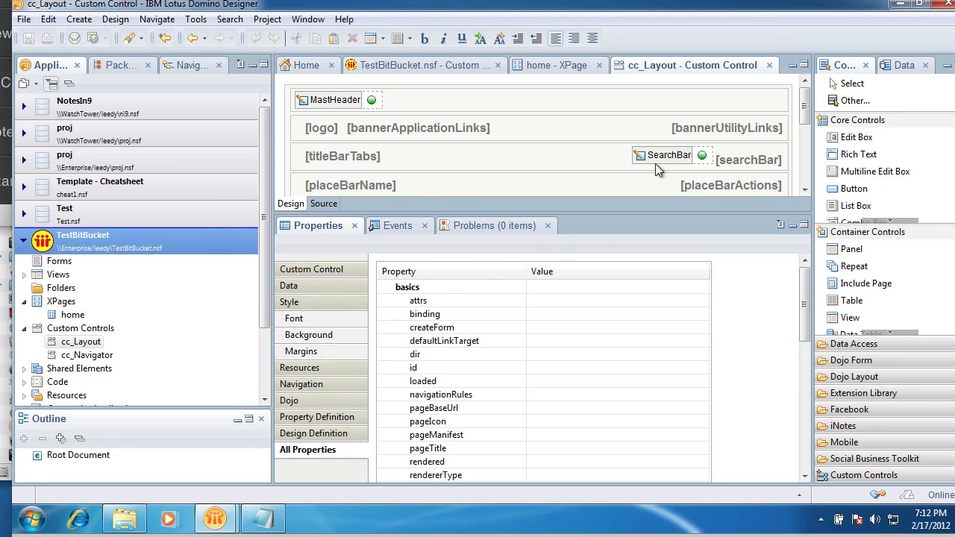
scroll(down, 3)
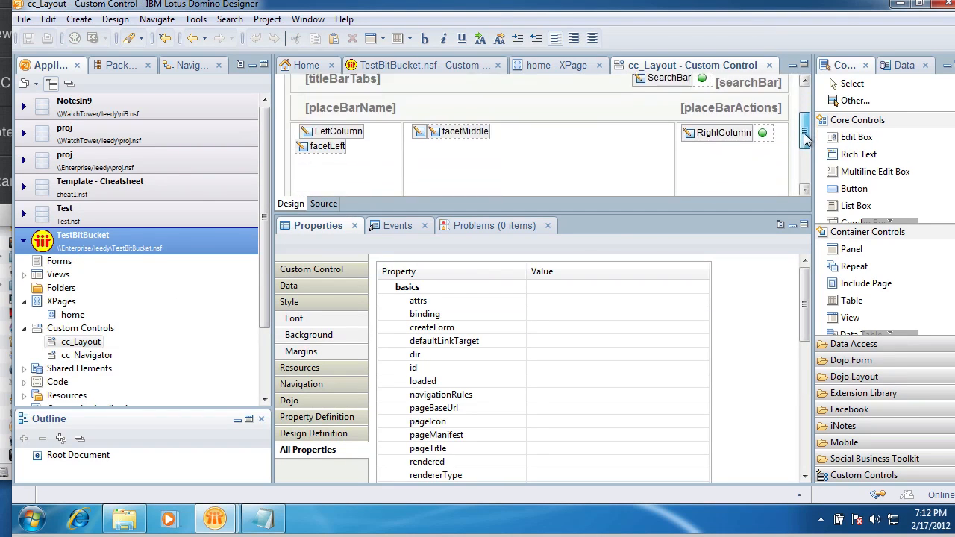
scroll(down, 3)
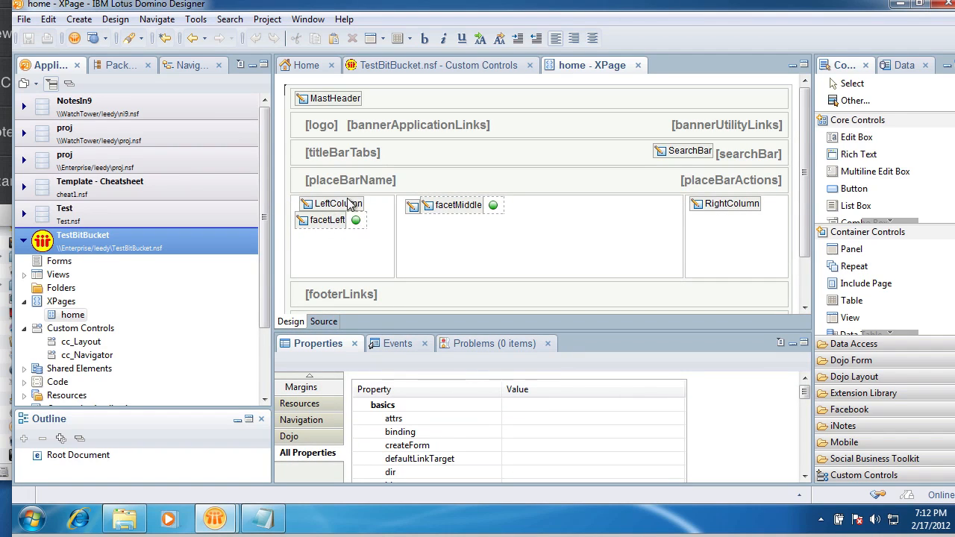
mouse_move(188, 310)
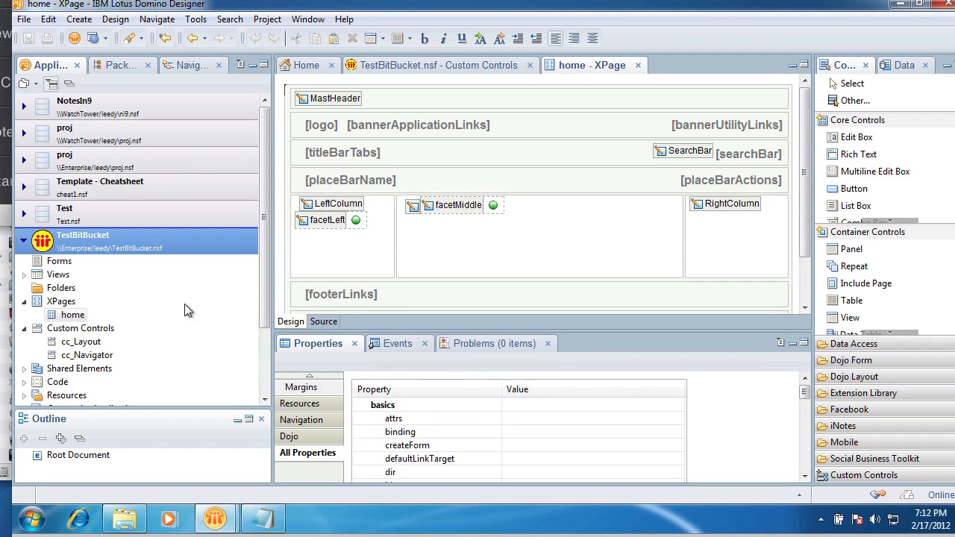
mouse_move(373, 220)
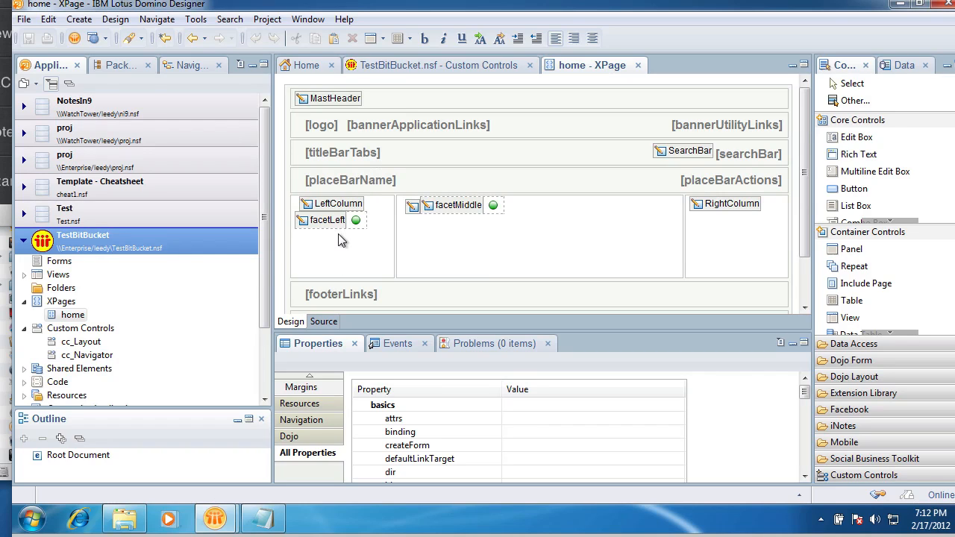
mouse_move(330, 161)
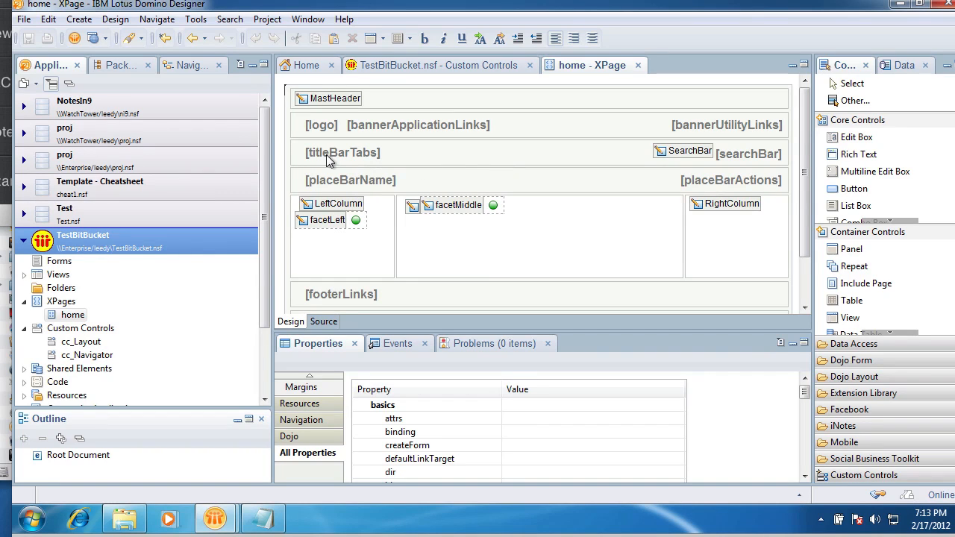
mouse_move(410, 153)
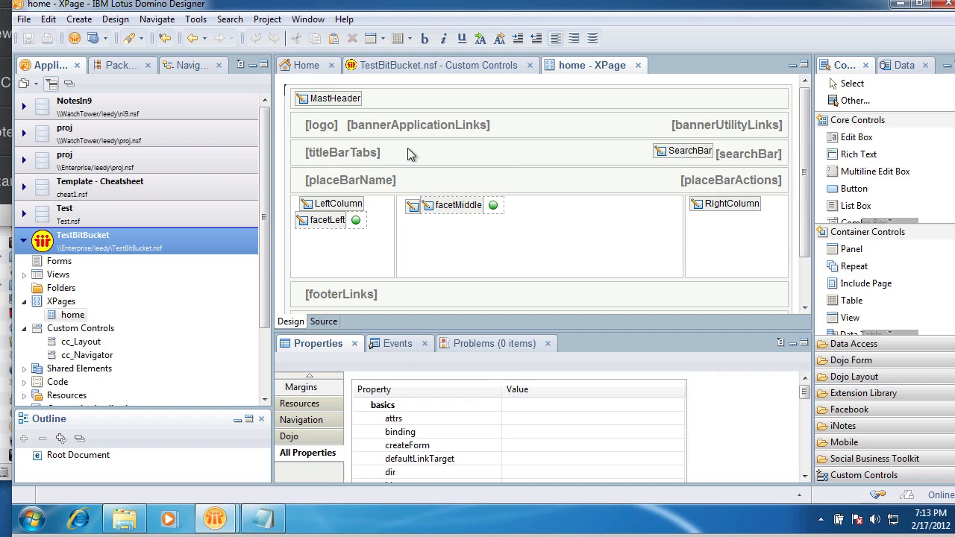
mouse_move(462, 218)
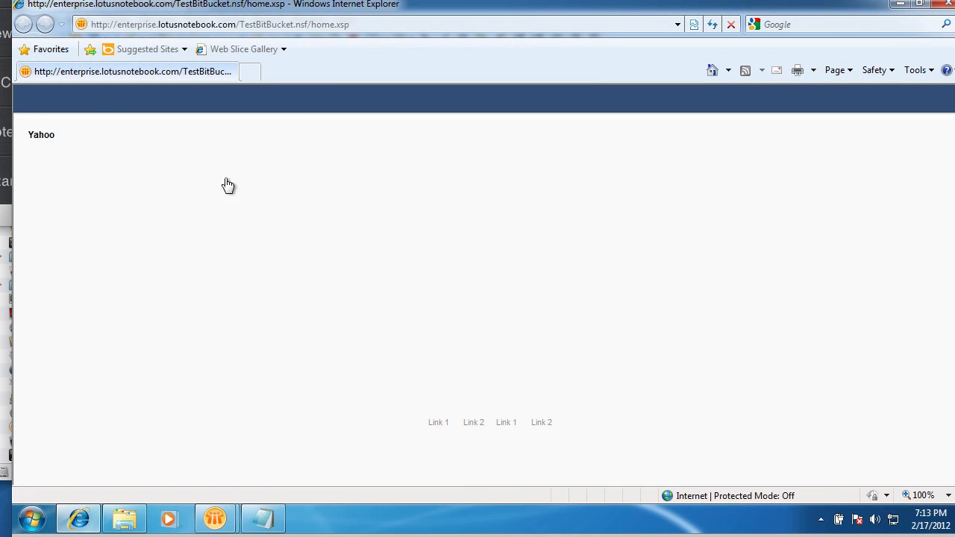
Follow the Yahoo link in the home page preview, then go back.
click(41, 134)
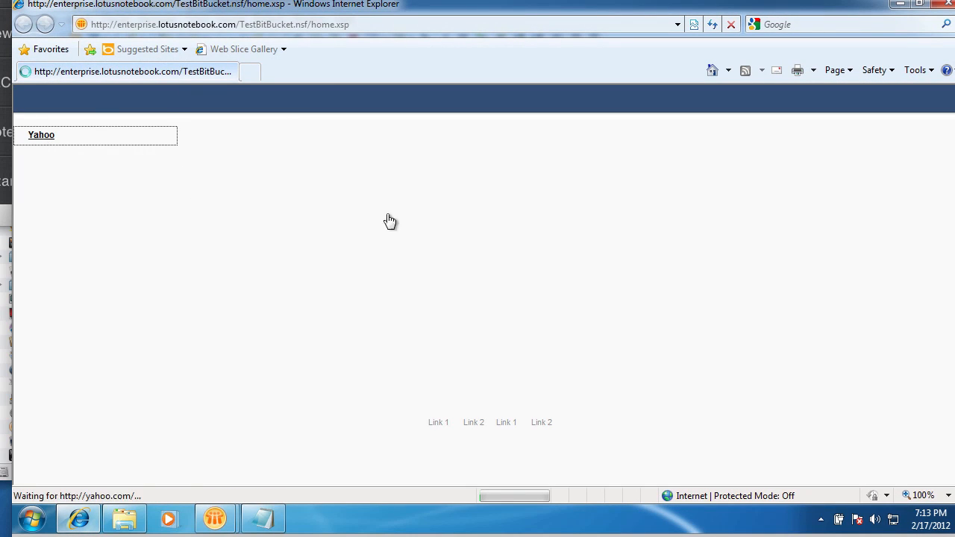
click(41, 135)
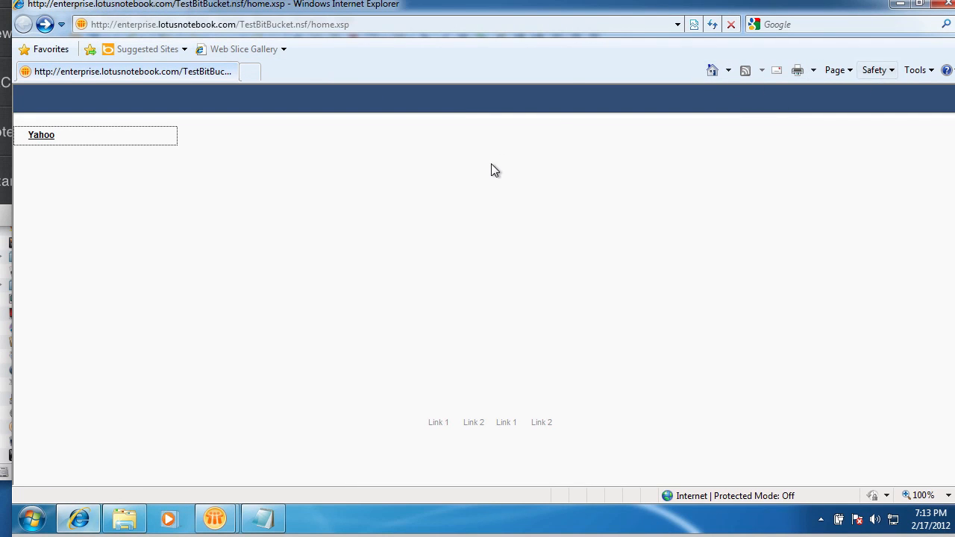
mouse_move(941, 9)
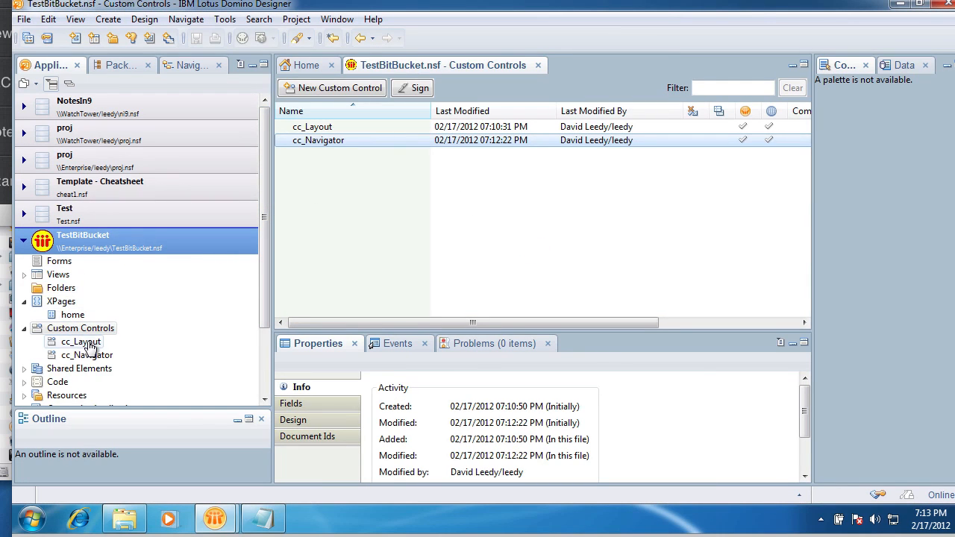
In cc_Layout, set the Application Layout's title bar text to 'My Application'.
double_click(80, 341)
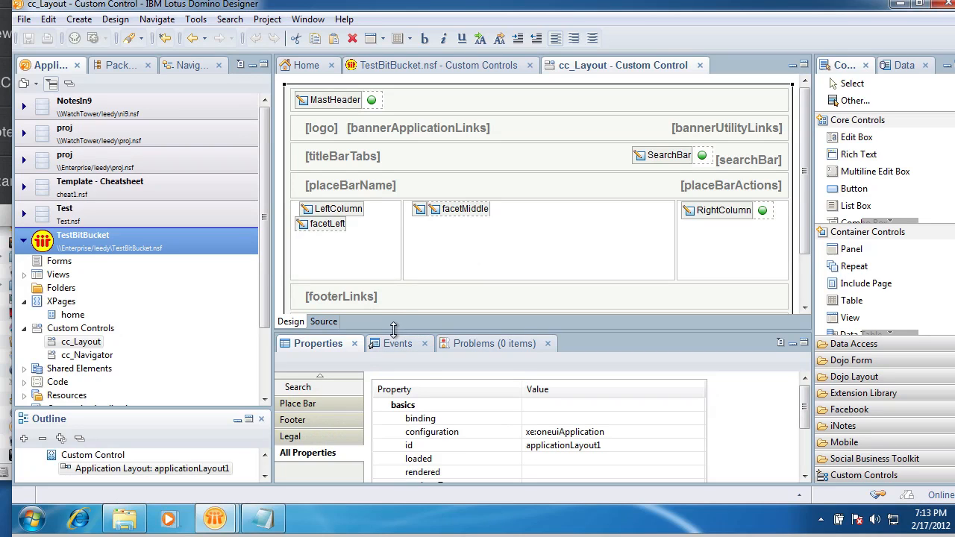
click(296, 260)
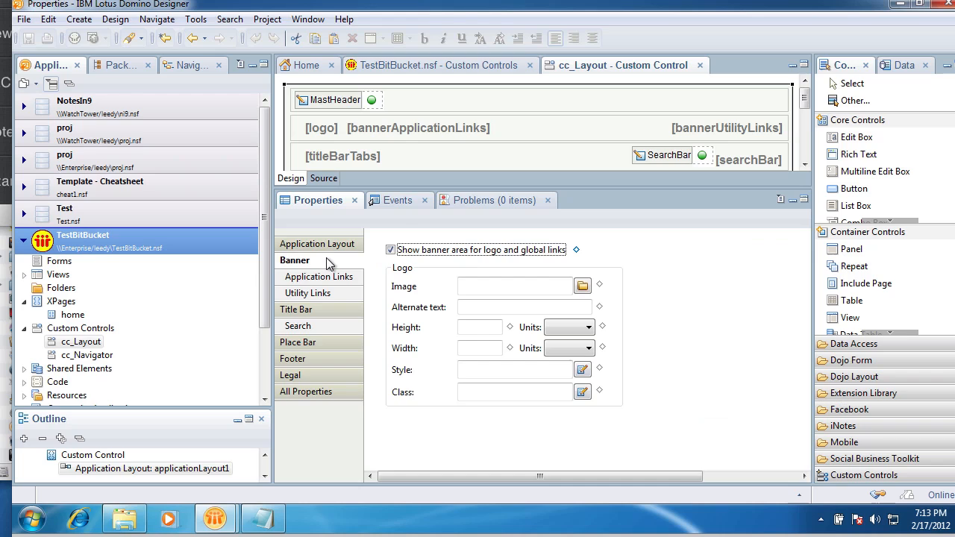
click(318, 277)
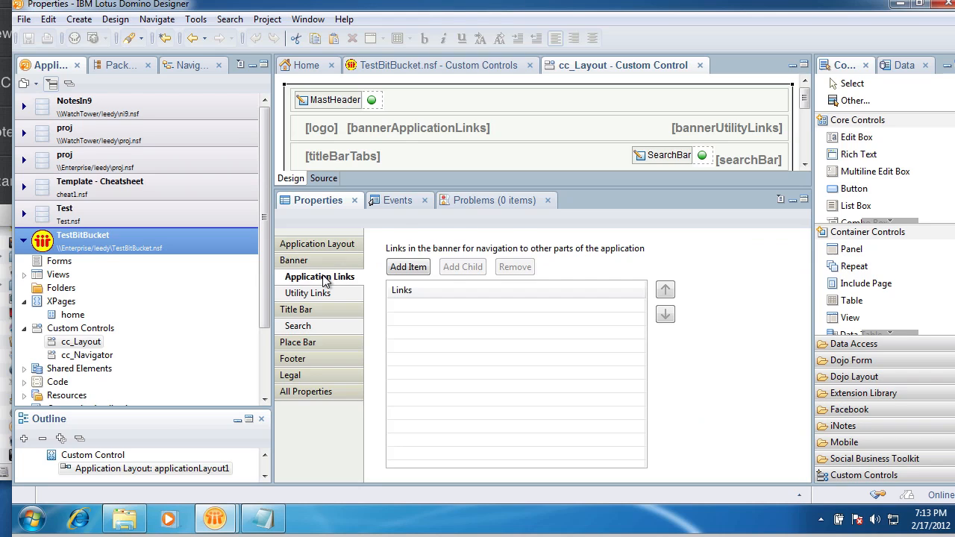
click(296, 309)
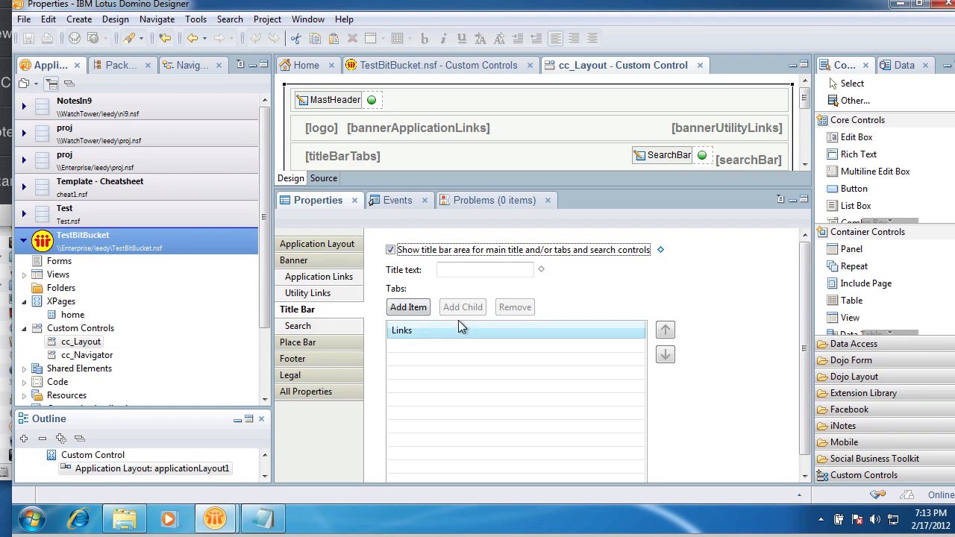
text(My)
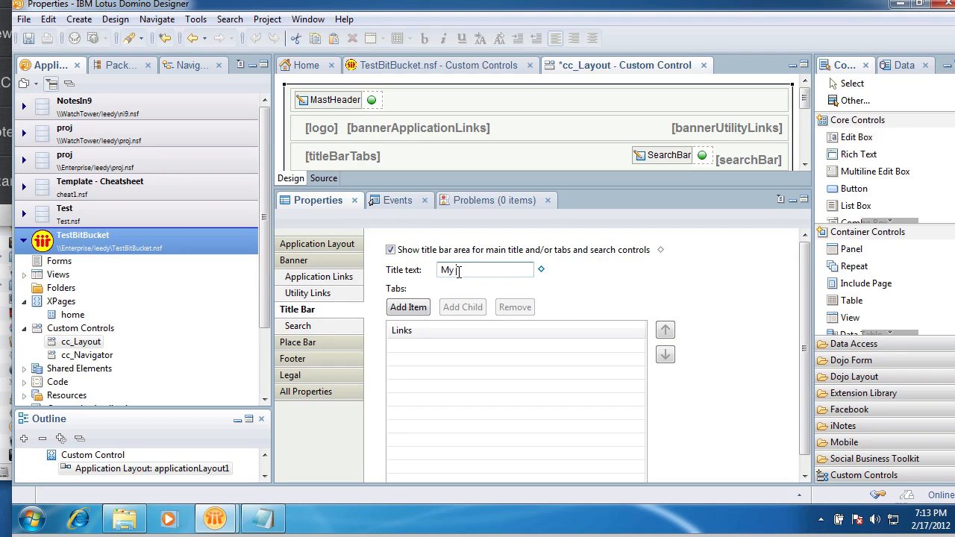
text(Application)
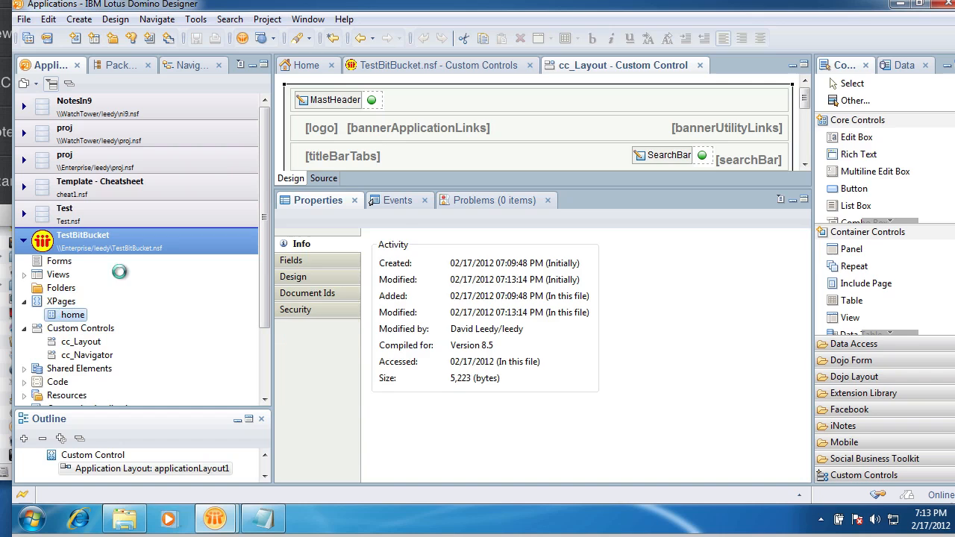
double_click(72, 314)
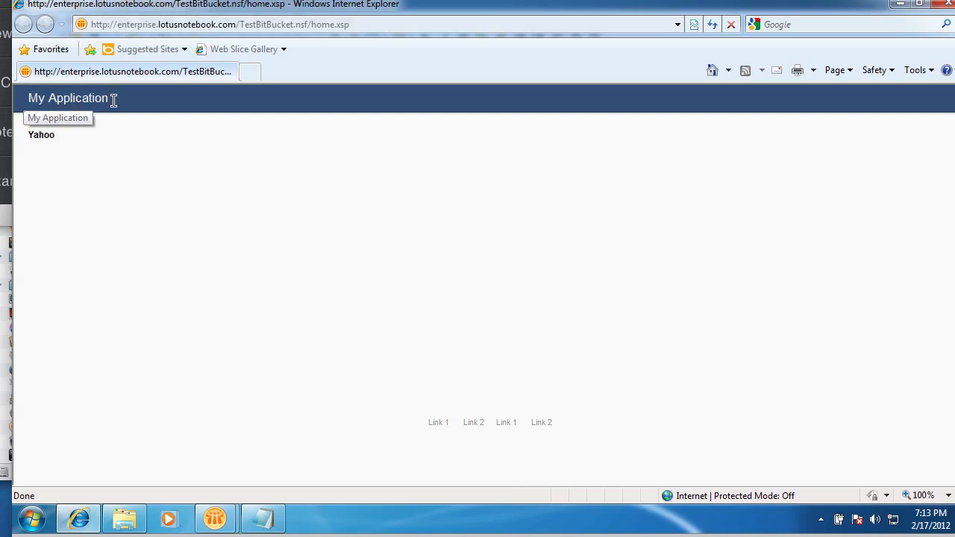
mouse_move(112, 98)
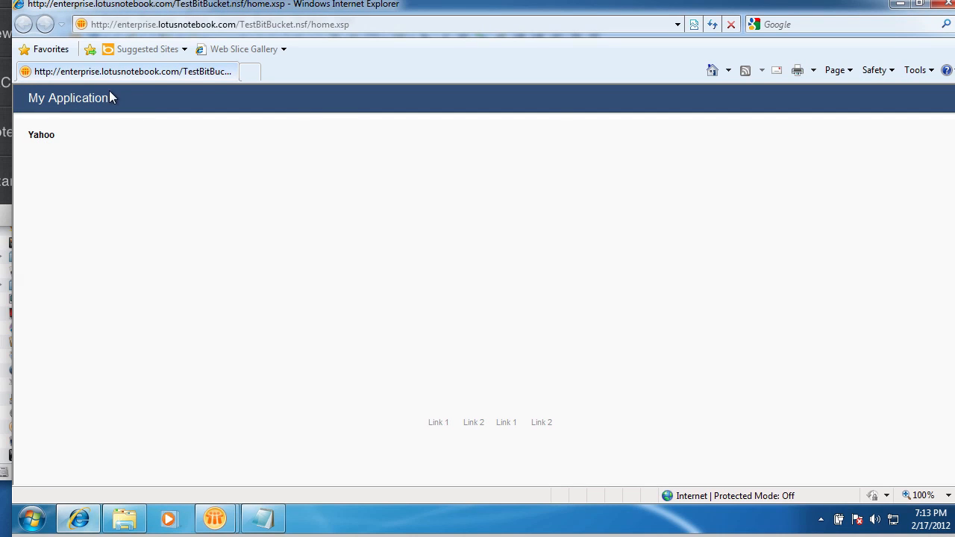
mouse_move(555, 106)
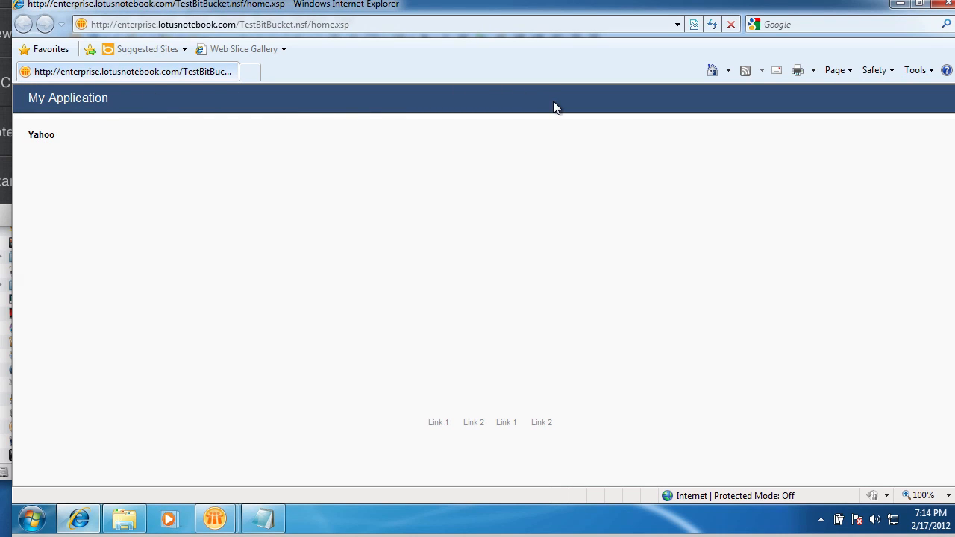
mouse_move(541, 107)
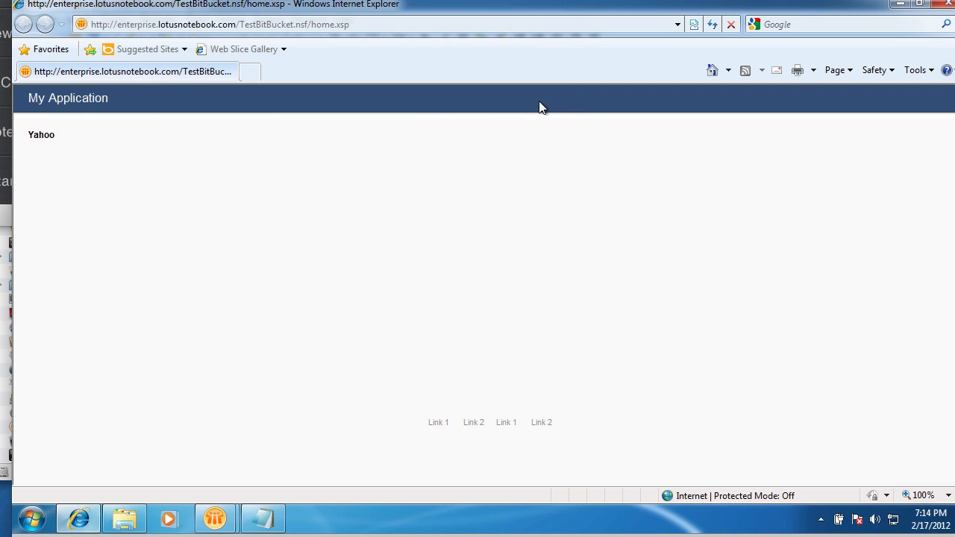
mouse_move(137, 263)
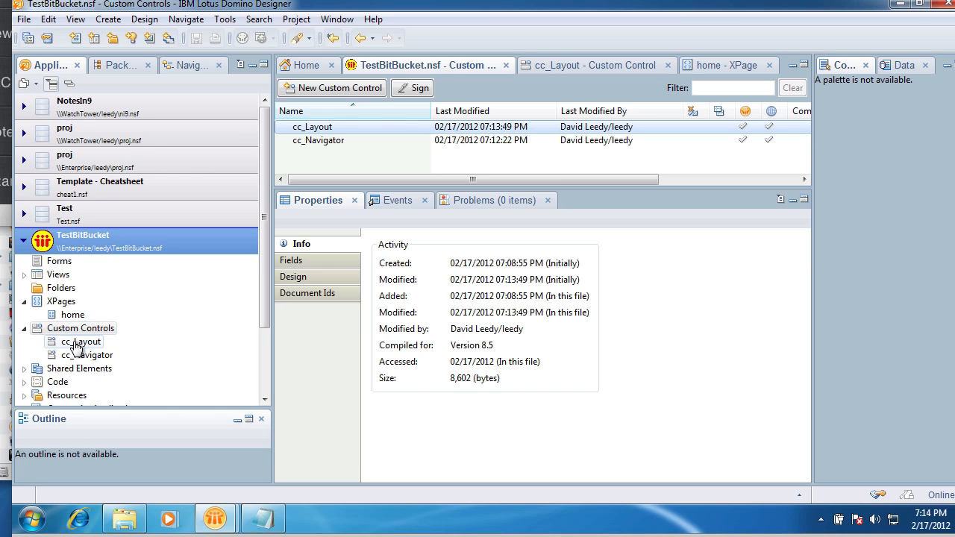
Reopen the cc_Layout custom control to inspect its facets and My Application title.
double_click(80, 340)
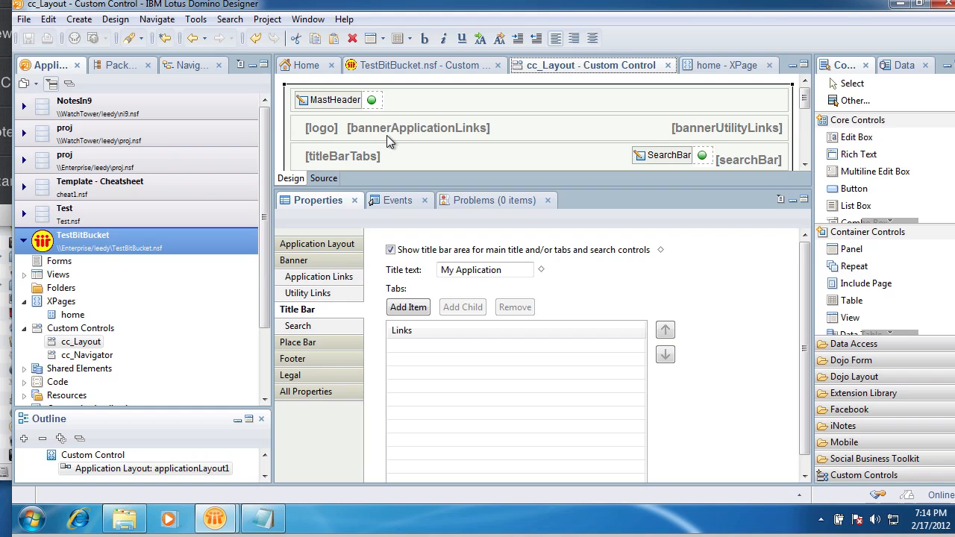
mouse_move(354, 185)
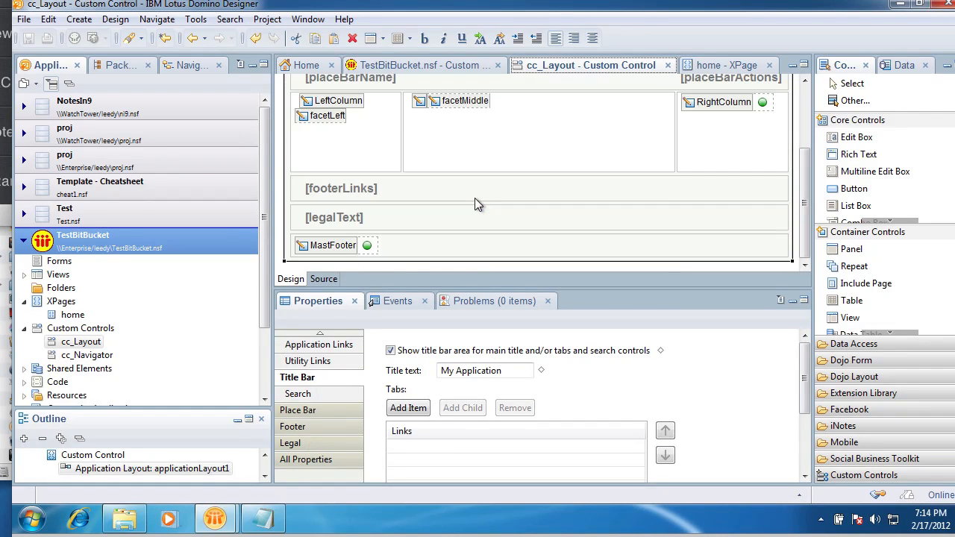
mouse_move(87, 354)
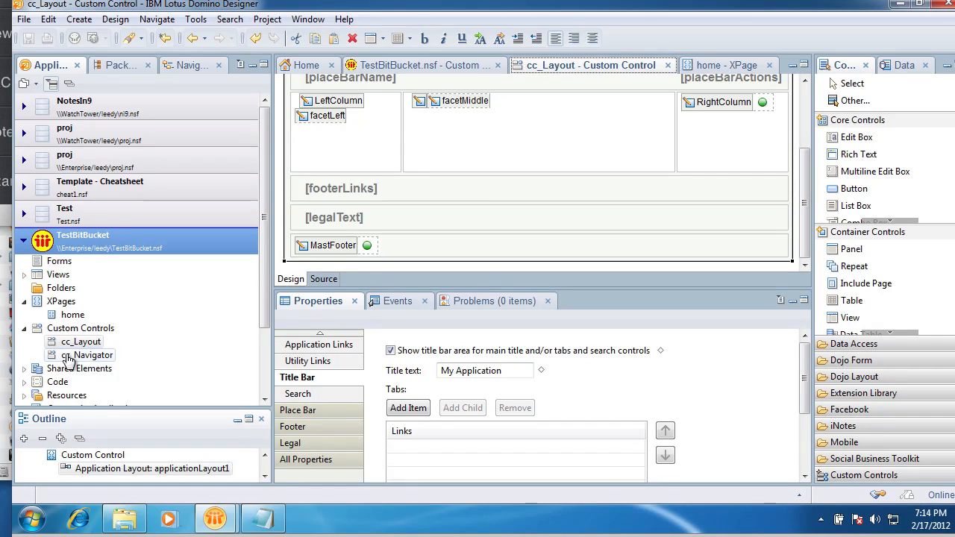
mouse_move(127, 356)
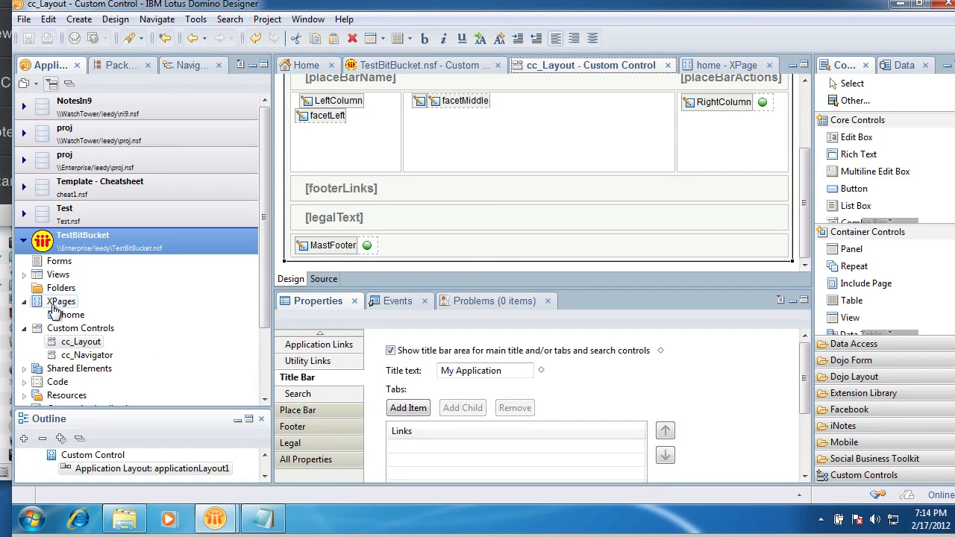
mouse_move(71, 301)
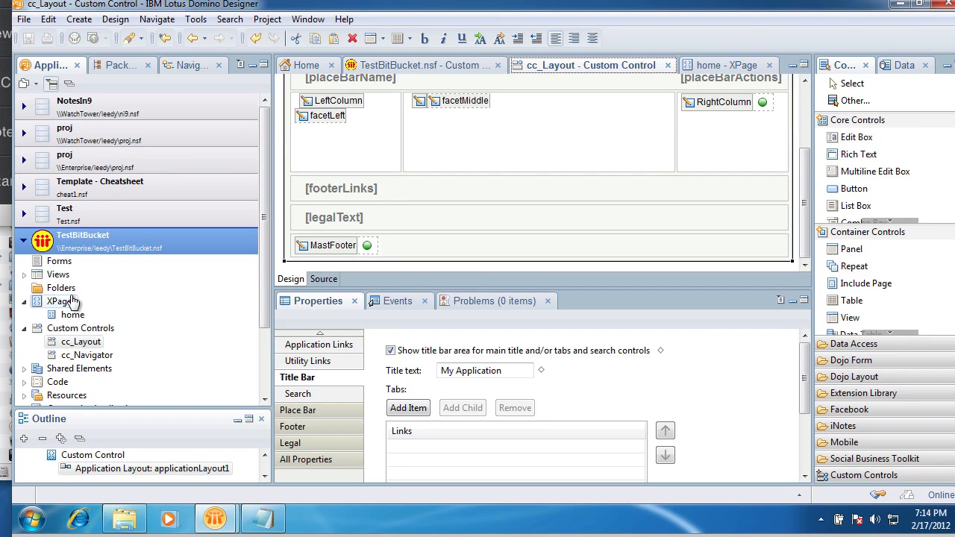
mouse_move(95, 364)
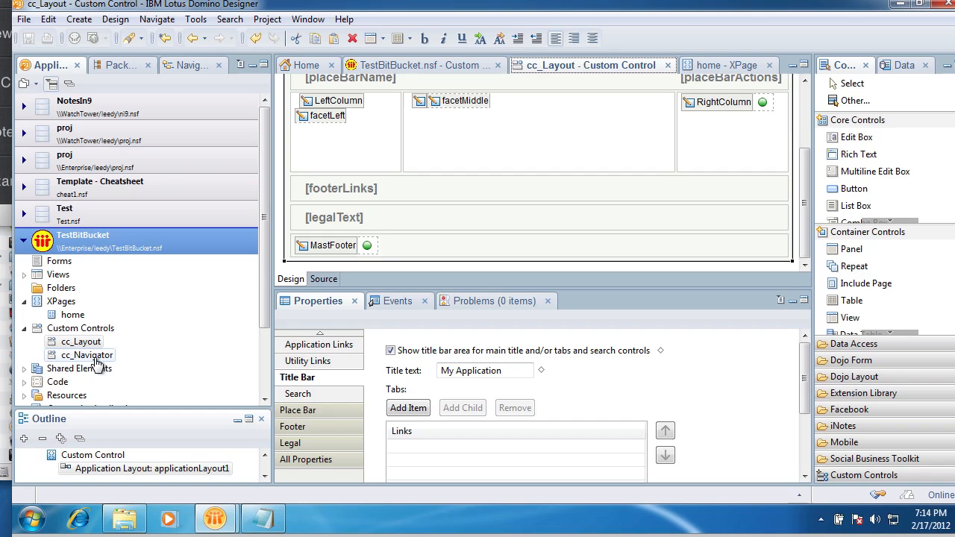
mouse_move(457, 112)
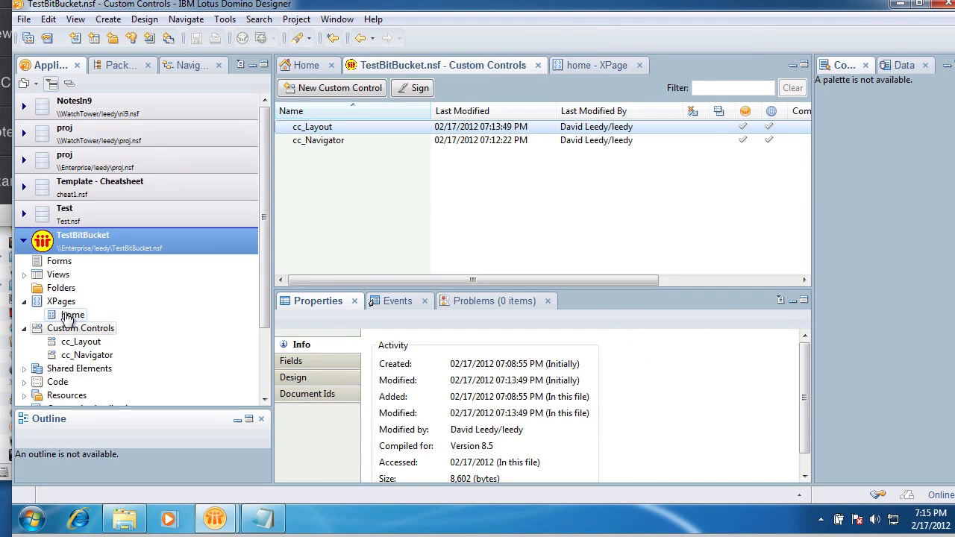
Type 'This is my web Page' into the home XPage's middle panel source and preview it.
double_click(73, 314)
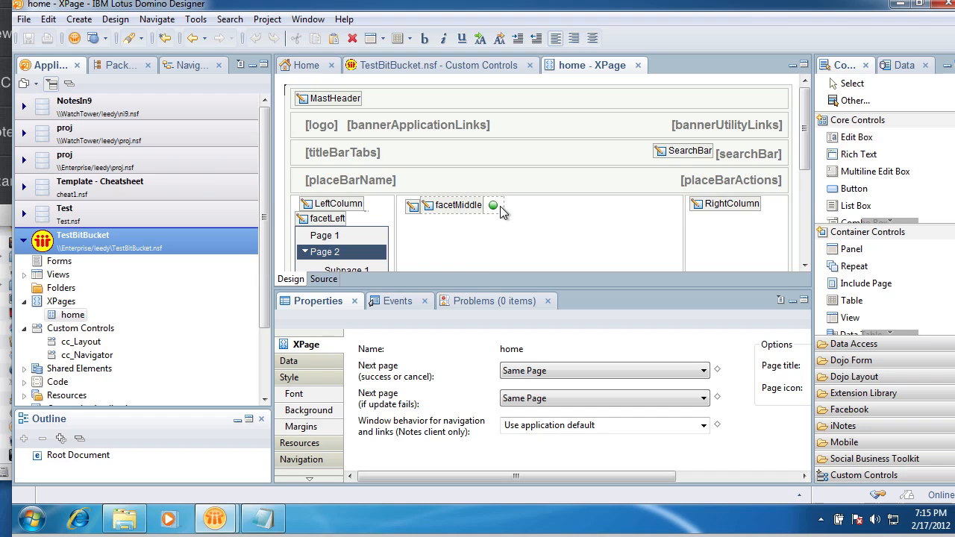
mouse_move(855, 205)
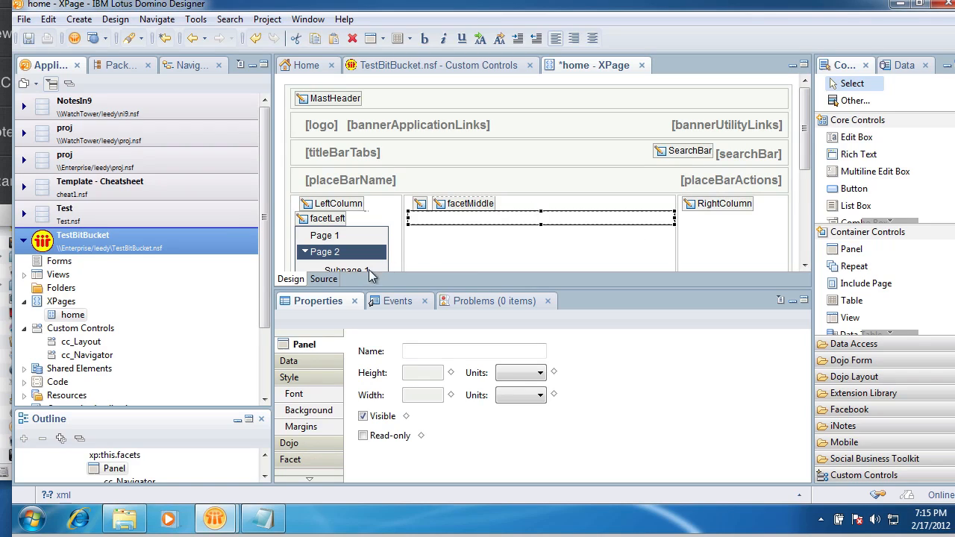
click(323, 278)
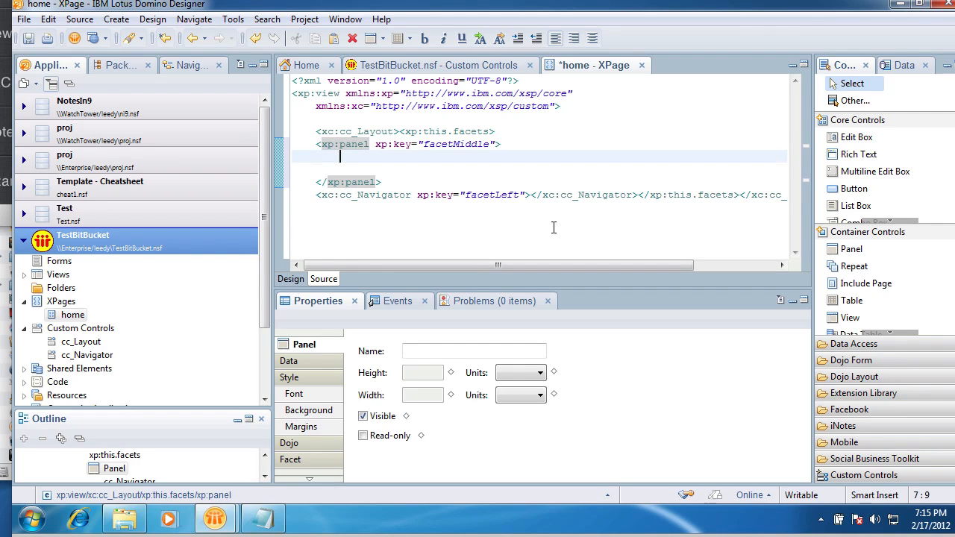
click(341, 156)
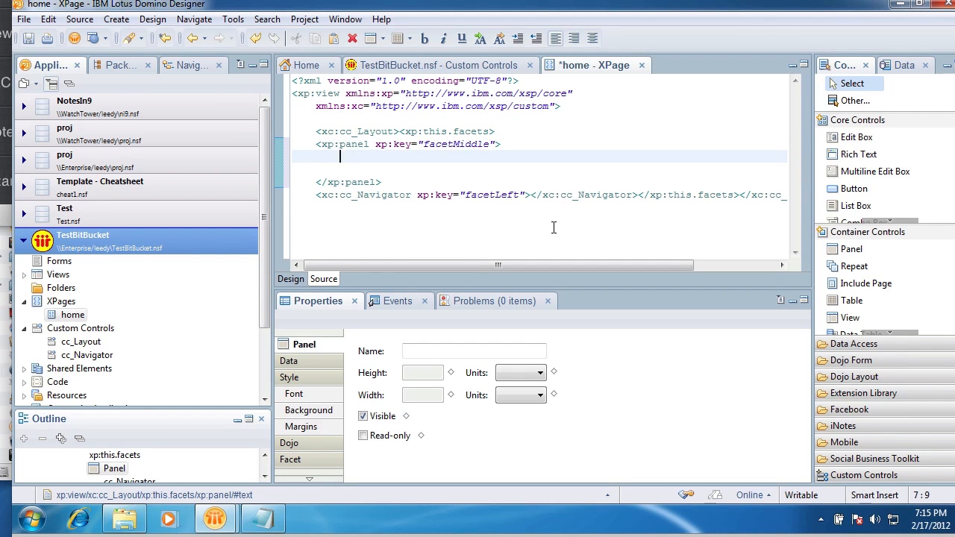
text(This is my)
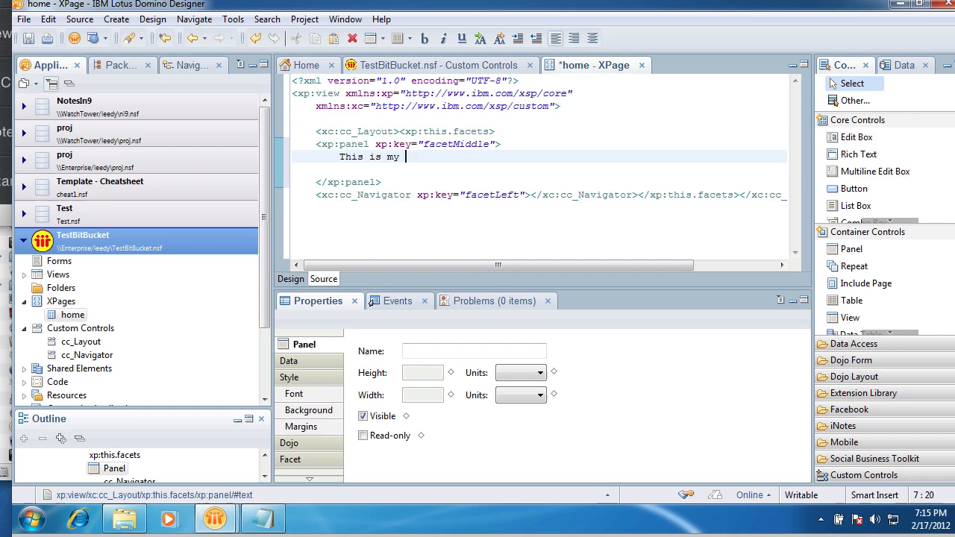
text(web Page)
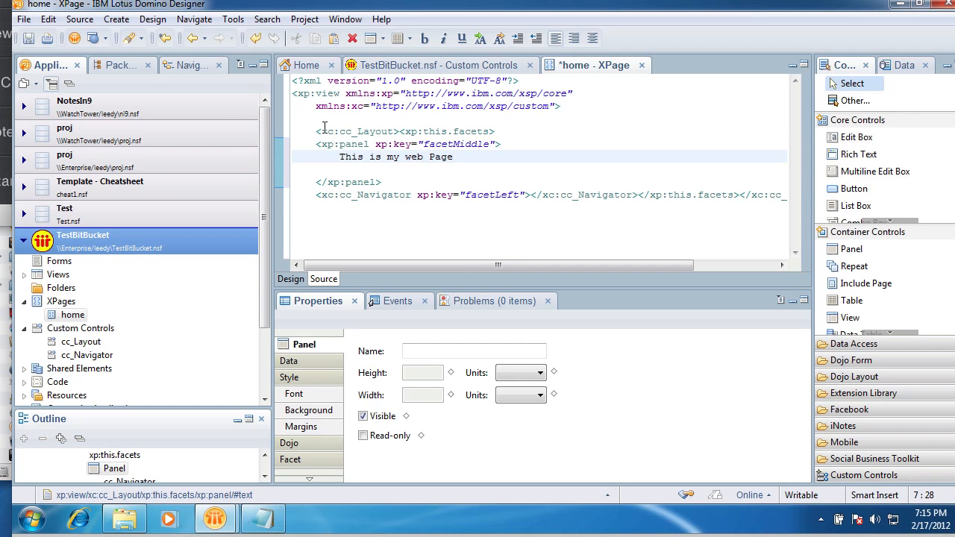
click(29, 39)
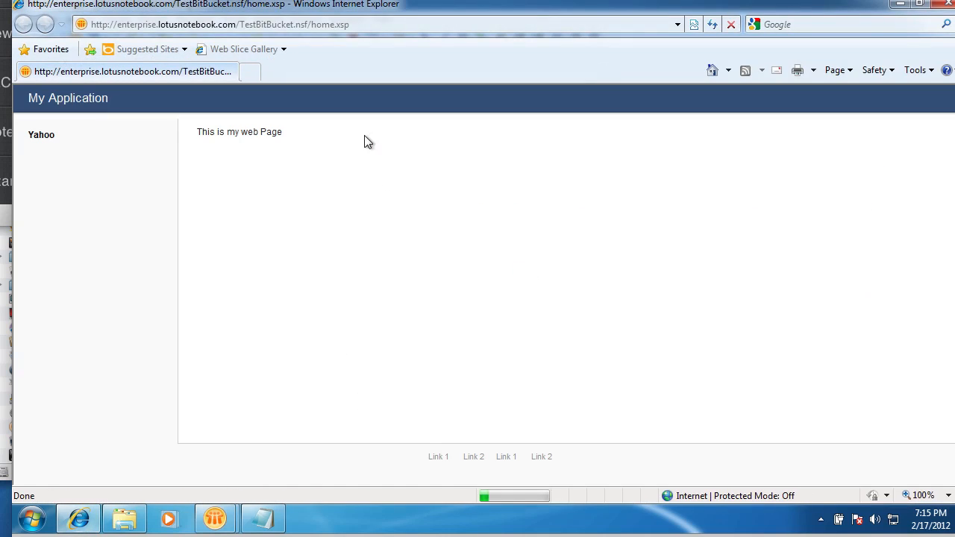
mouse_move(200, 135)
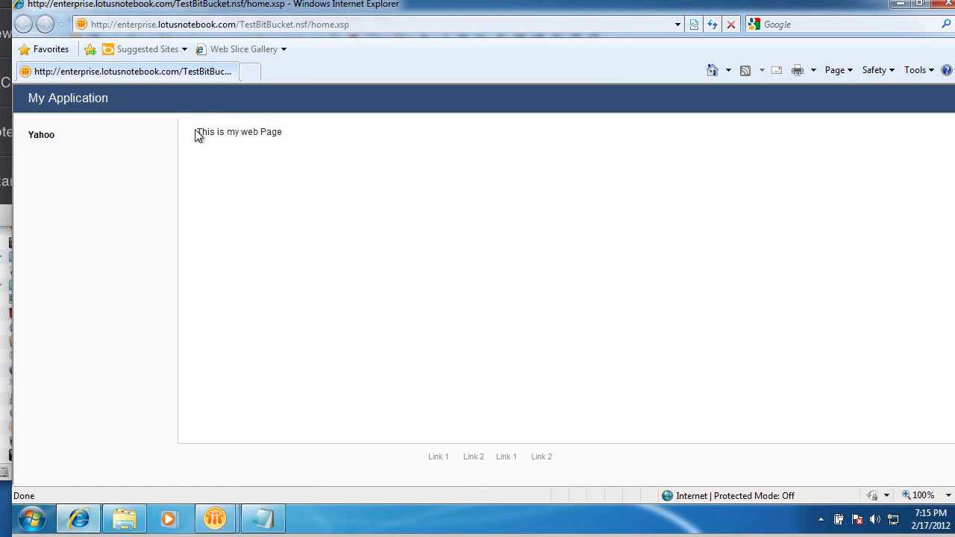
mouse_move(274, 406)
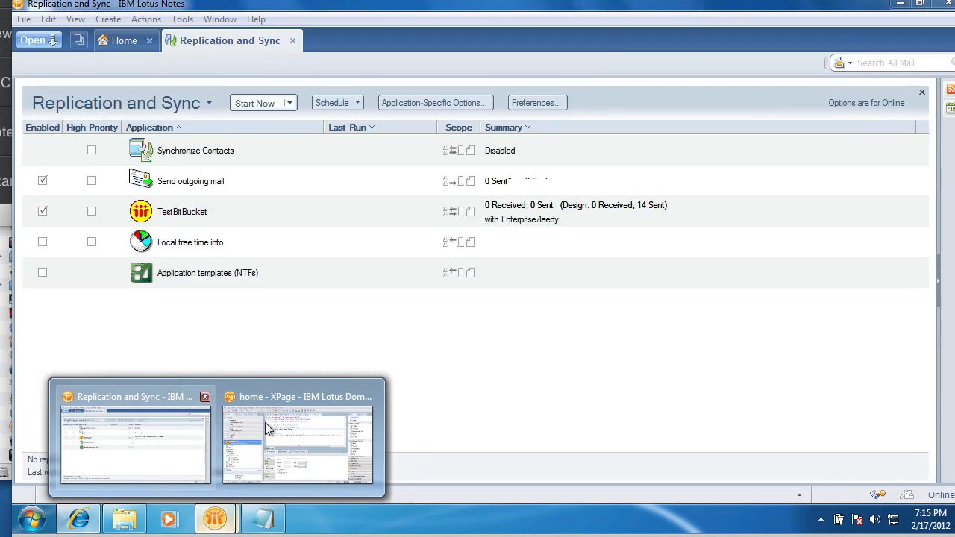
Return from the Internet Explorer preview to the home XPage in Domino Designer.
click(298, 444)
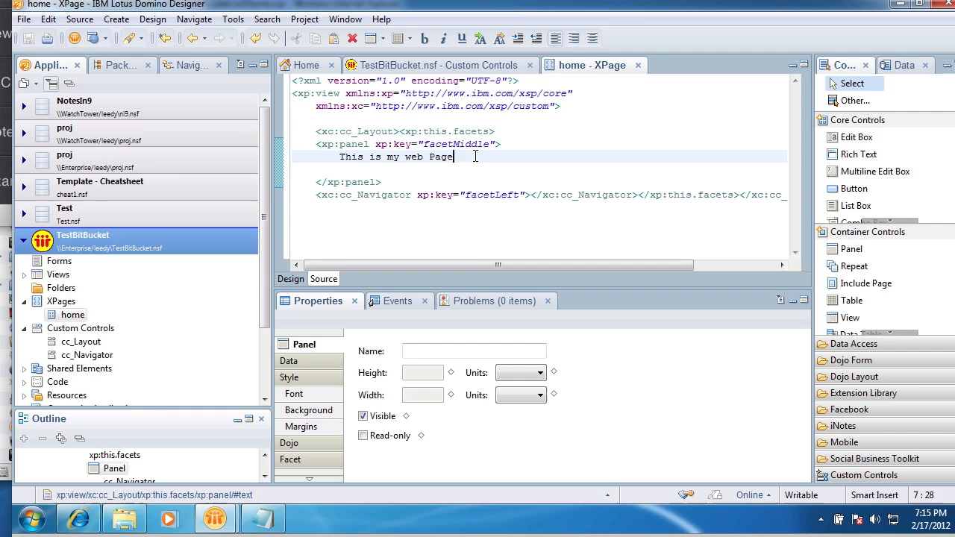
Add a period after the panel sentence and check it in Design view before returning to Source.
text(.)
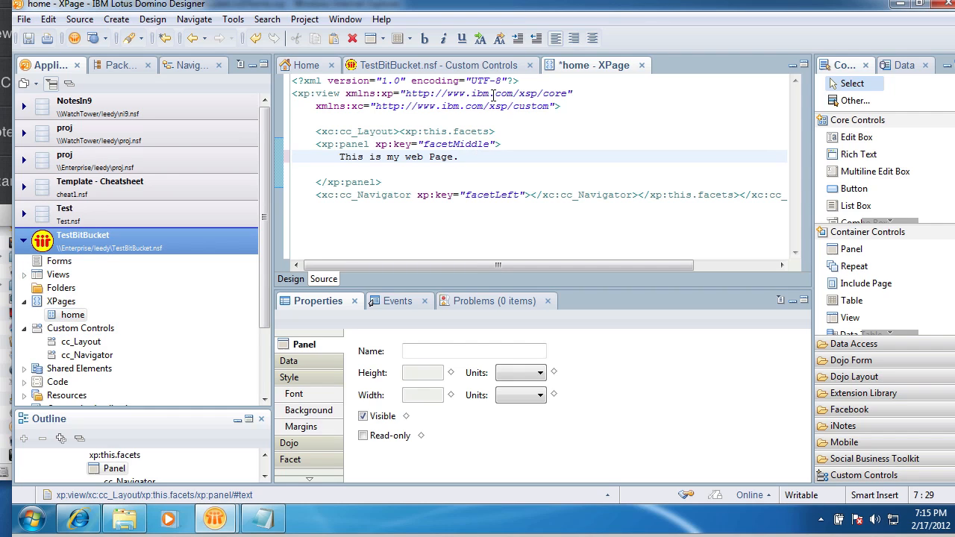
click(73, 314)
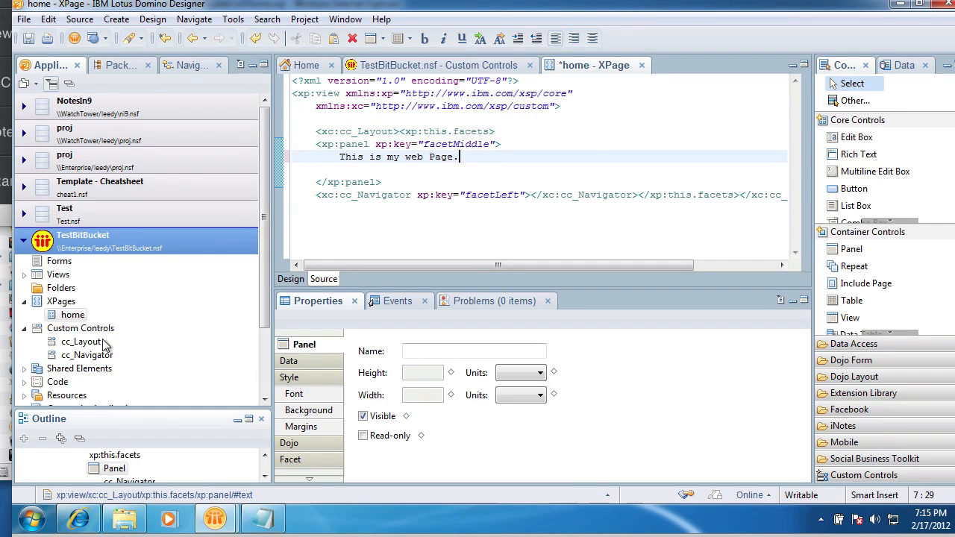
mouse_move(86, 354)
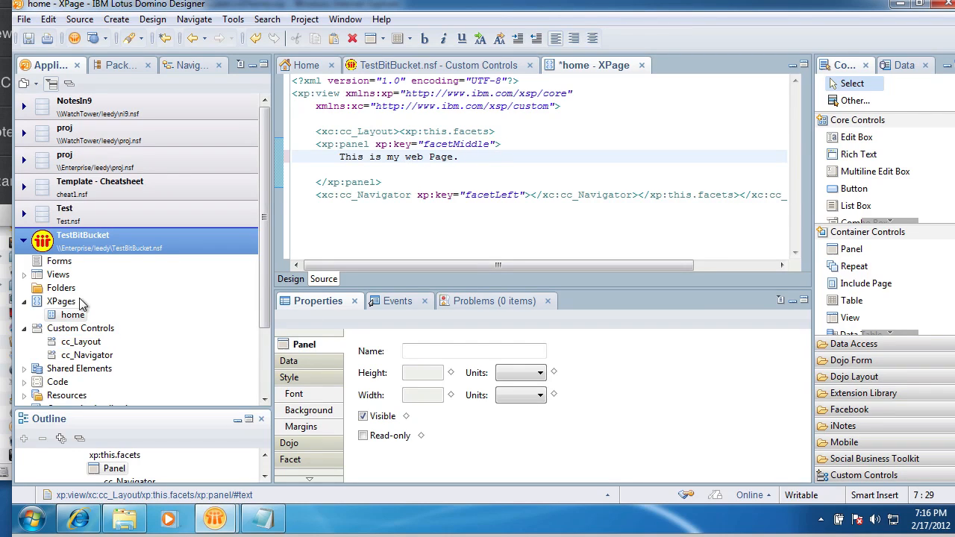
click(290, 278)
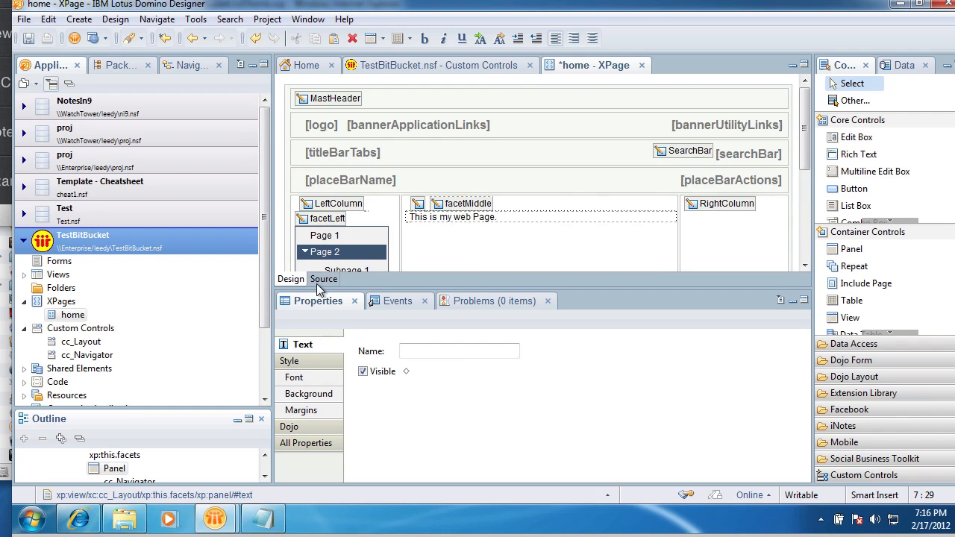
click(323, 278)
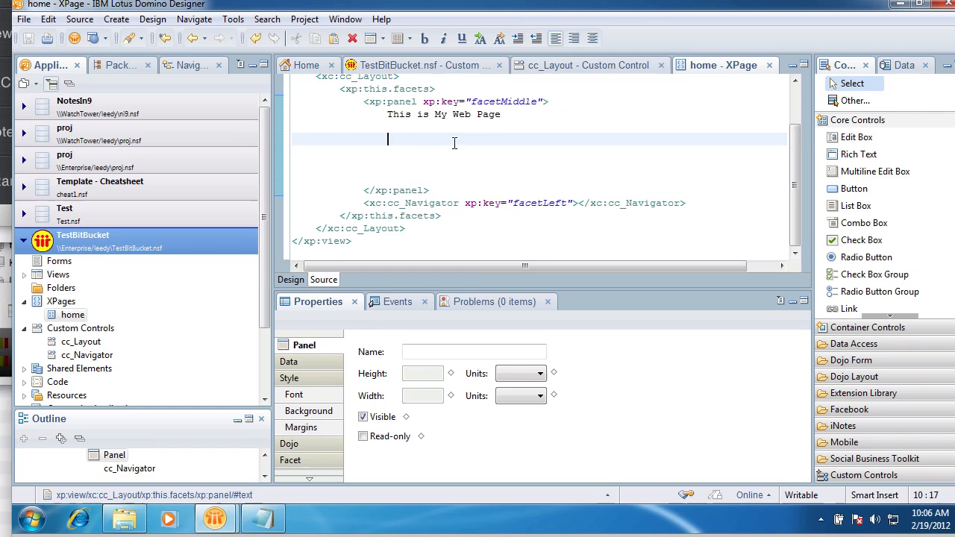
mouse_move(417, 122)
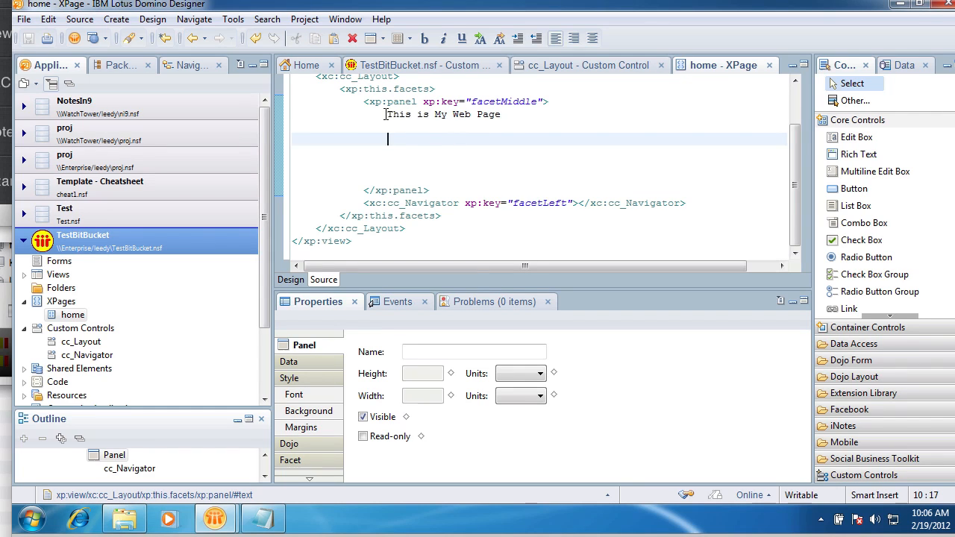
Delete the 'This is My Web Page' line from the panel source.
triple_click(443, 114)
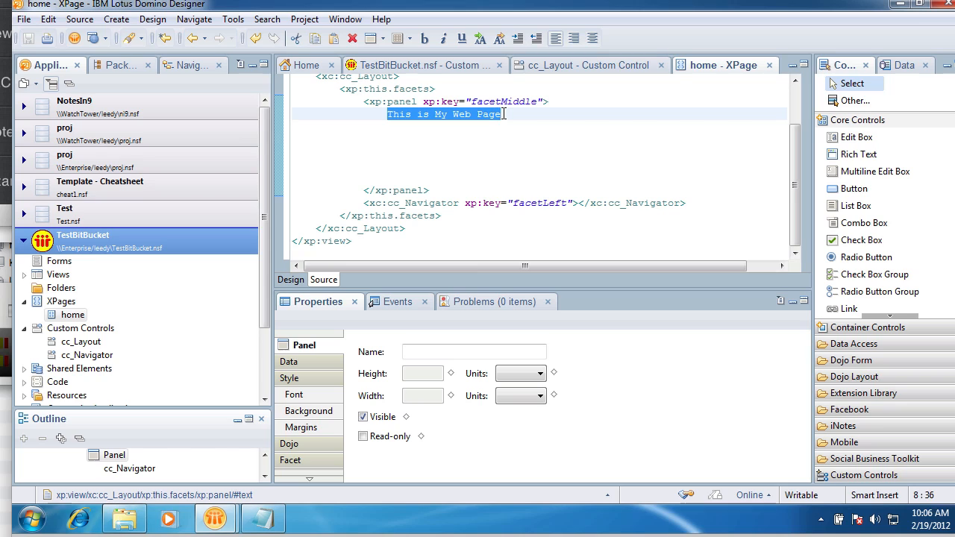
key(Delete)
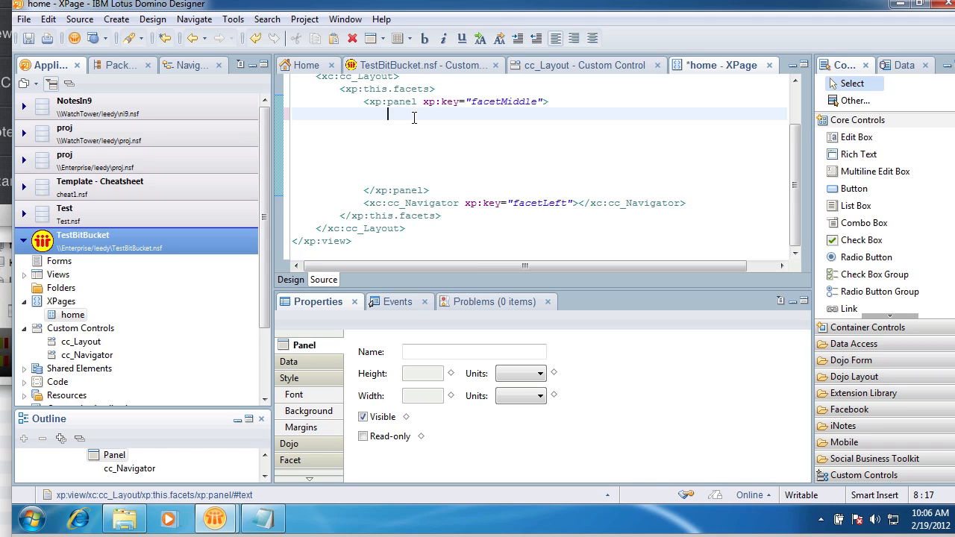
mouse_move(446, 134)
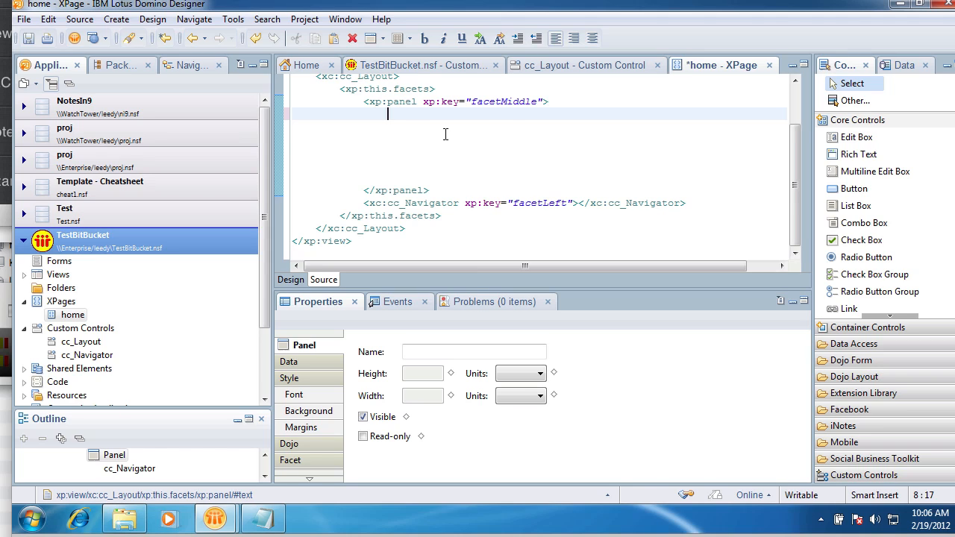
mouse_move(867, 257)
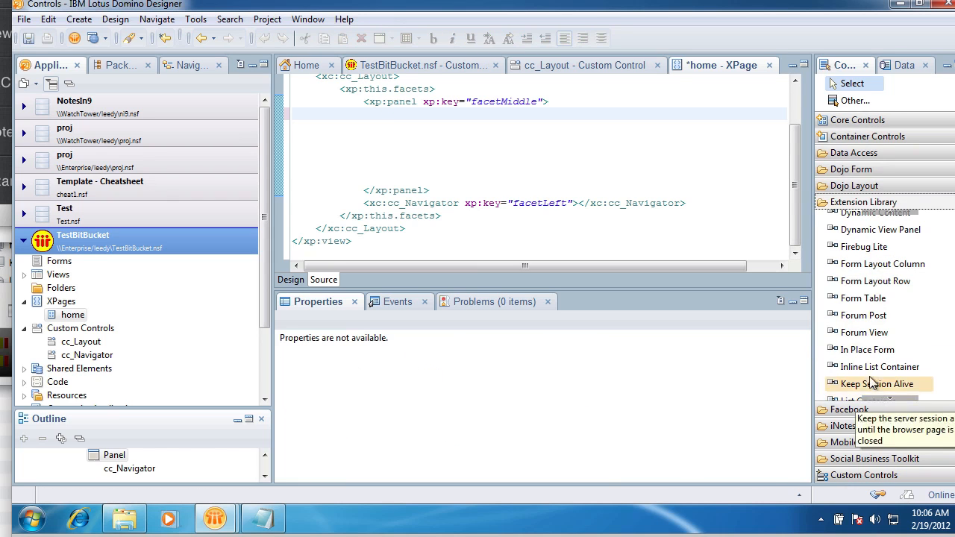
mouse_move(863, 299)
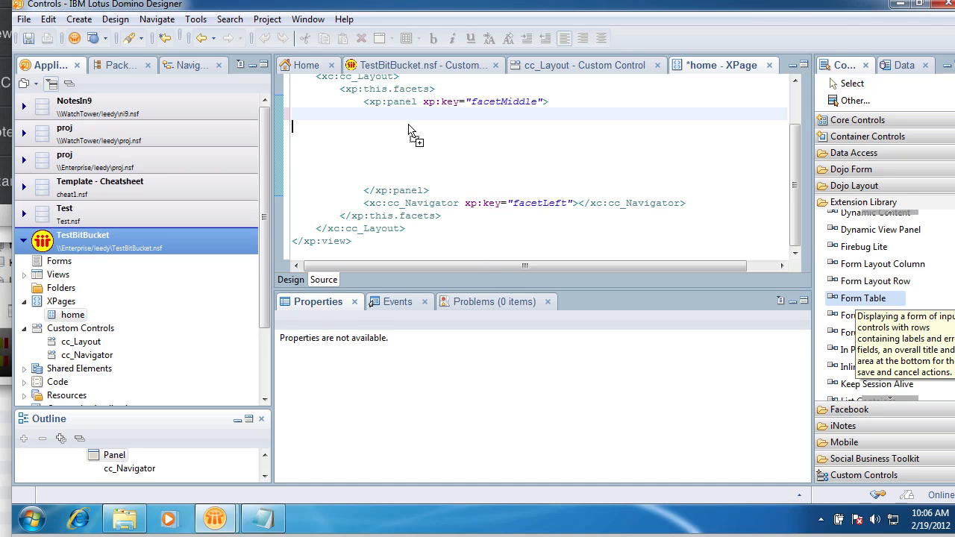
Insert a Form Table titled 'My Fields' with description 'Descriptions' into the middle panel.
double_click(863, 298)
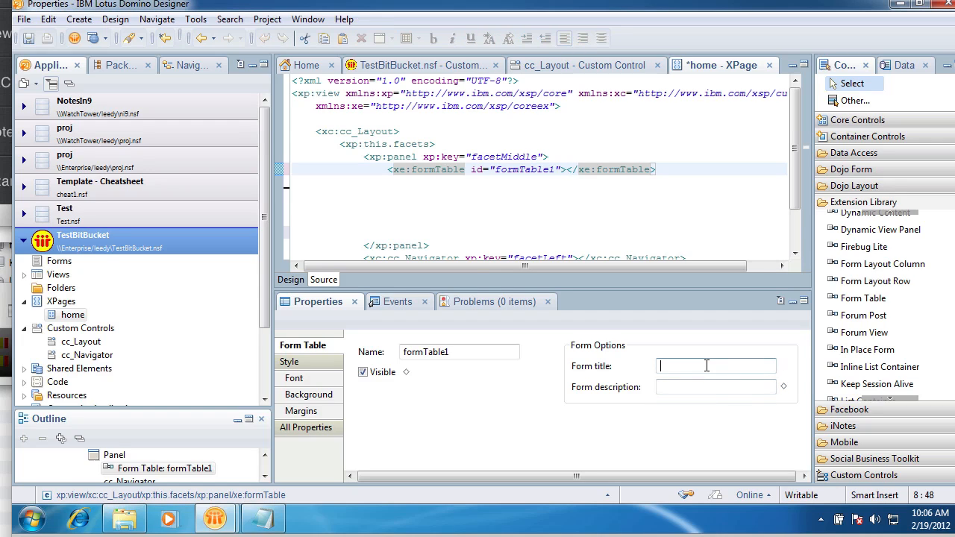
text(My Fields)
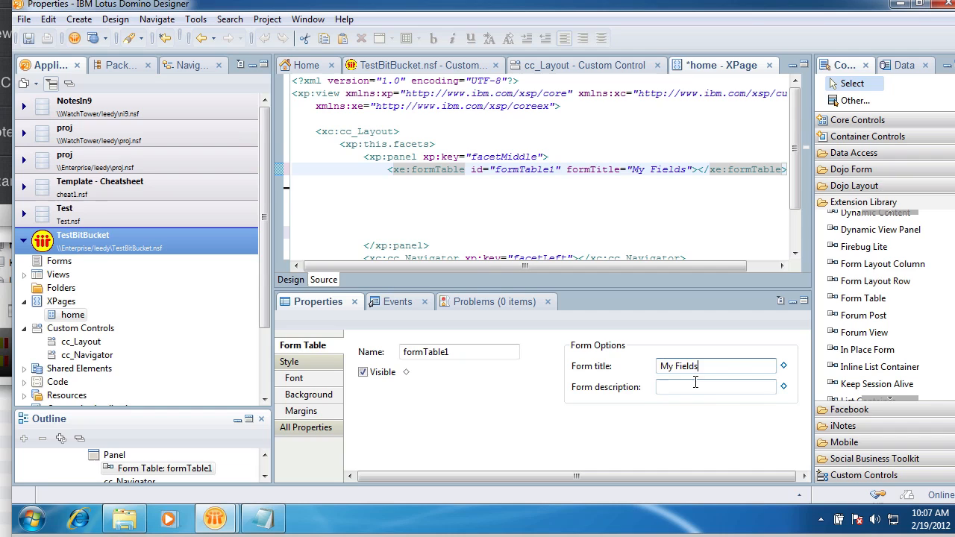
text(Descriptio)
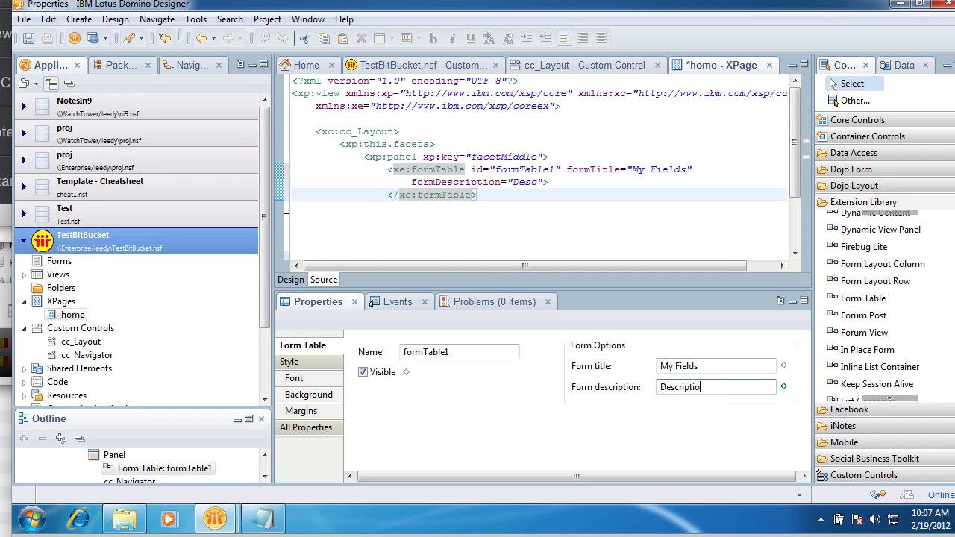
text(ns)
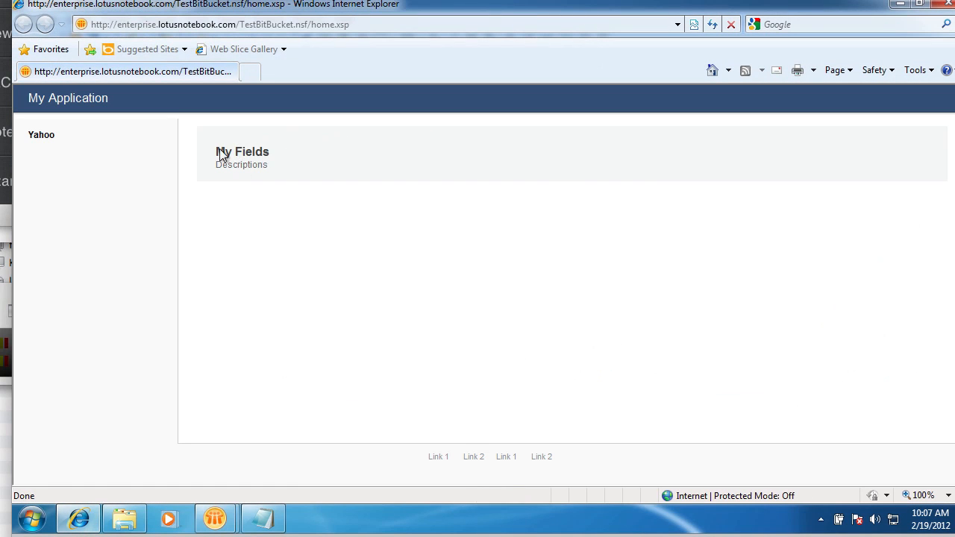
mouse_move(298, 194)
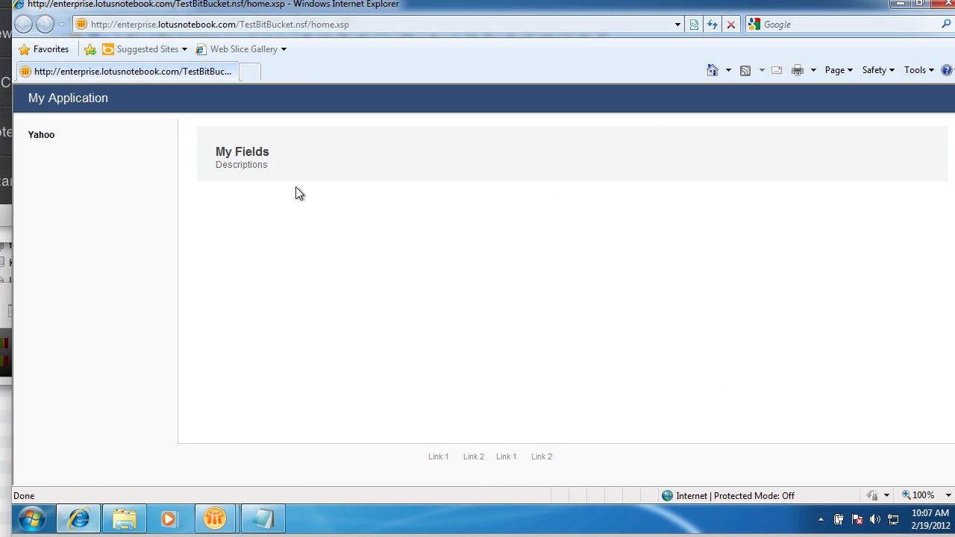
mouse_move(136, 525)
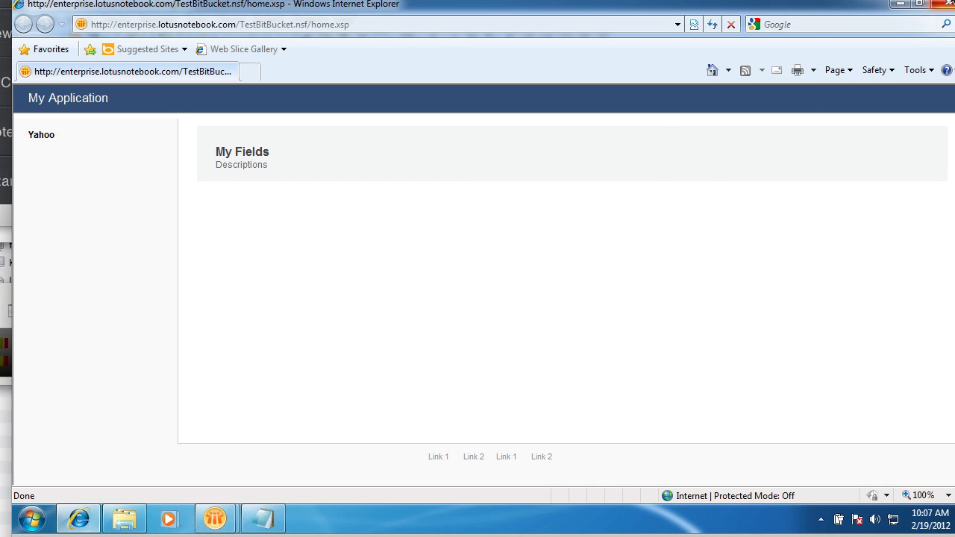
Return to Domino Designer from the preview and show the home XPage in Design view.
click(216, 519)
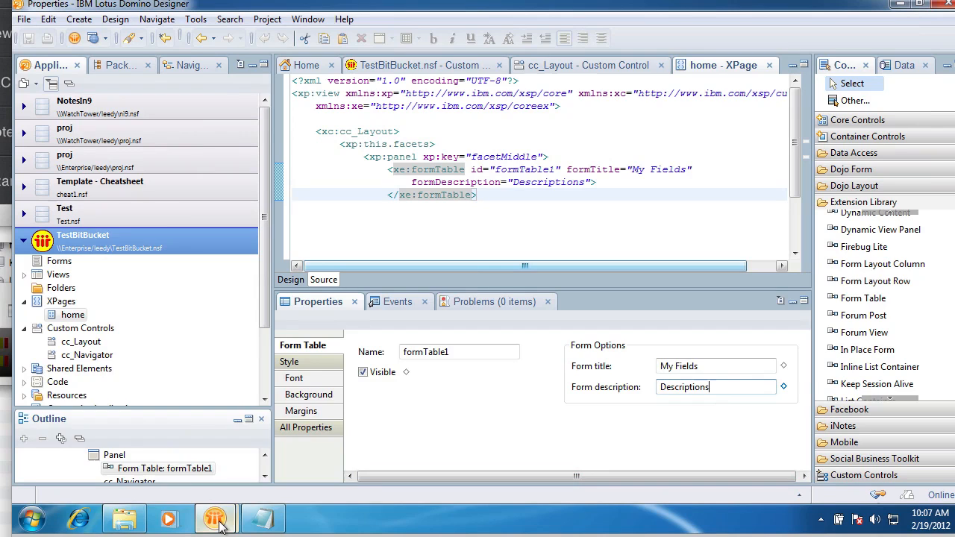
click(290, 279)
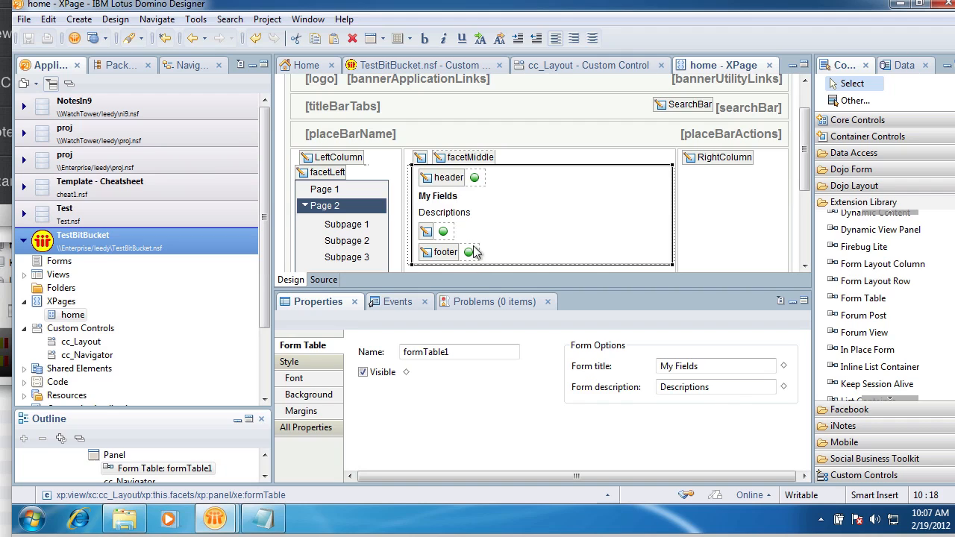
mouse_move(445, 231)
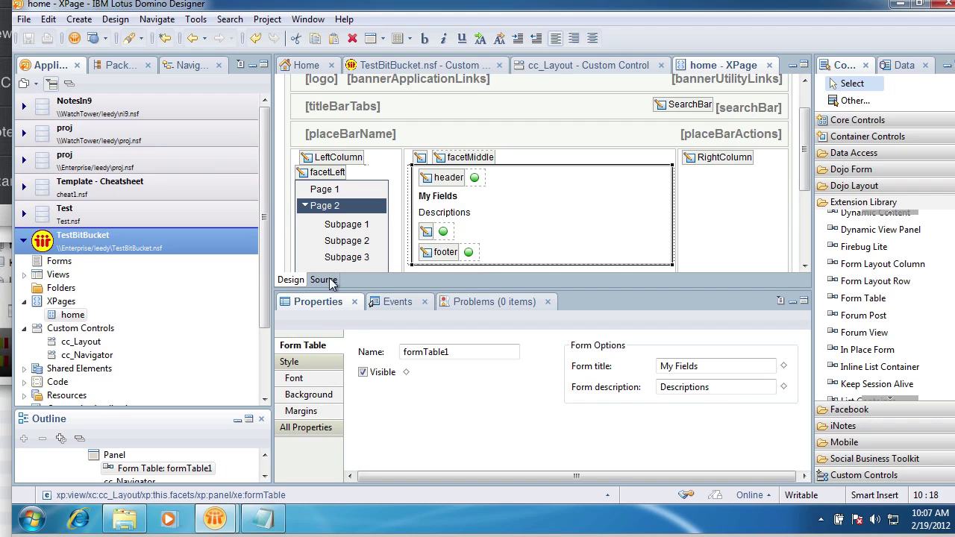
Open blank lines inside xe:formTable in Source and add Form Layout Row formRow1 there.
click(323, 280)
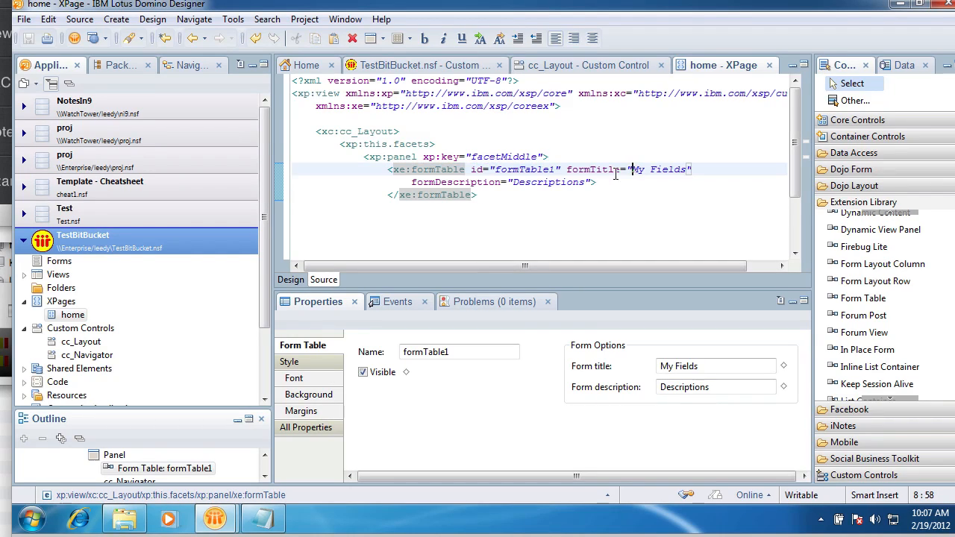
key(Return)
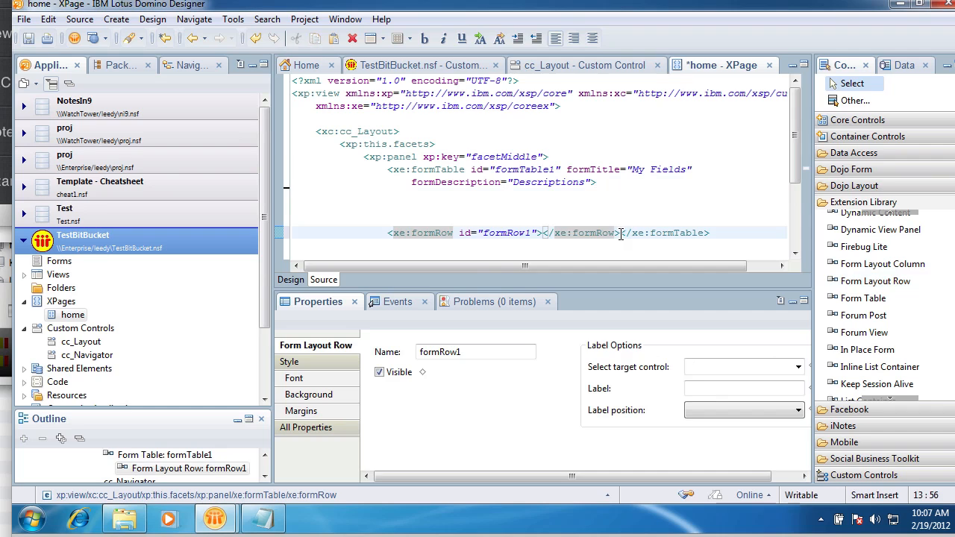
click(429, 169)
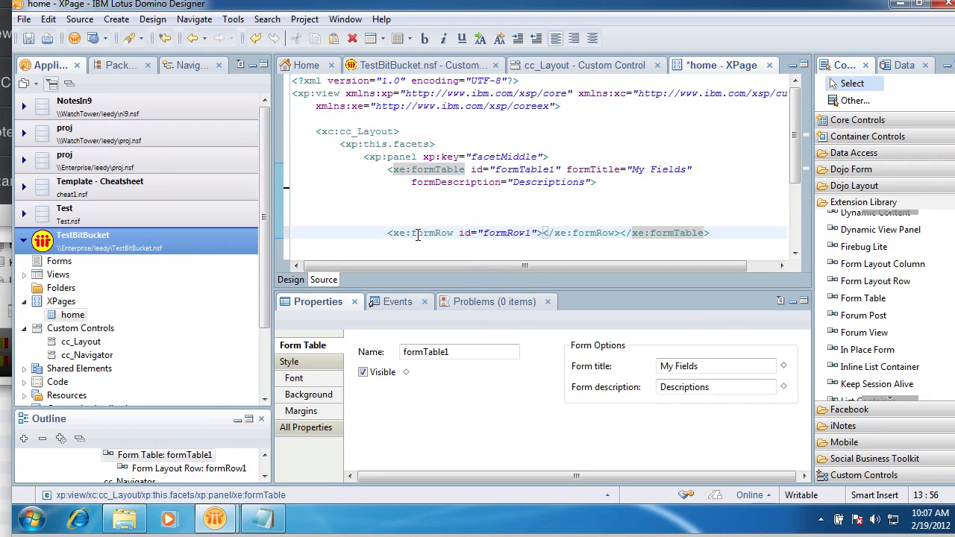
click(290, 279)
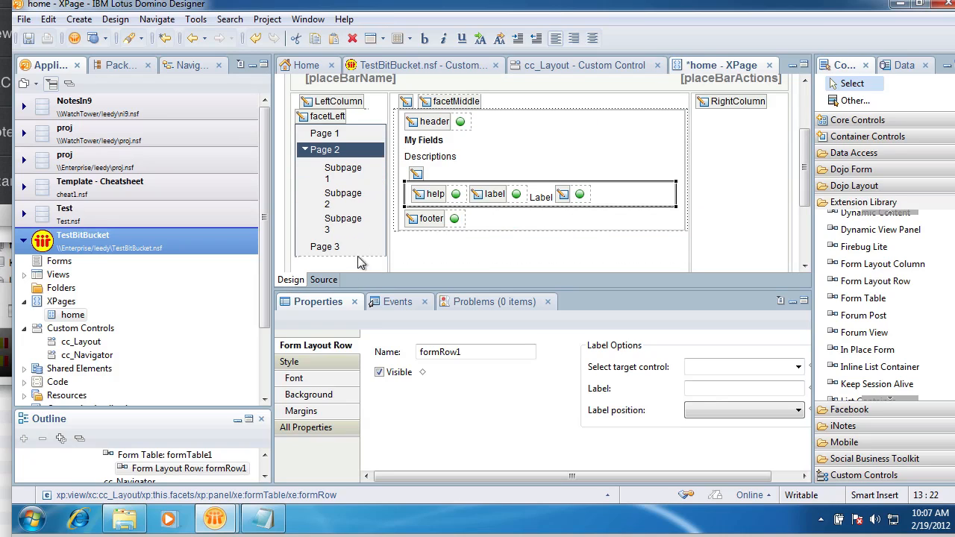
mouse_move(473, 195)
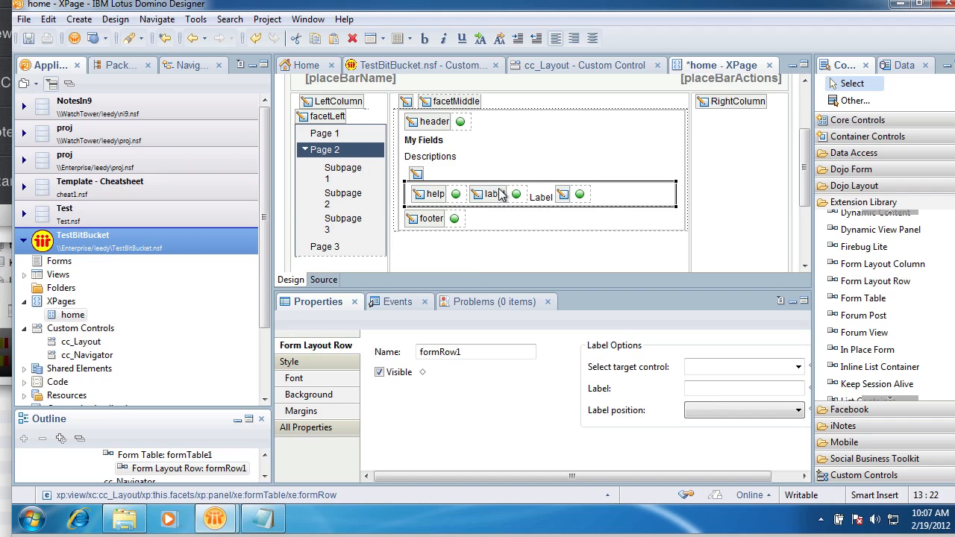
mouse_move(513, 194)
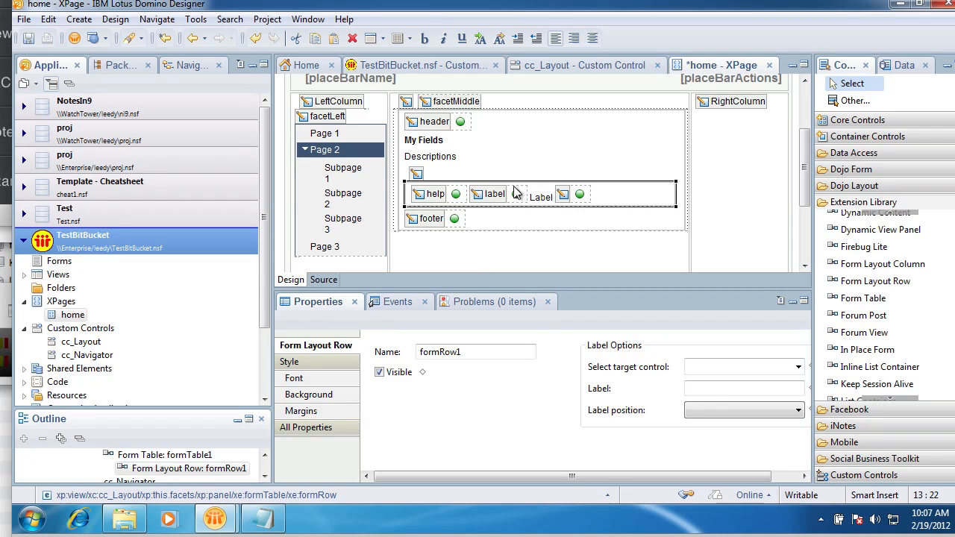
mouse_move(517, 198)
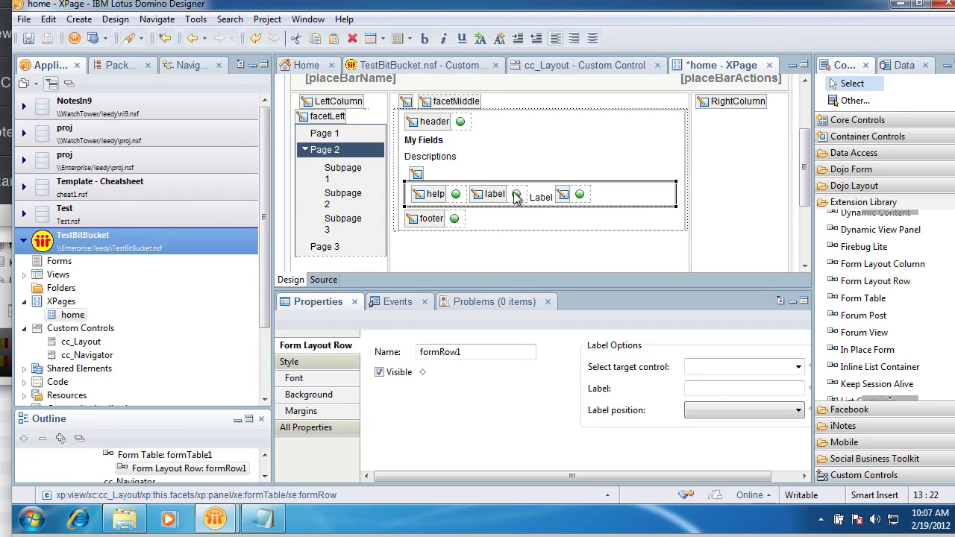
mouse_move(482, 193)
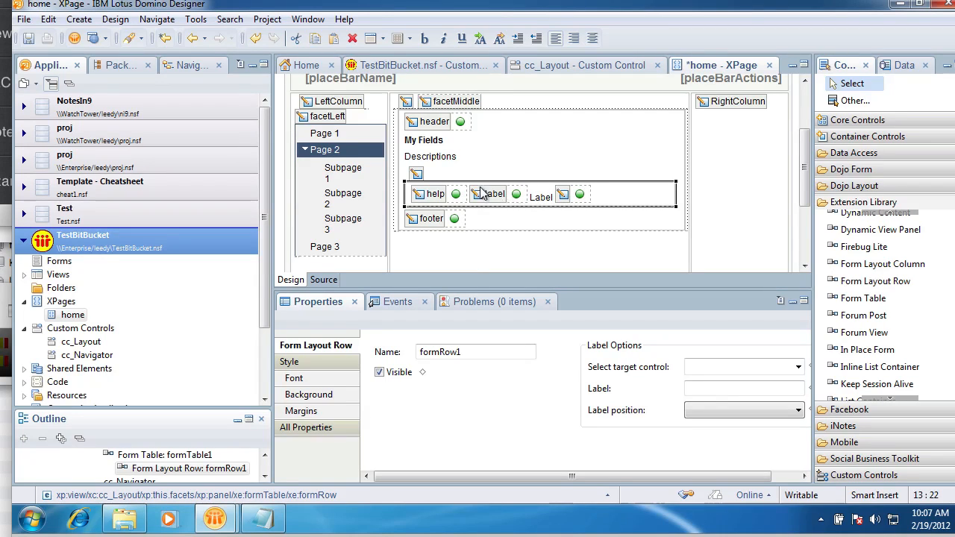
mouse_move(577, 192)
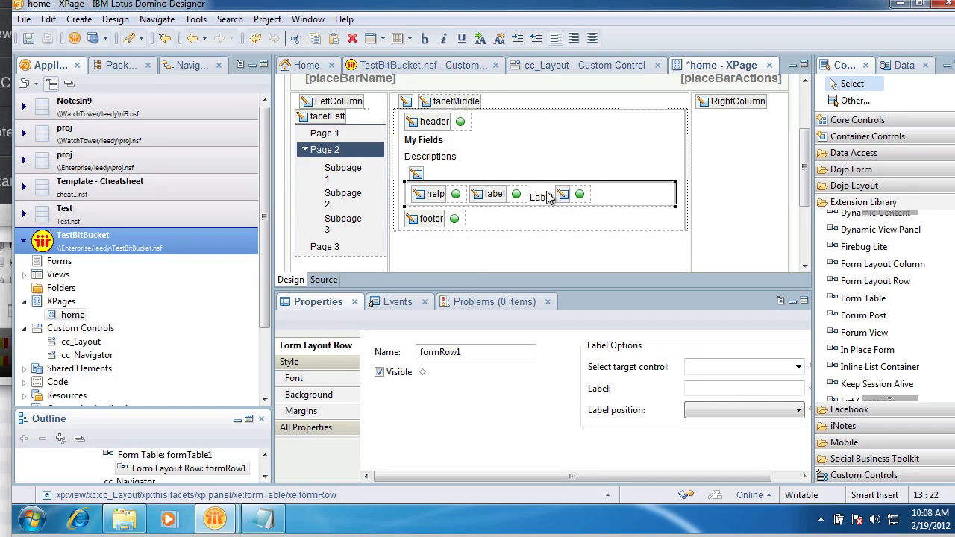
Label formRow1 'My Field' and confirm the label in the page source.
click(744, 388)
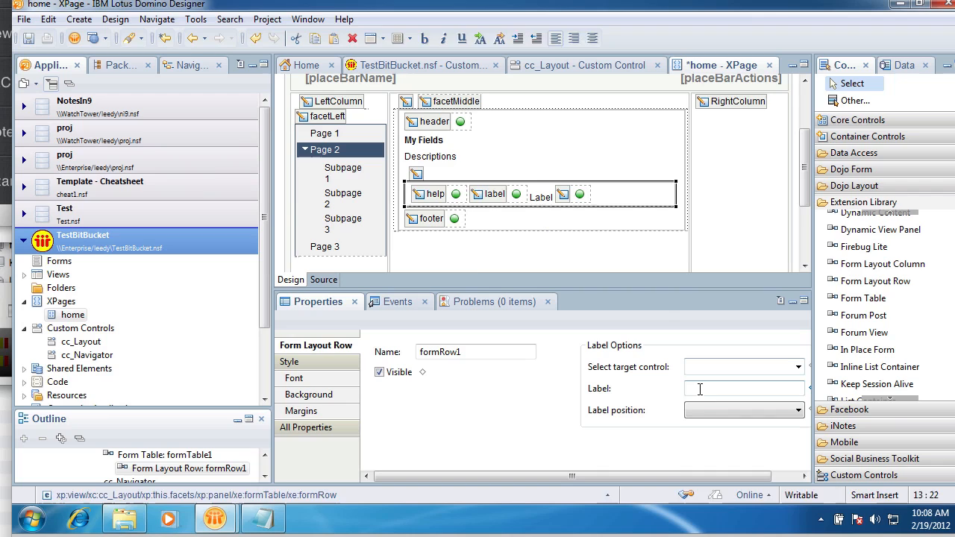
text(My Field)
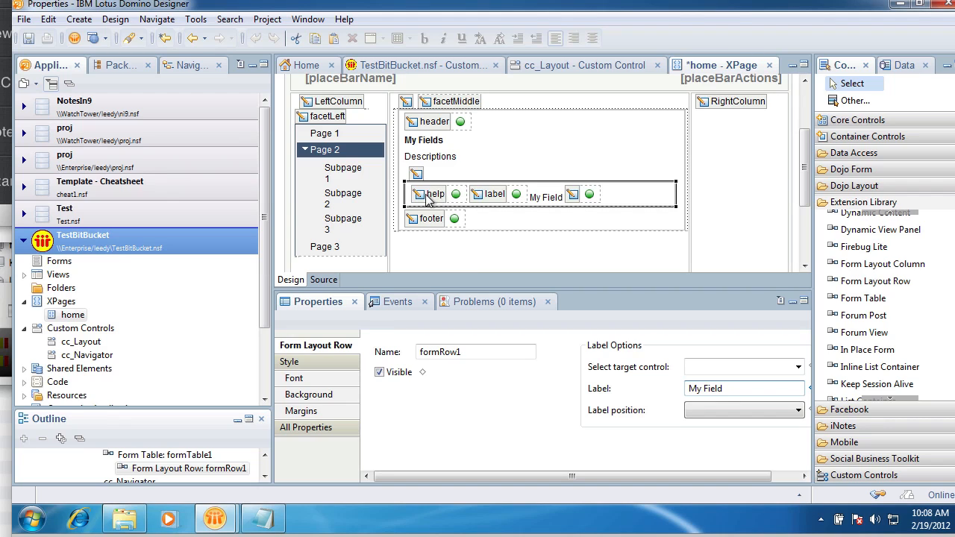
click(743, 388)
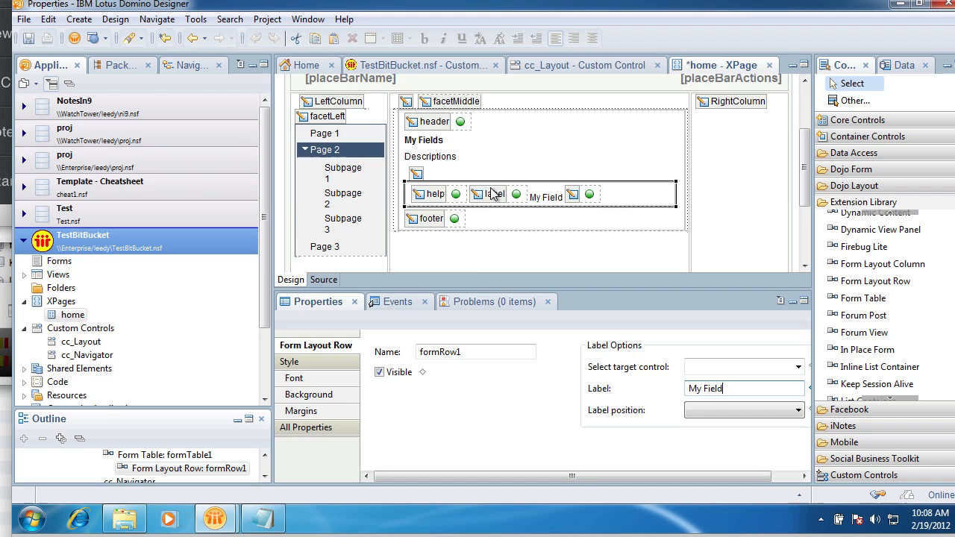
mouse_move(438, 211)
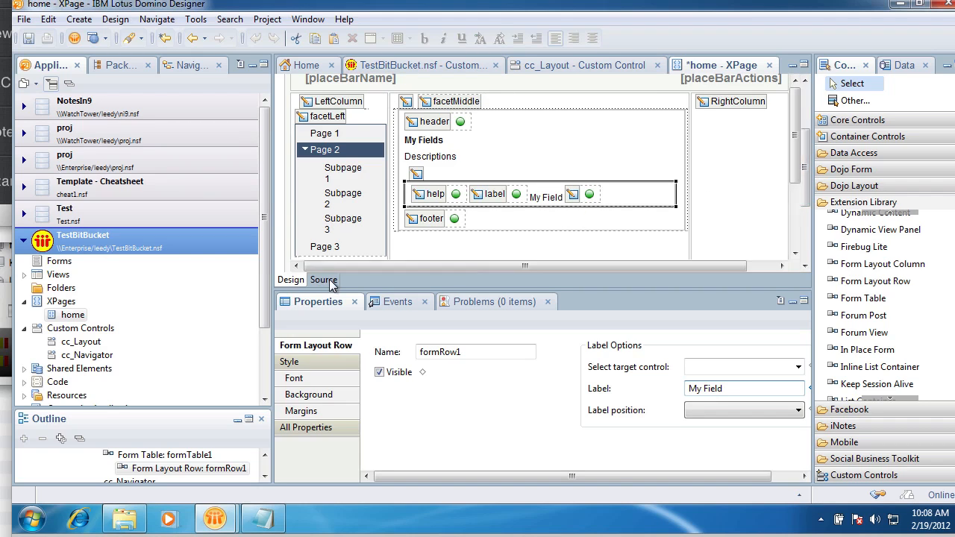
click(323, 279)
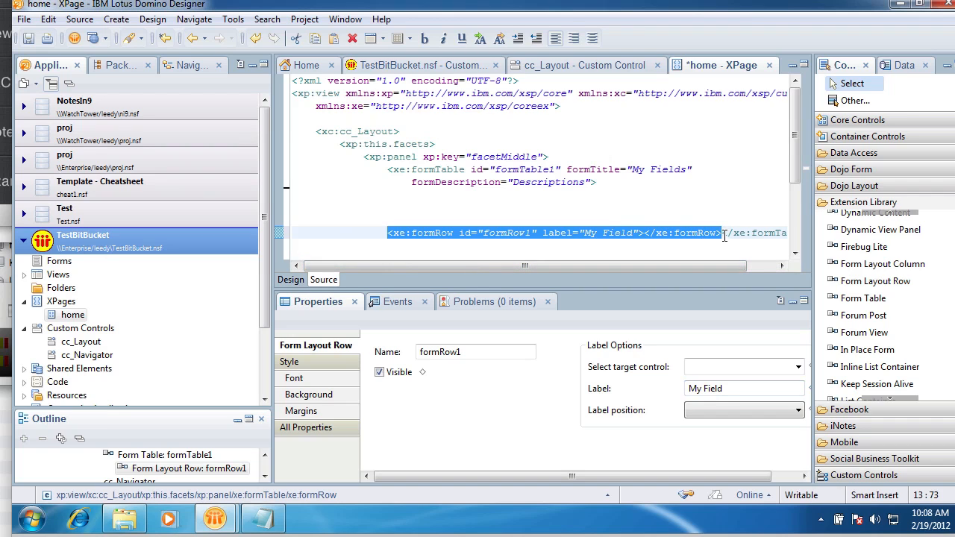
Add edit box inputText1 inside the My Field row, checking it in Design and Source views.
click(429, 169)
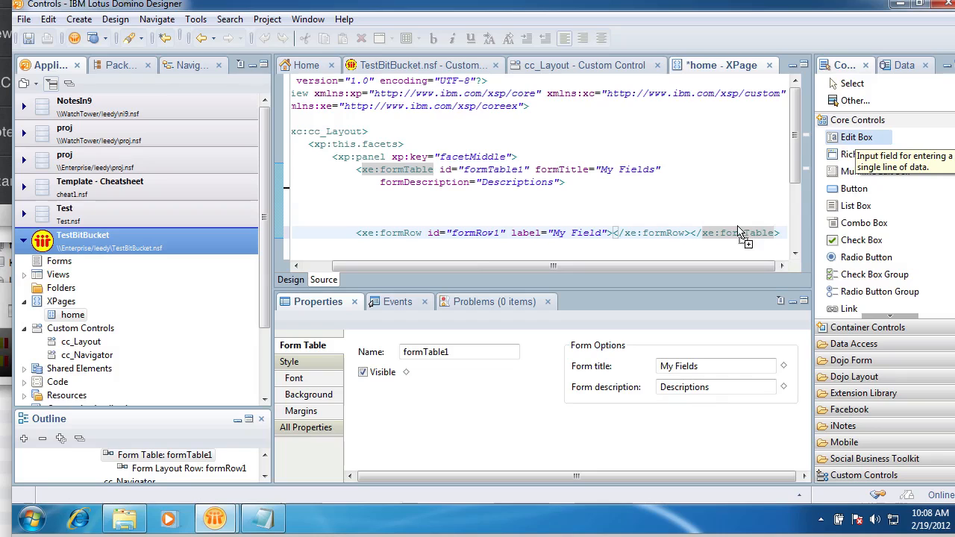
double_click(856, 136)
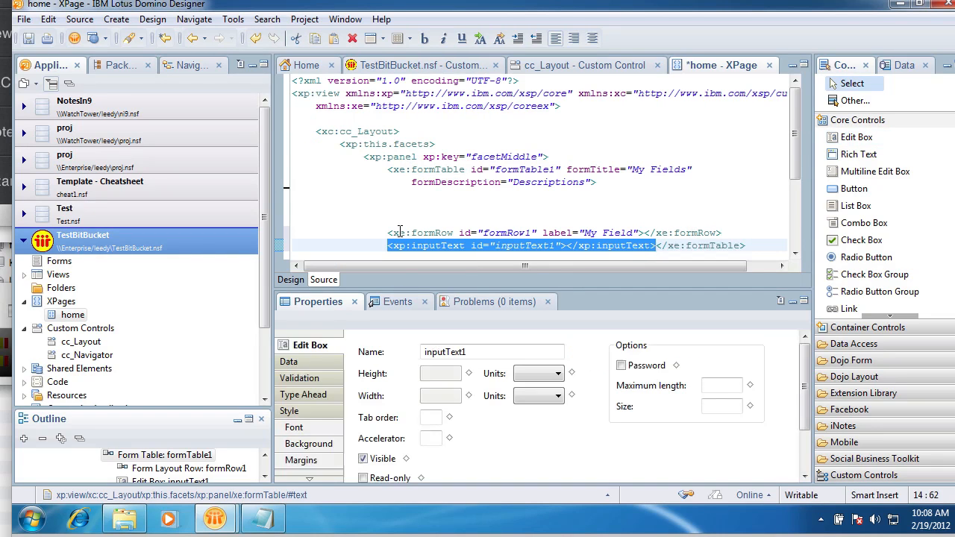
click(290, 279)
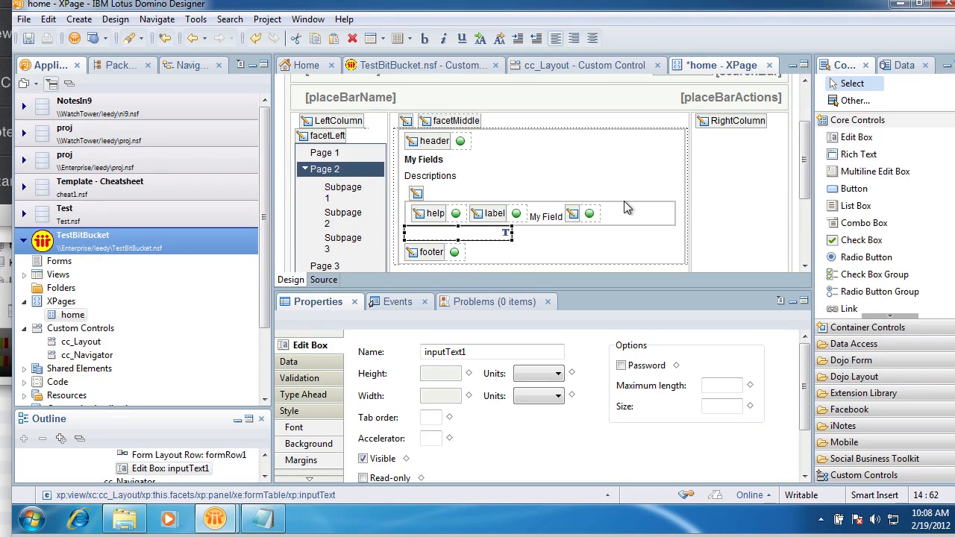
mouse_move(314, 304)
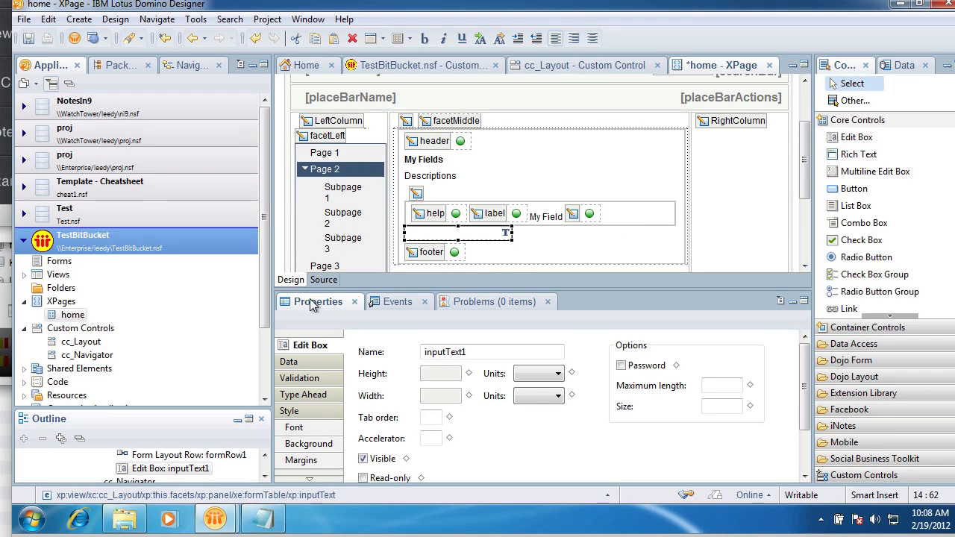
click(323, 279)
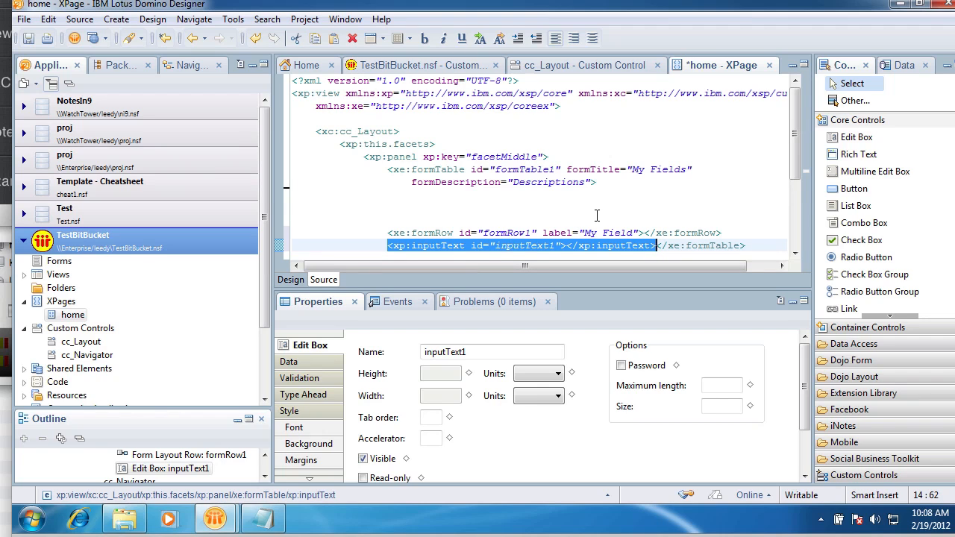
mouse_move(638, 245)
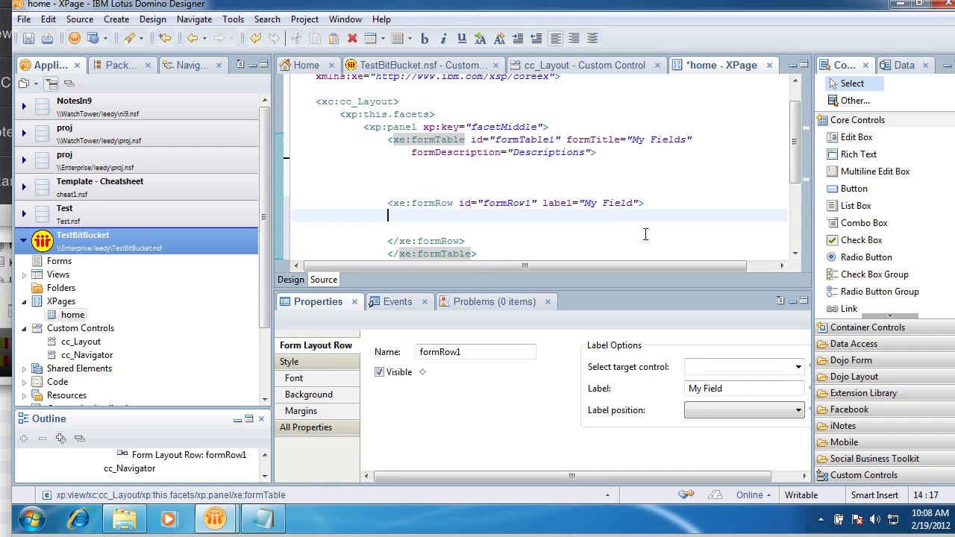
text(<xp:inputText id="inputText1"></xp:inputText>)
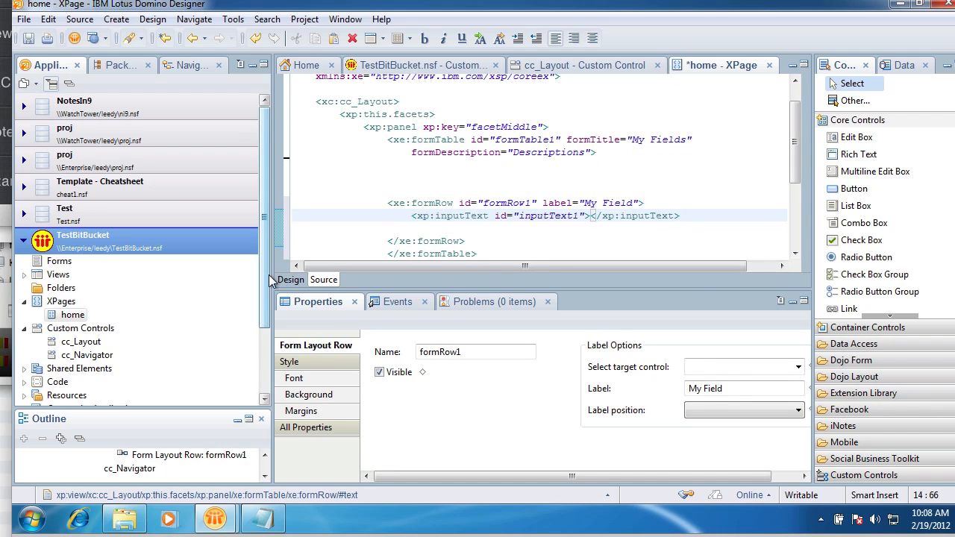
click(291, 279)
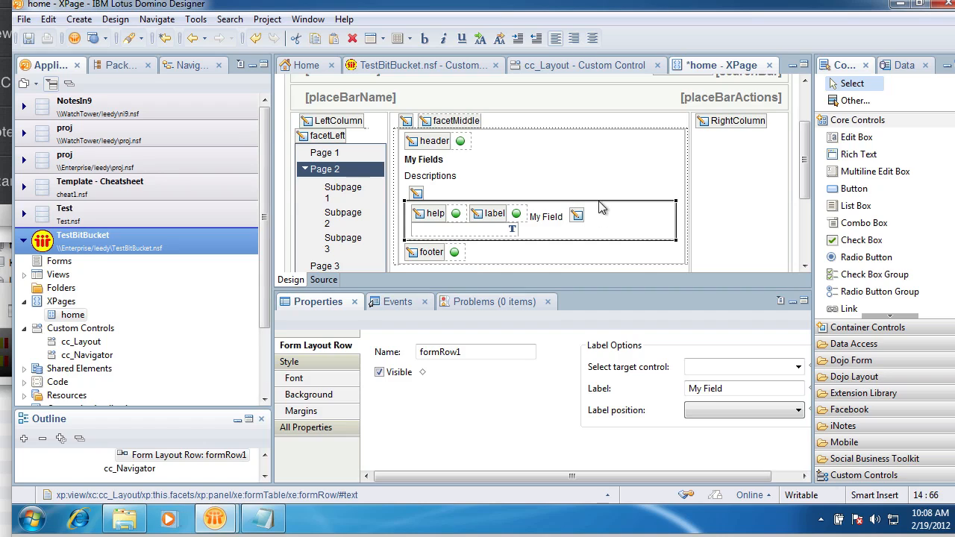
mouse_move(582, 207)
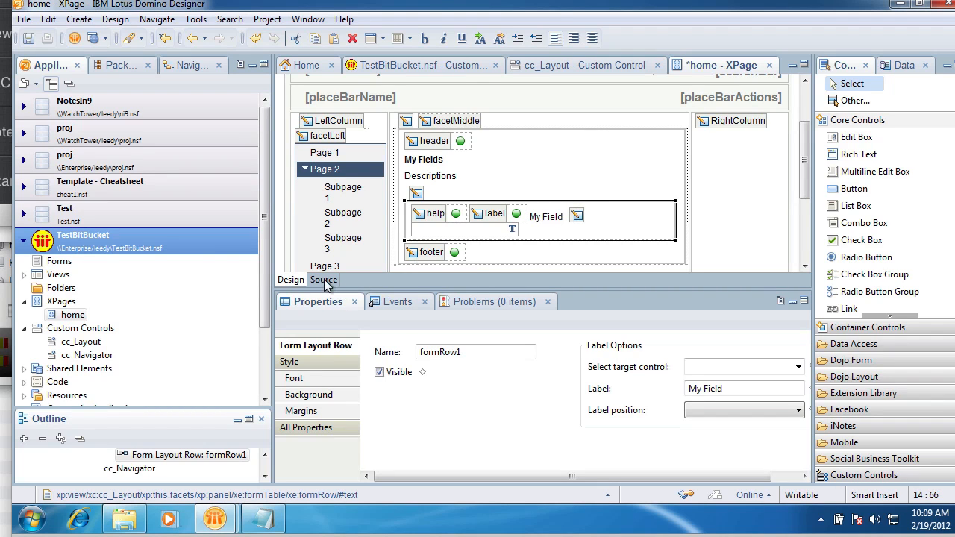
click(323, 280)
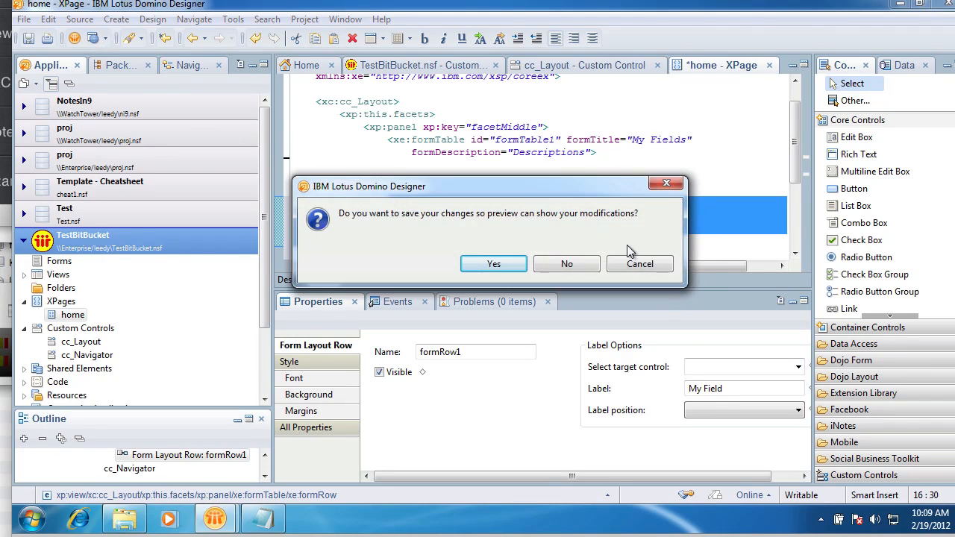
Save the home page so the browser preview shows the My Field input.
click(493, 264)
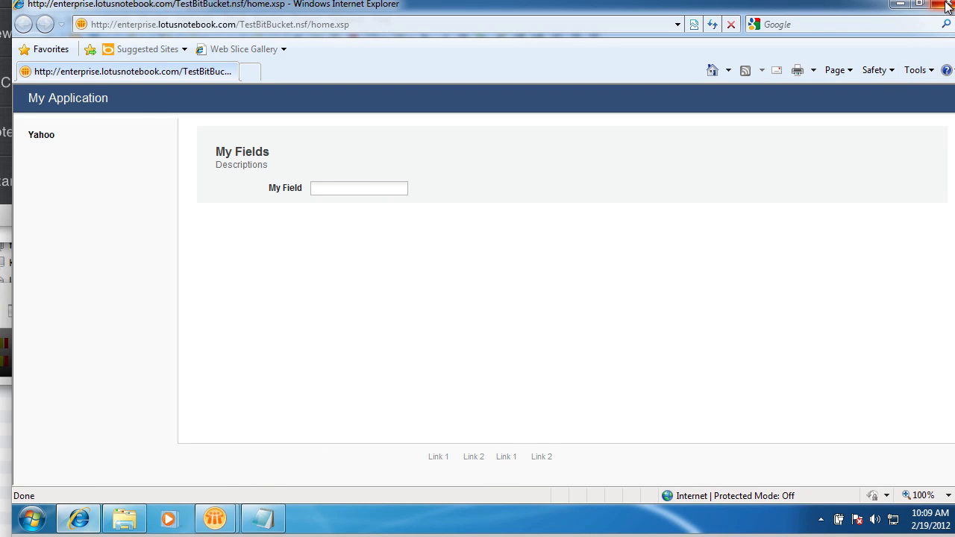
mouse_move(711, 70)
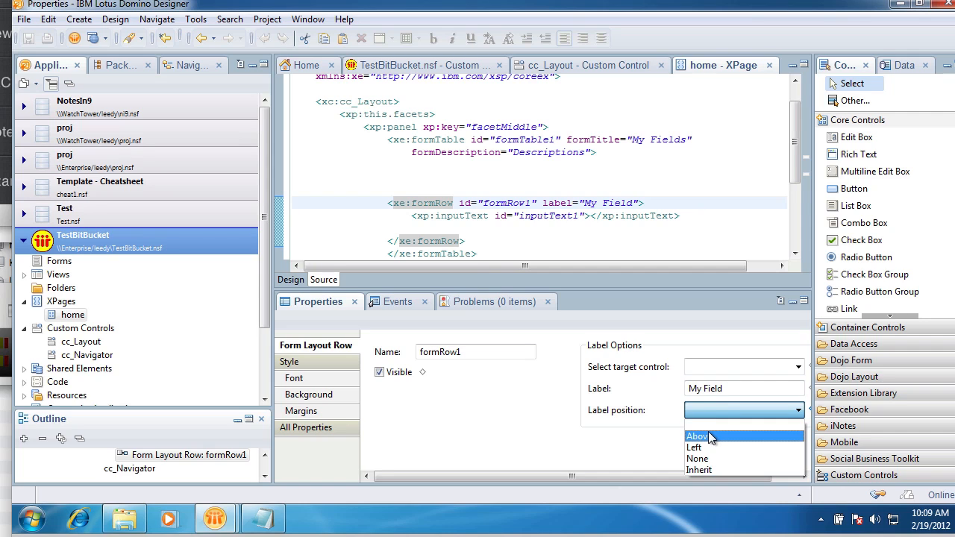
Set the My Field row's label position to Above and select its formRow markup for copying.
click(697, 436)
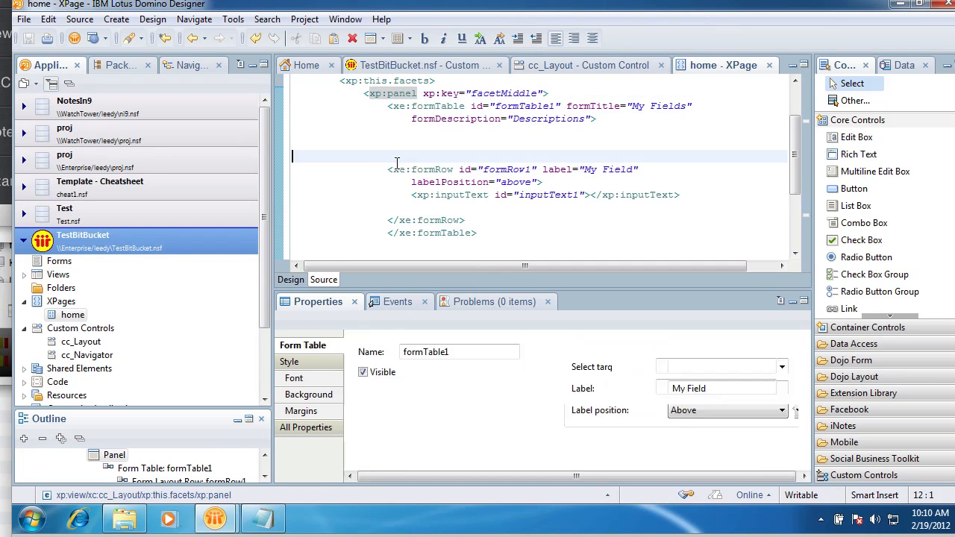
click(394, 168)
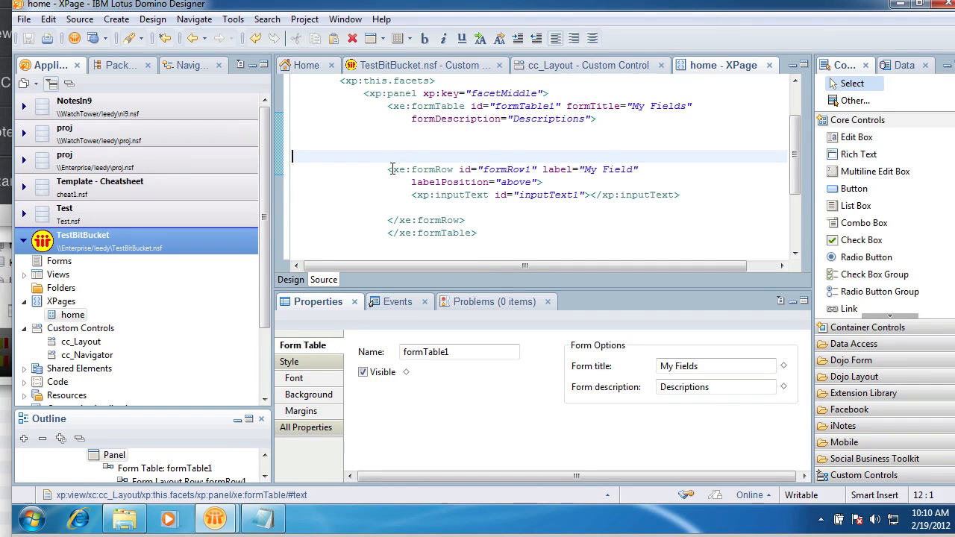
drag(393, 169, 467, 219)
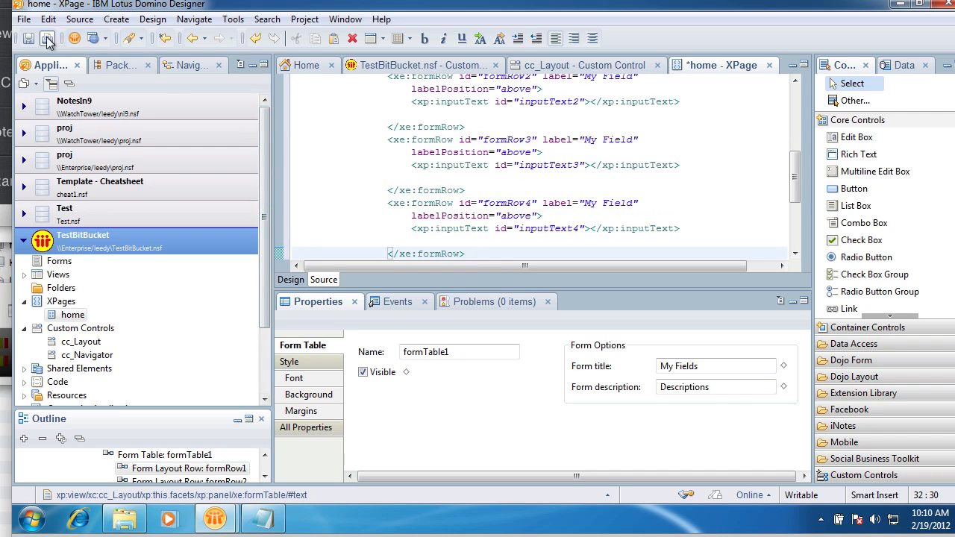
Save and preview the four stacked My Field inputs, then return to Designer.
click(48, 38)
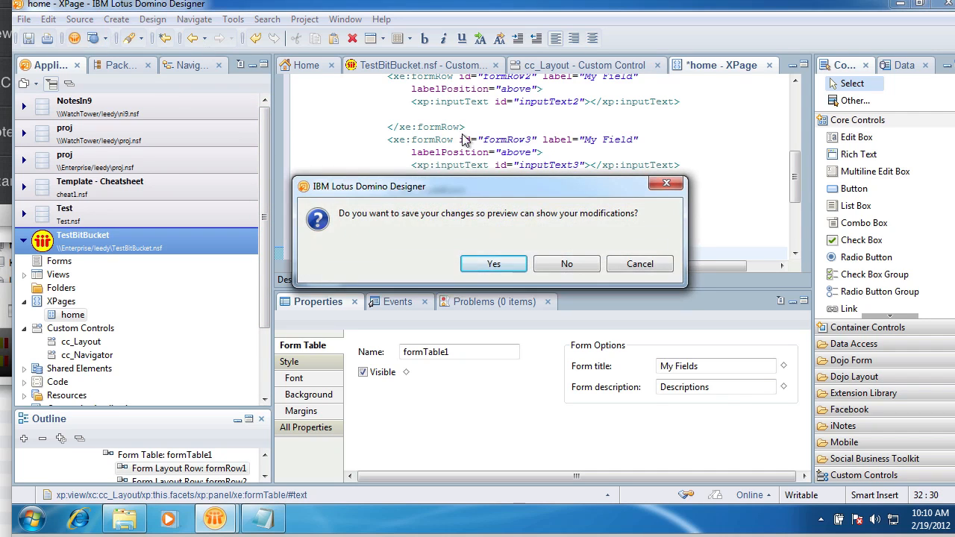
click(493, 263)
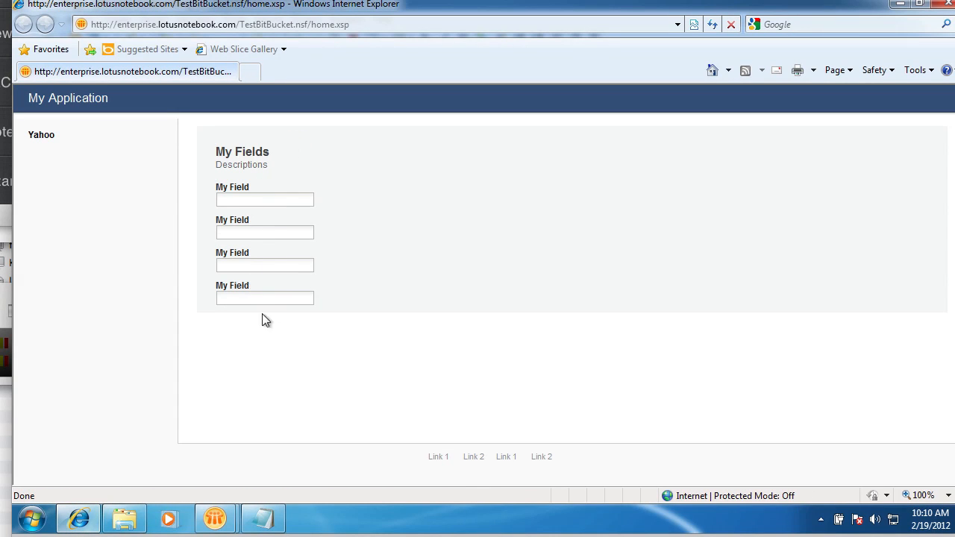
mouse_move(404, 363)
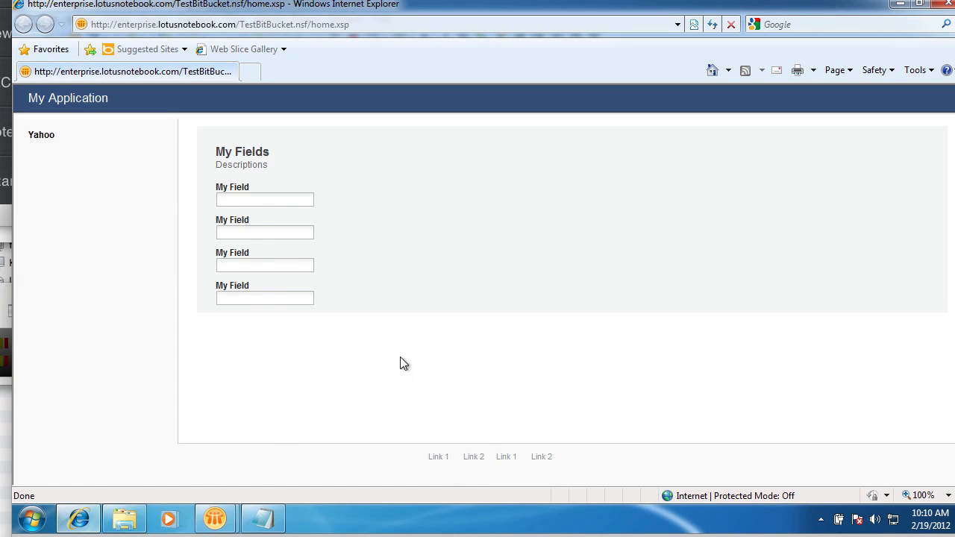
mouse_move(241, 489)
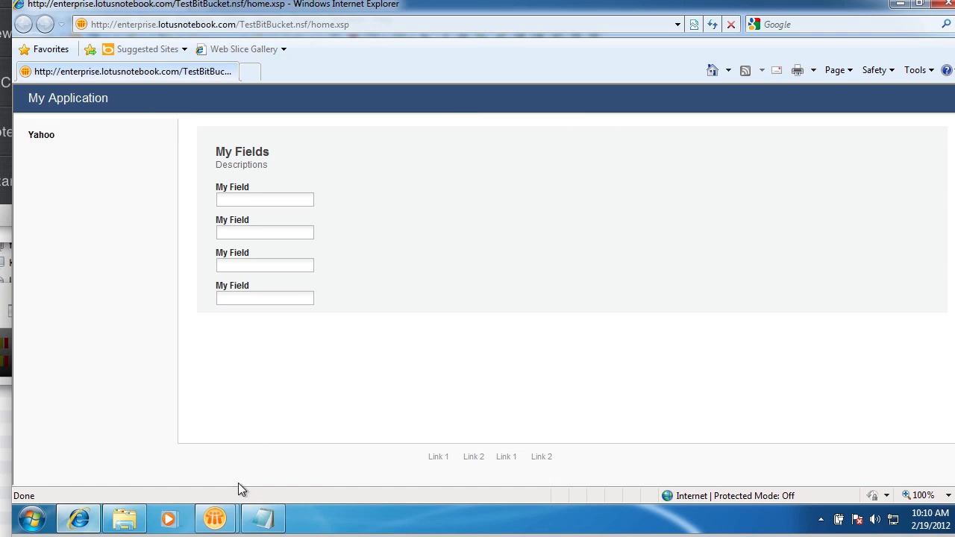
click(263, 518)
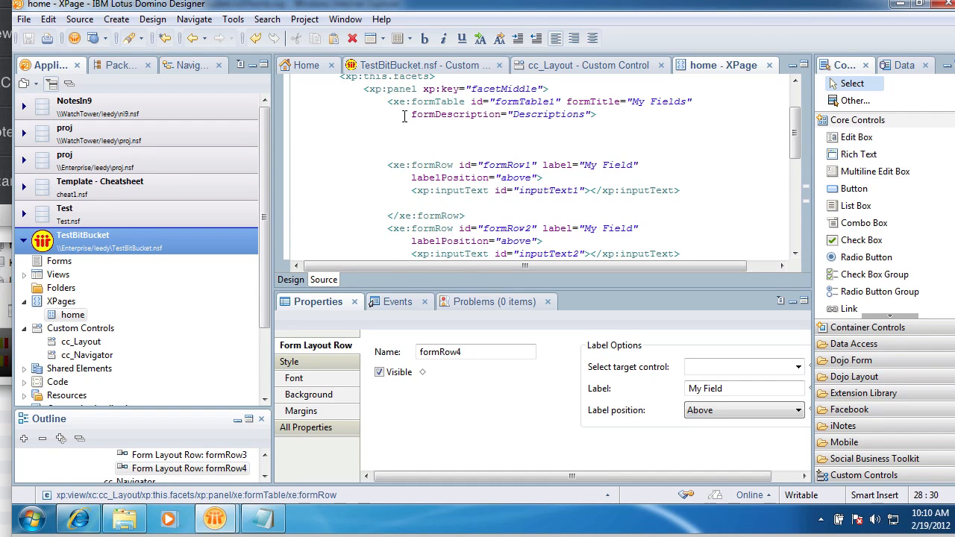
Arrange the four rows into formColumn1 and formColumn2 inside the form table source.
click(538, 138)
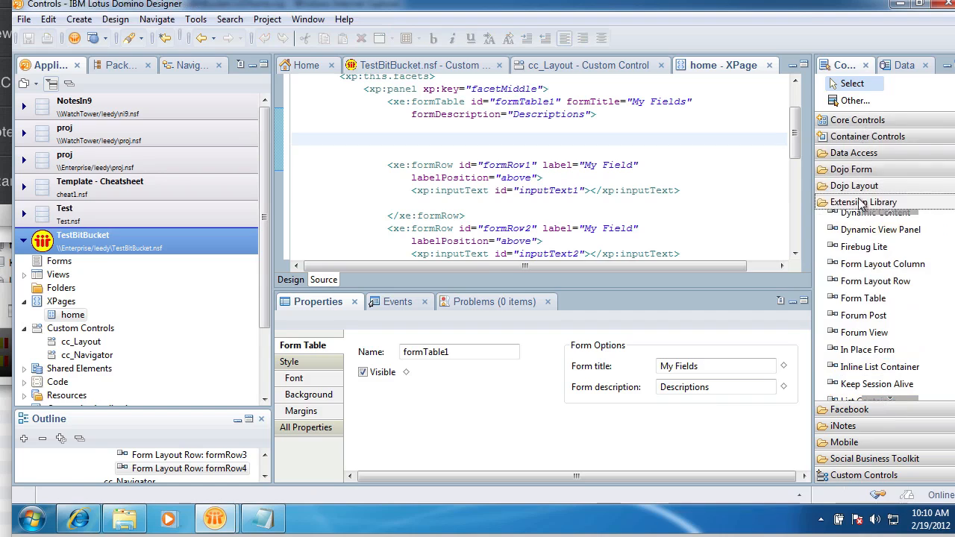
mouse_move(883, 263)
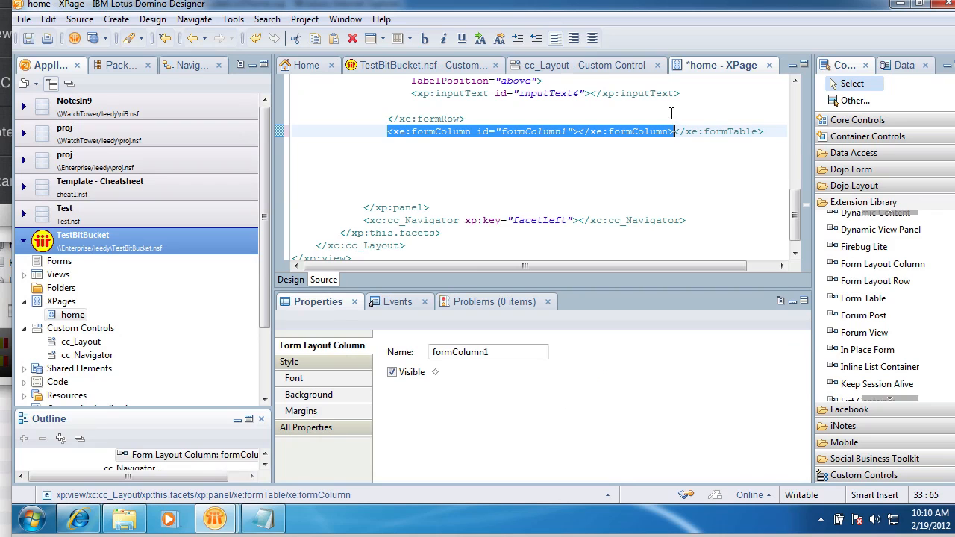
mouse_move(618, 134)
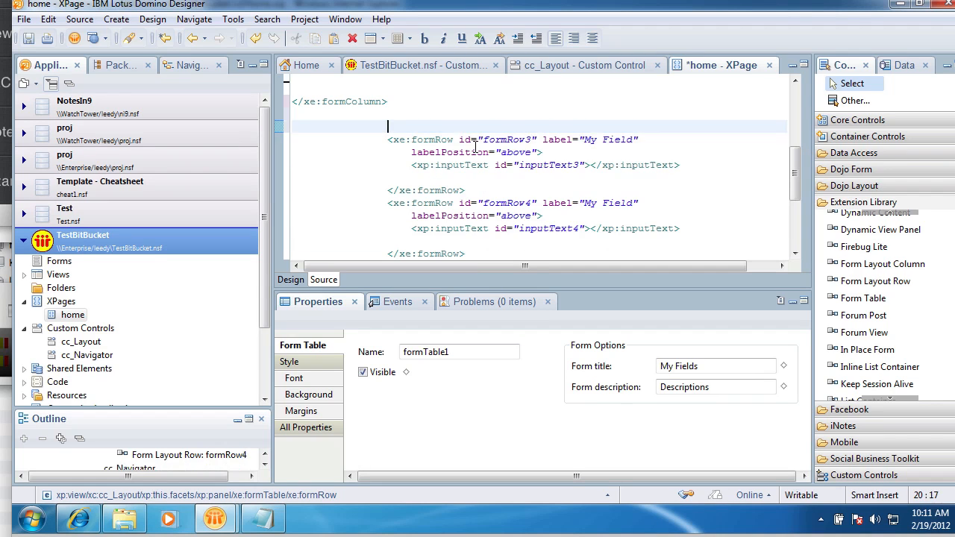
scroll(up, 3)
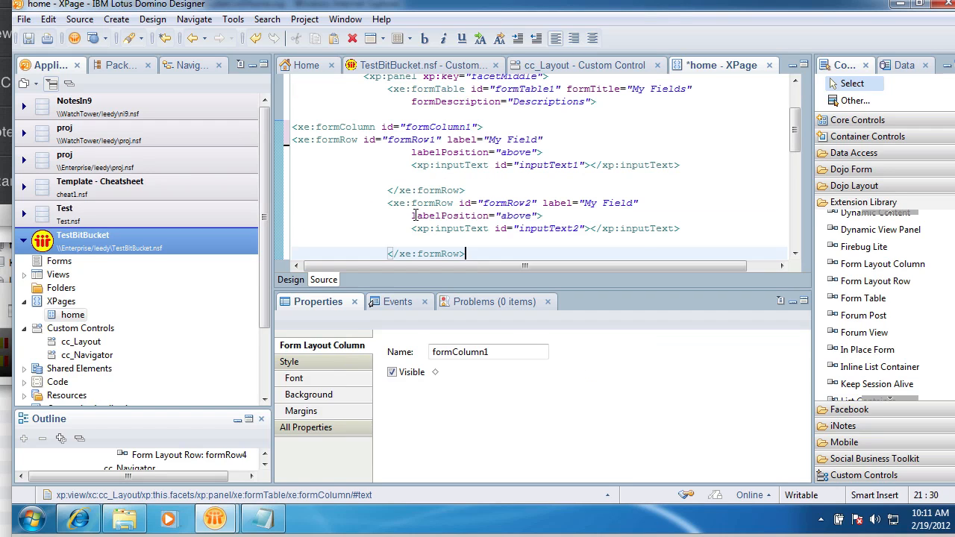
scroll(down, 3)
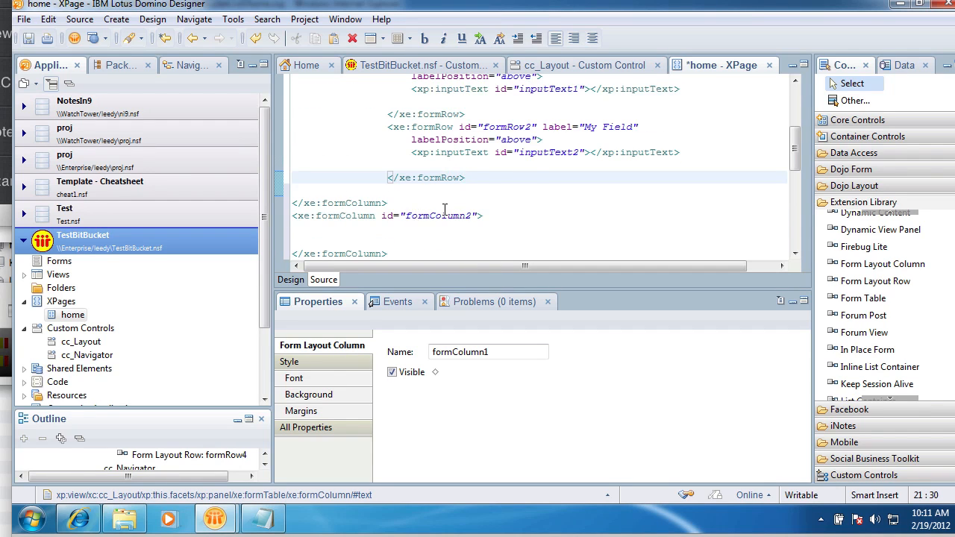
scroll(down, 3)
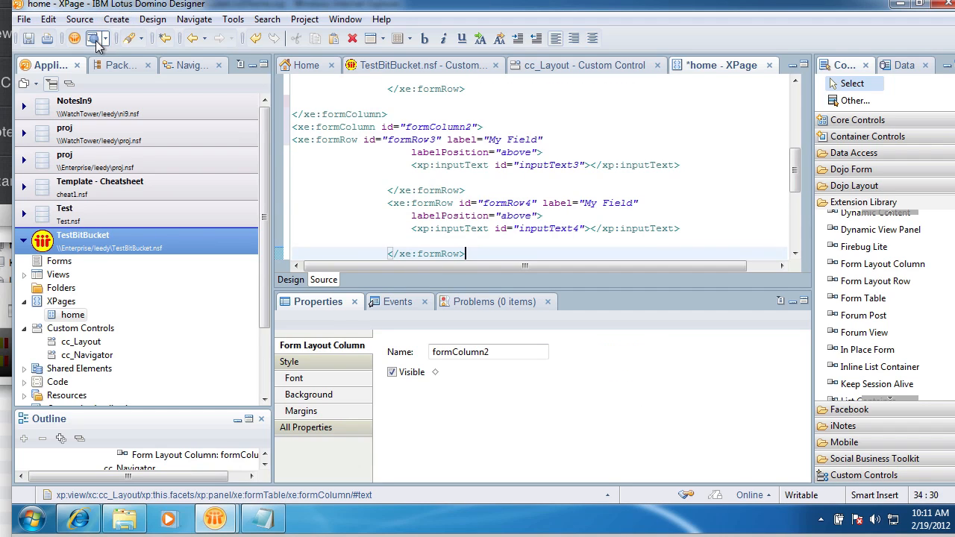
mouse_move(416, 140)
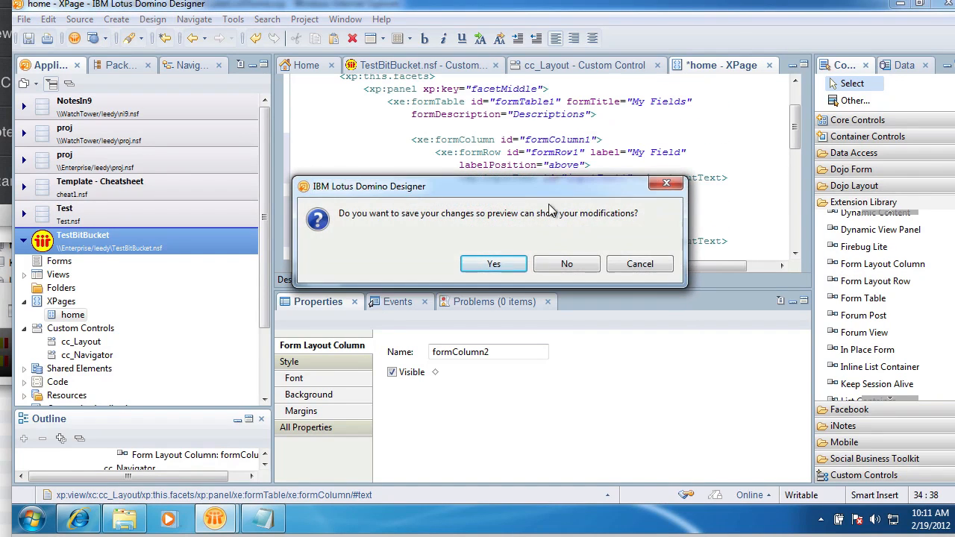
Save to preview the two-column My Fields layout, then return to Designer.
click(493, 263)
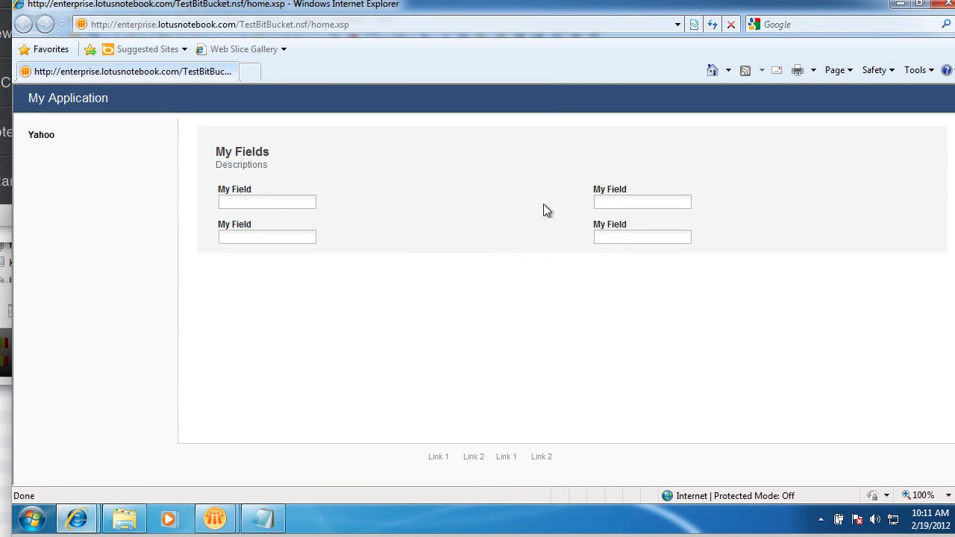
mouse_move(334, 204)
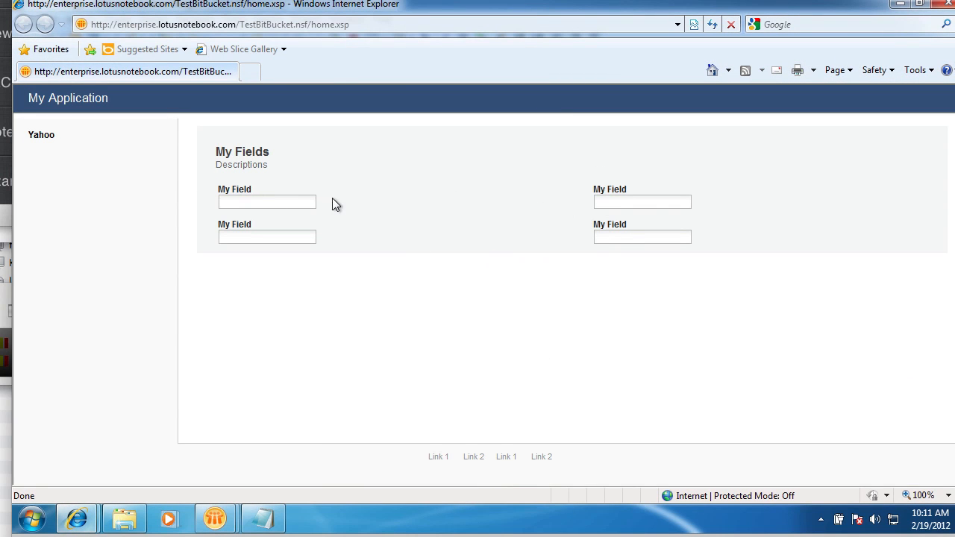
mouse_move(412, 178)
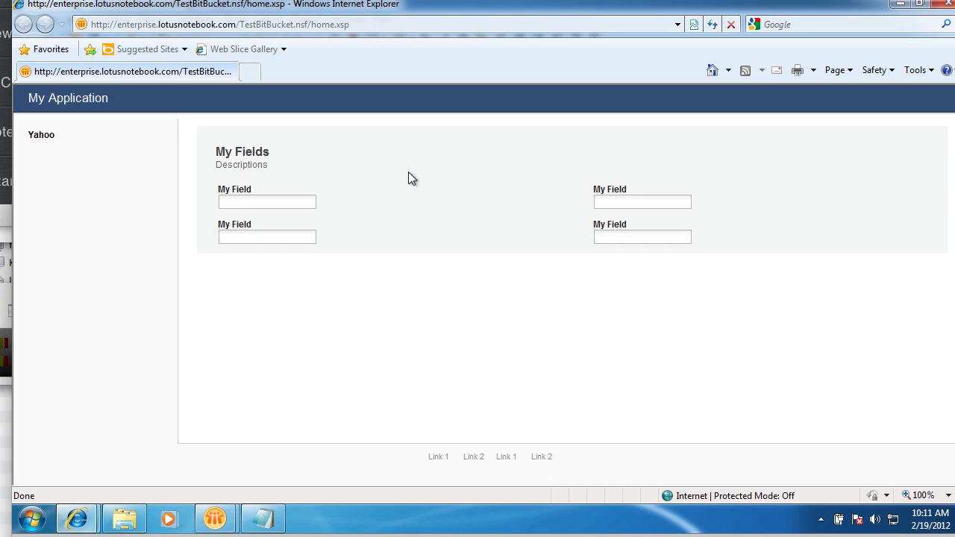
mouse_move(224, 496)
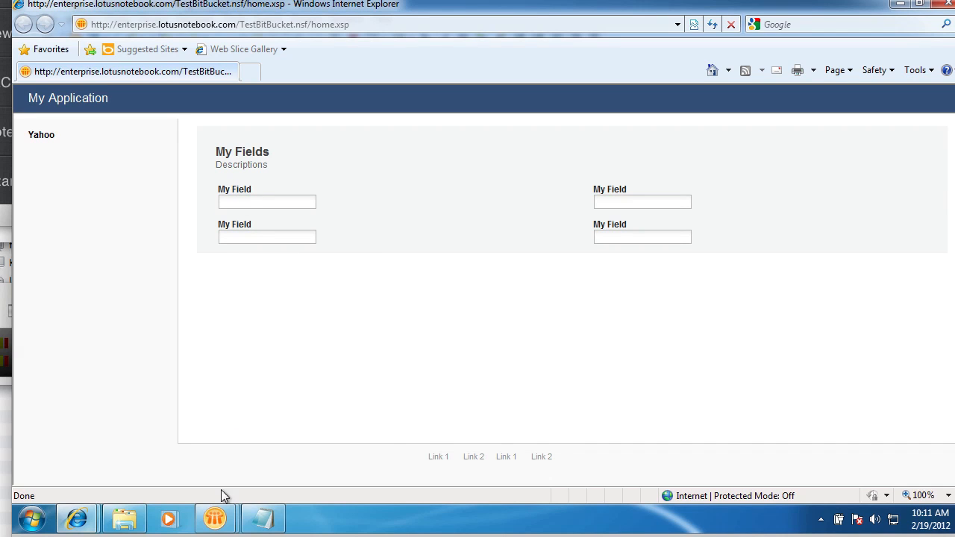
click(215, 518)
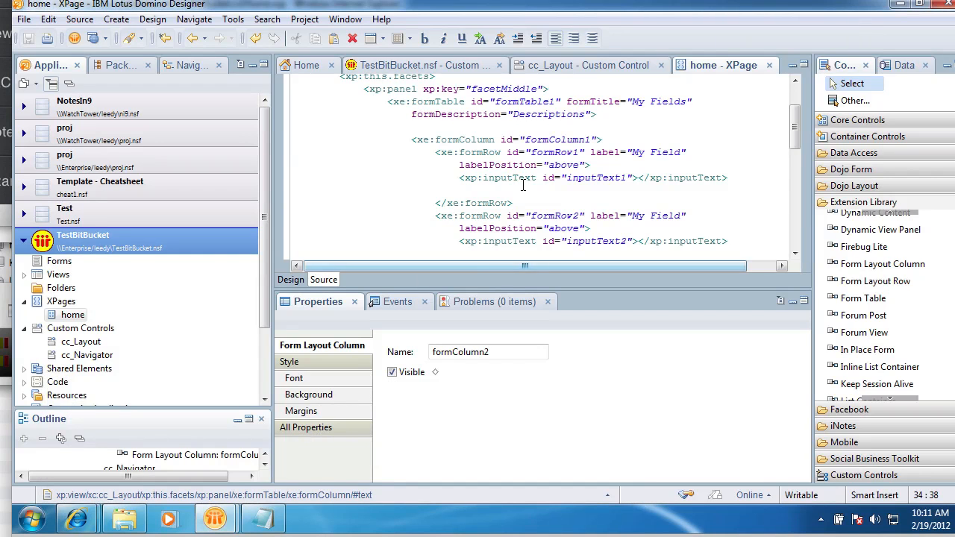
Set formRow1's label position to Inherit, copy that value for other rows, and preview.
click(589, 152)
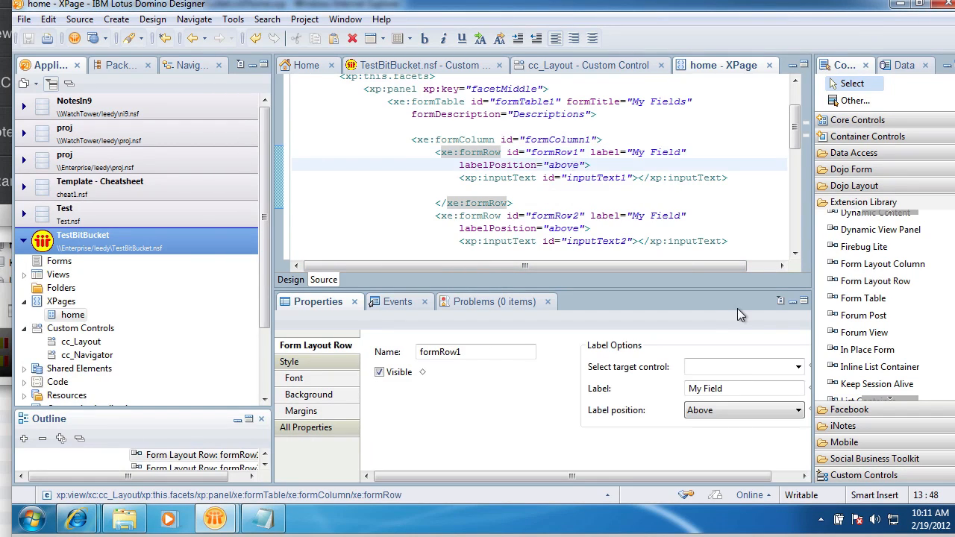
click(798, 410)
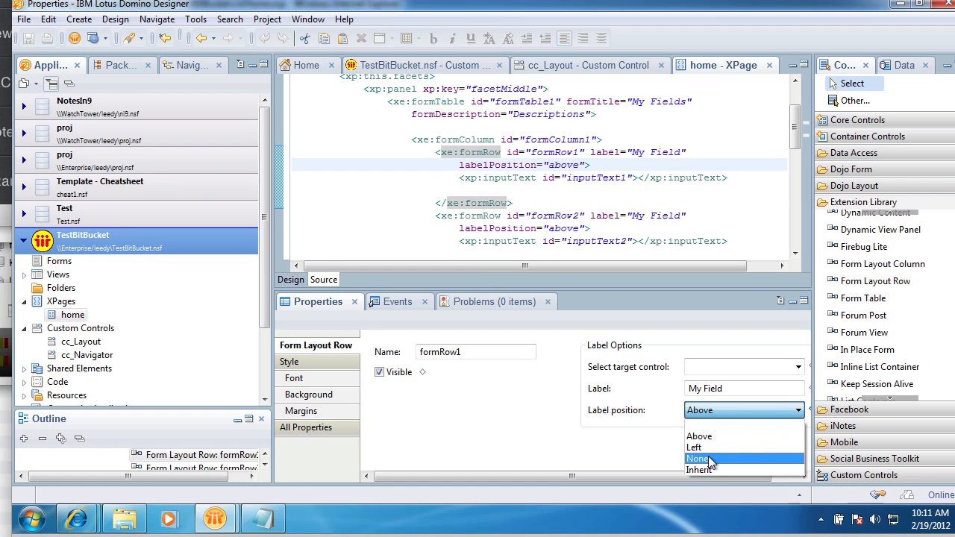
click(699, 469)
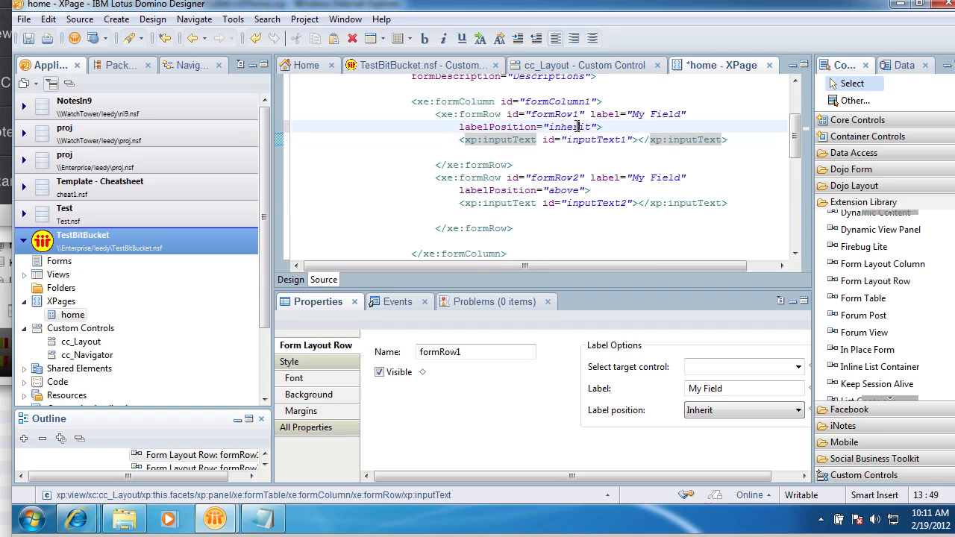
double_click(569, 126)
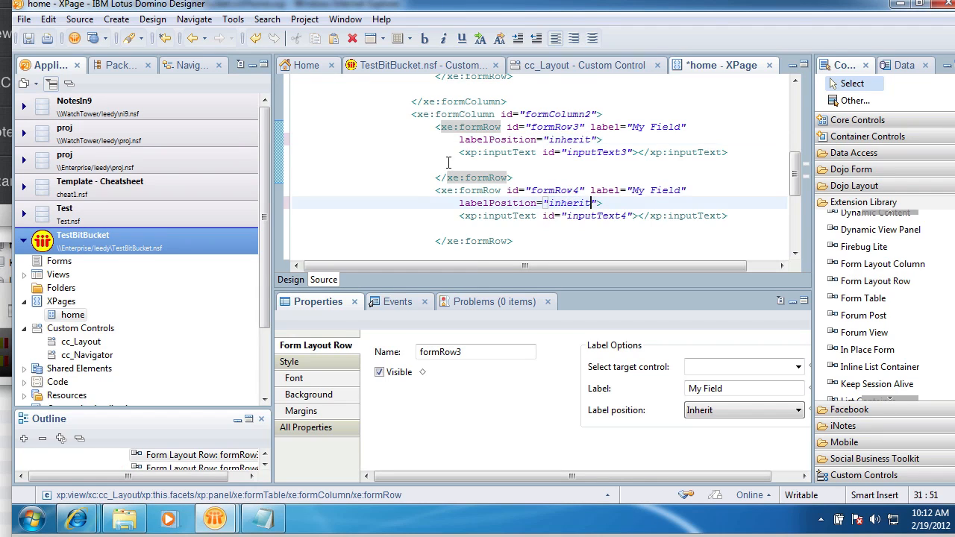
click(92, 38)
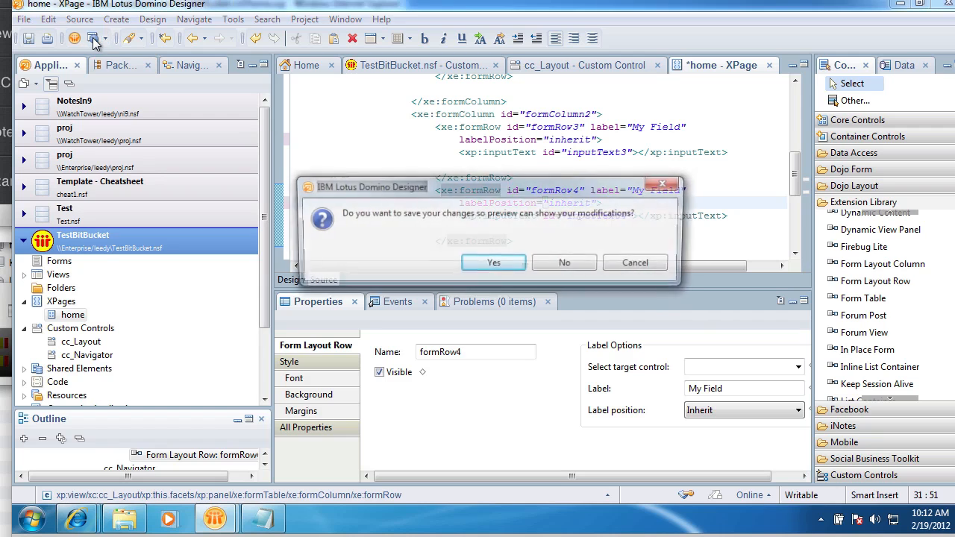
Save to preview labels beside inputs, then switch back to the home XPage.
click(493, 261)
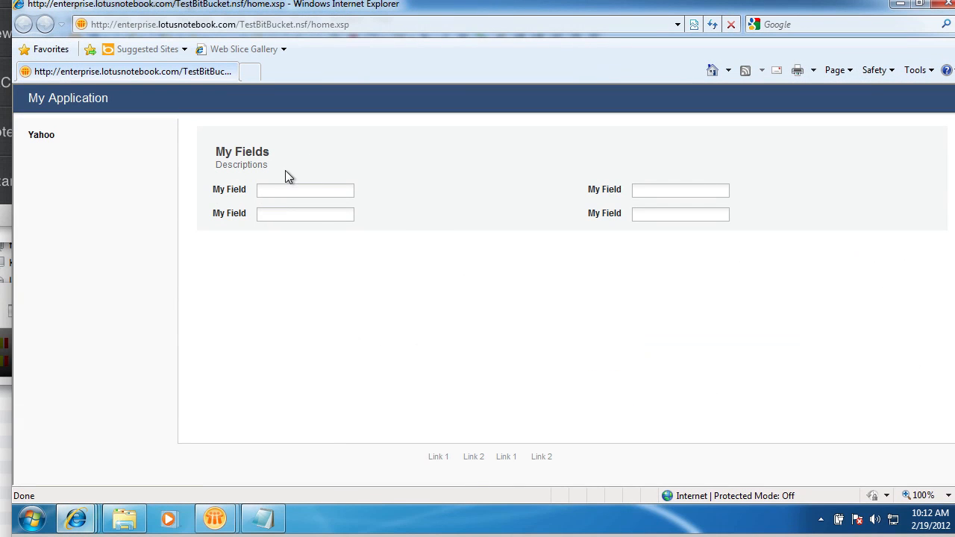
mouse_move(363, 293)
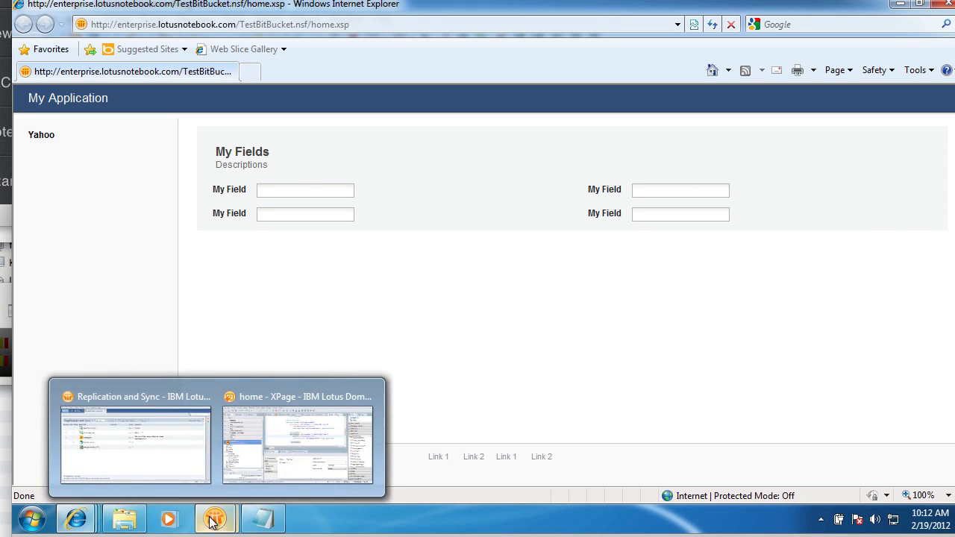
click(297, 444)
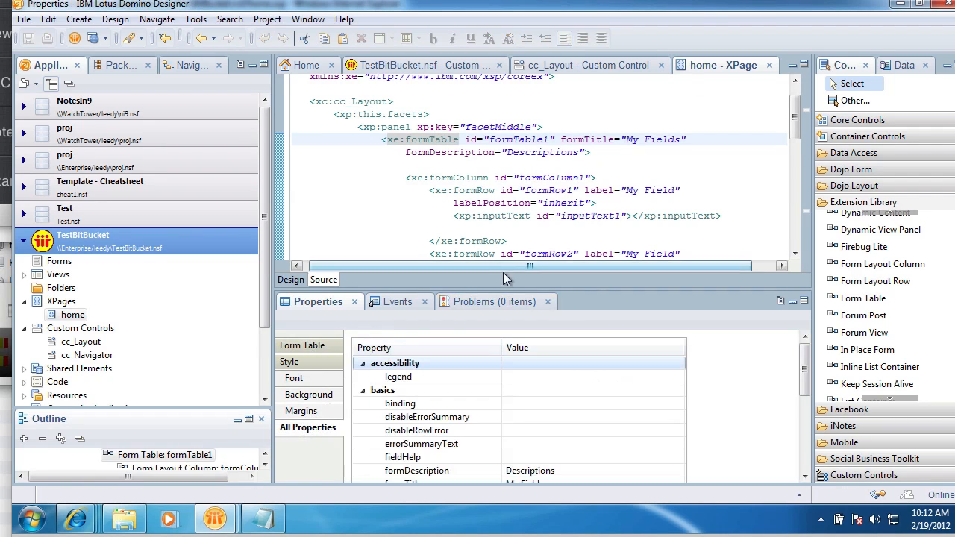
Set the form table's labelPosition to 'above' in All Properties and save the page.
drag(492, 278, 492, 199)
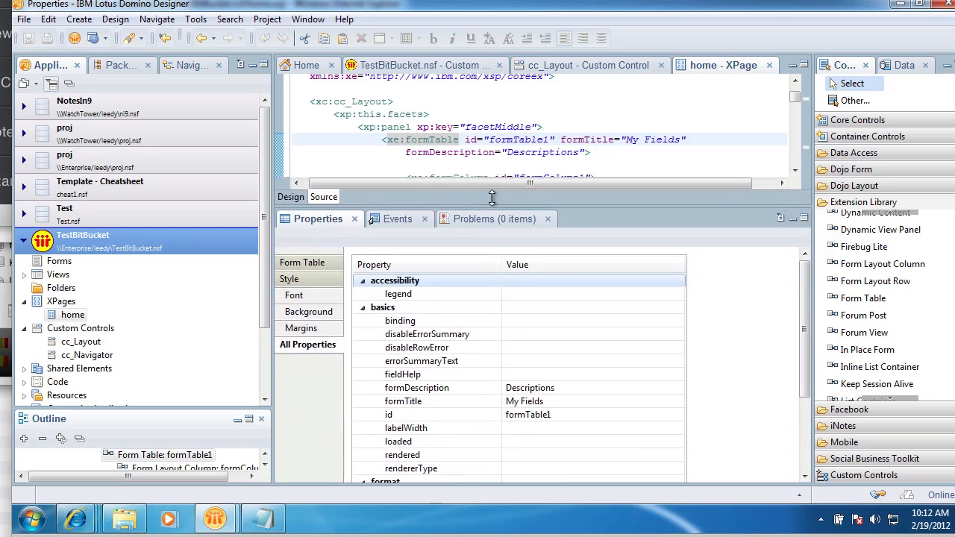
scroll(down, 3)
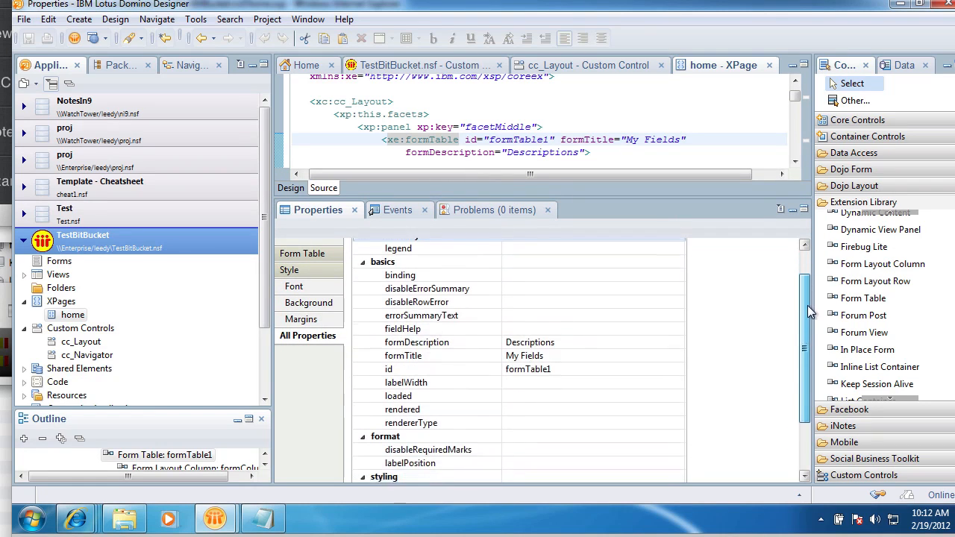
scroll(down, 3)
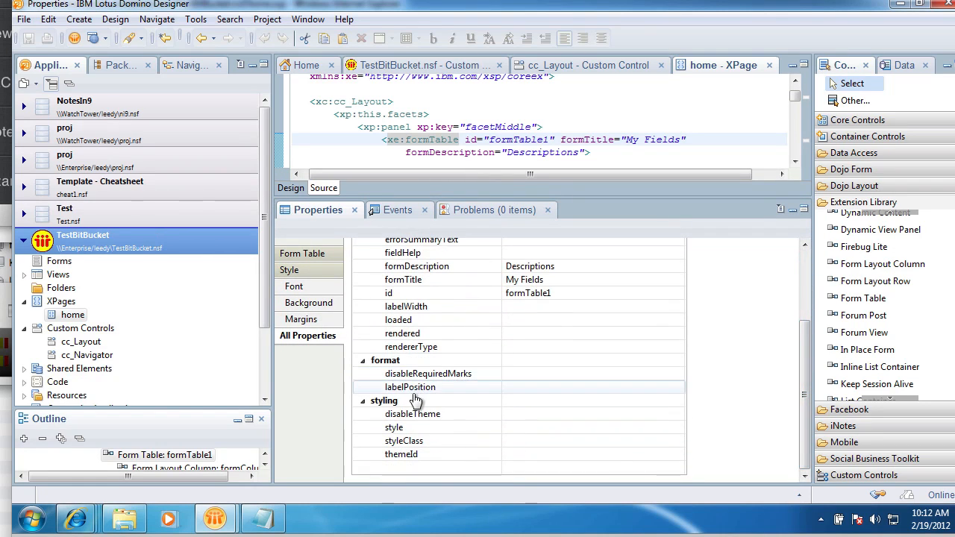
click(410, 386)
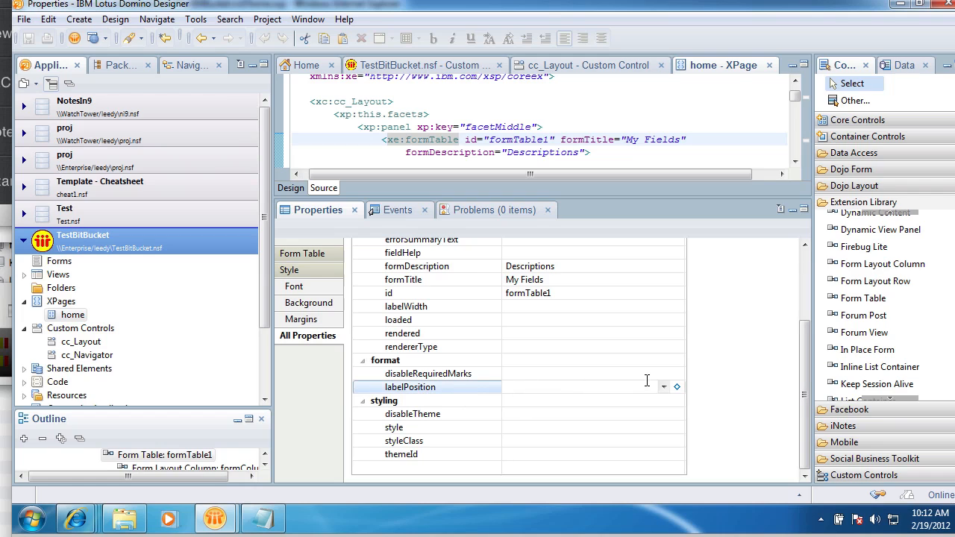
click(662, 386)
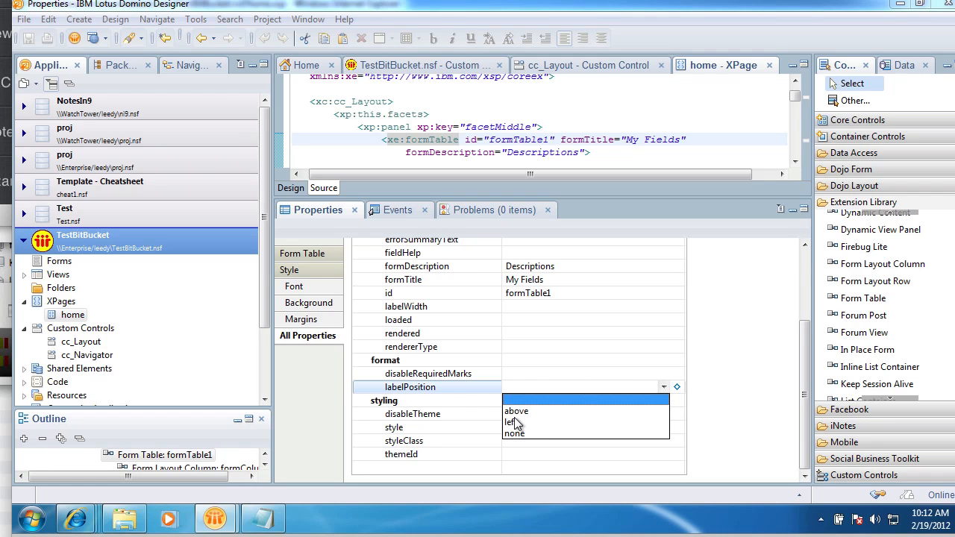
click(516, 411)
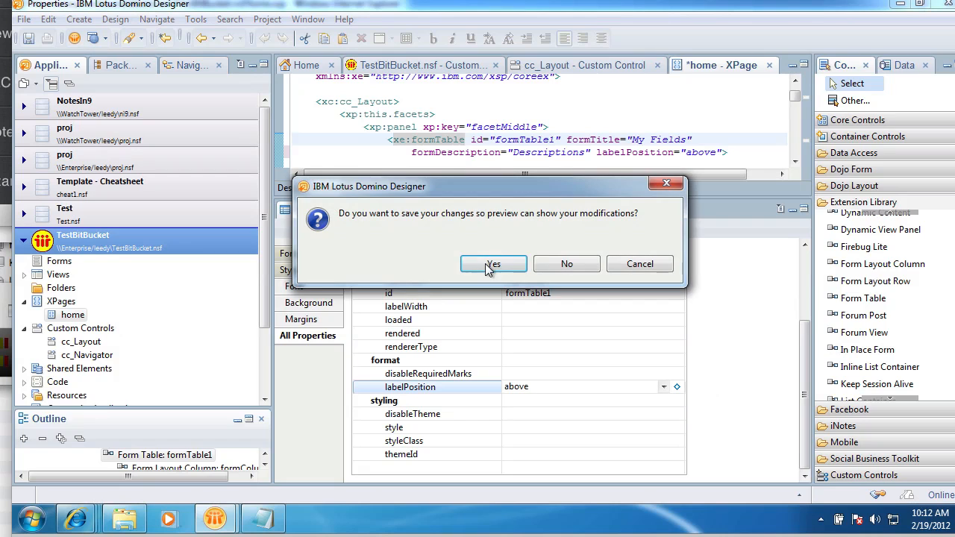
click(492, 264)
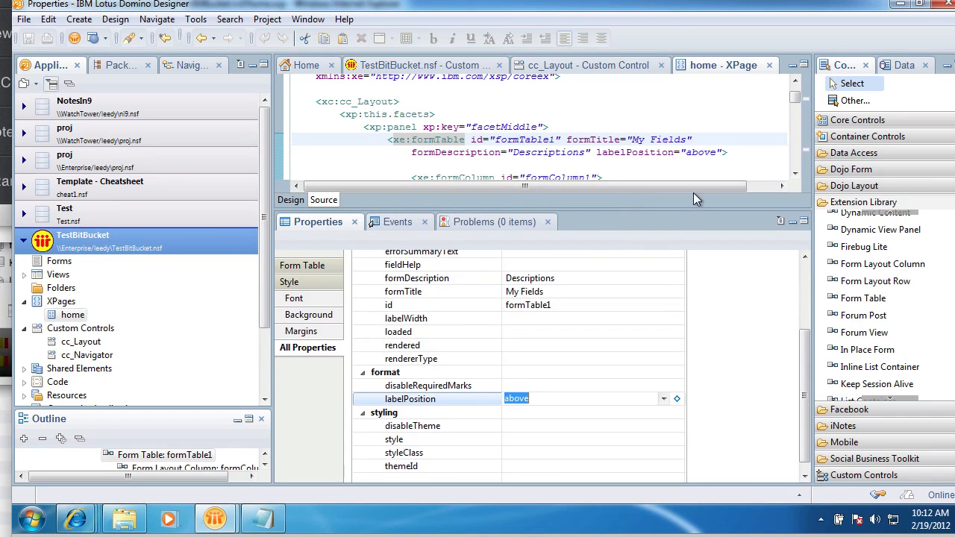
mouse_move(519, 317)
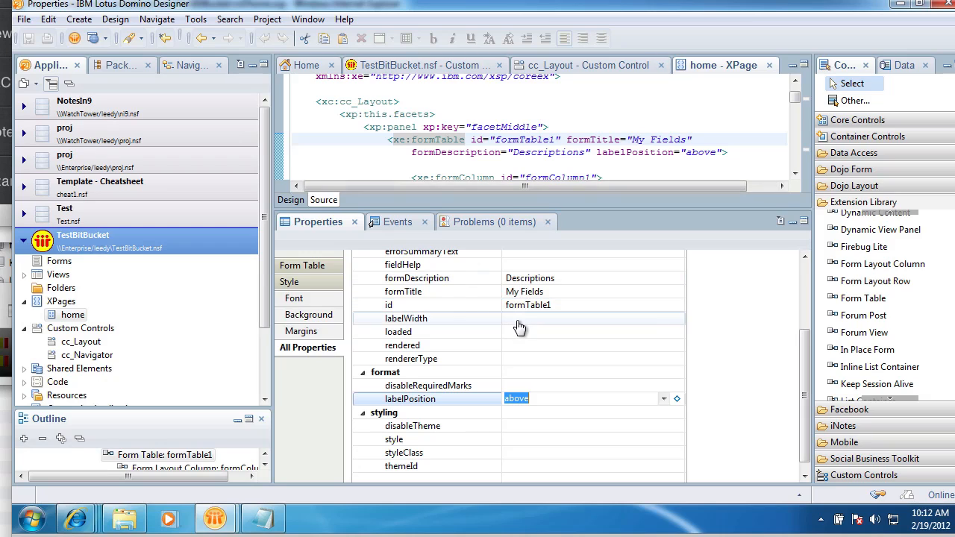
mouse_move(405, 318)
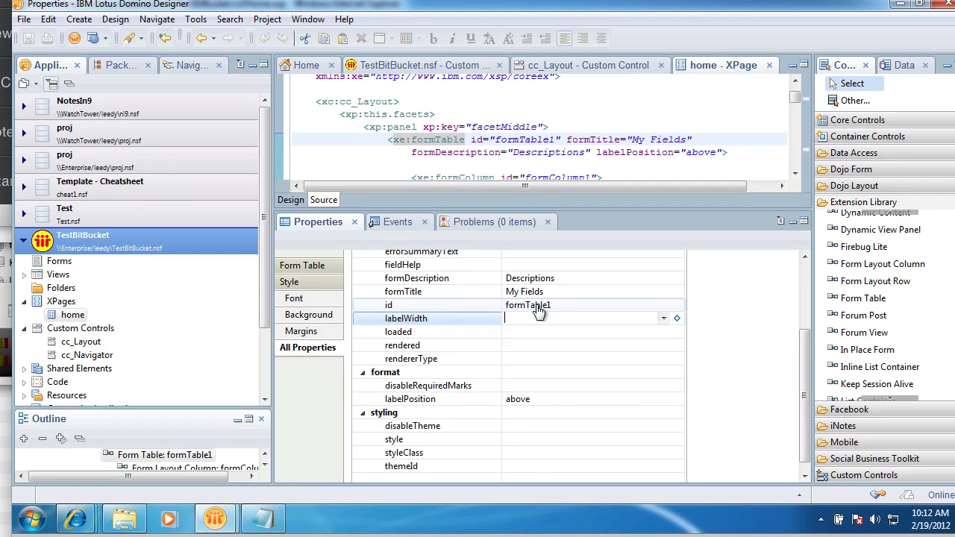
mouse_move(481, 127)
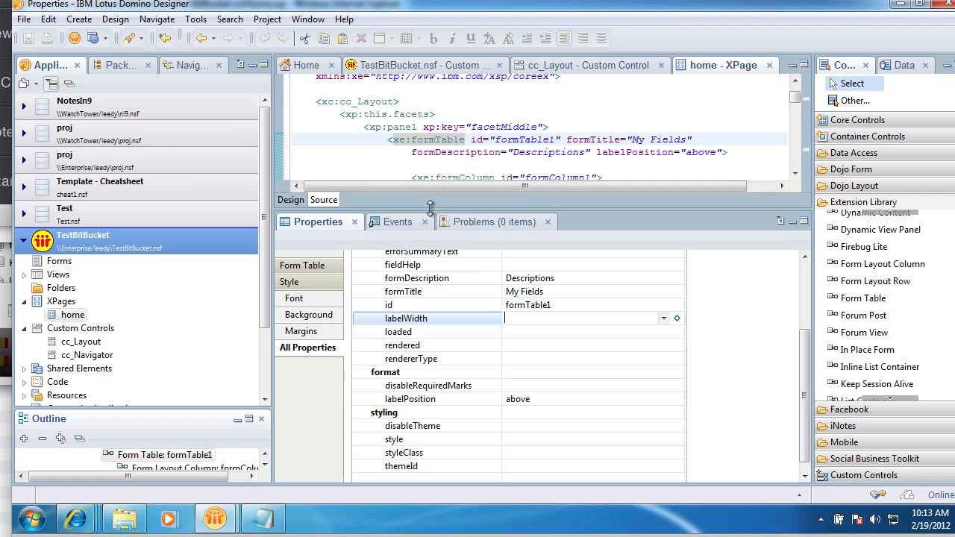
drag(430, 207, 430, 308)
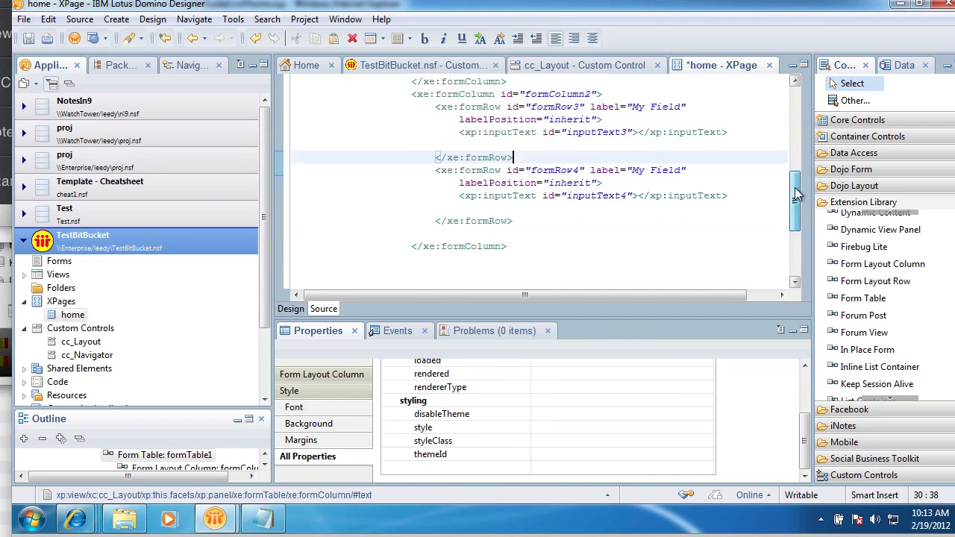
Add formTable2 after My Fields and give it the form title 'Address'.
scroll(down, 3)
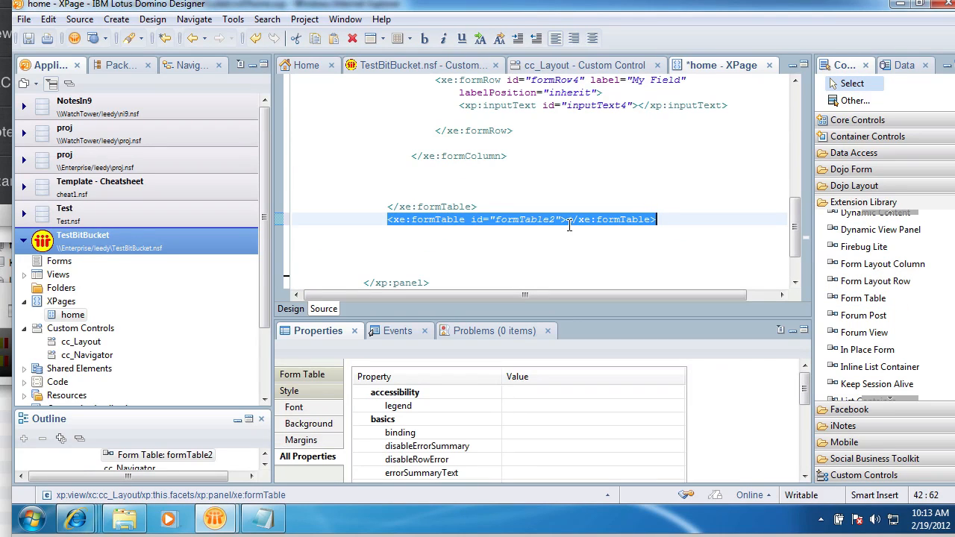
key(Return)
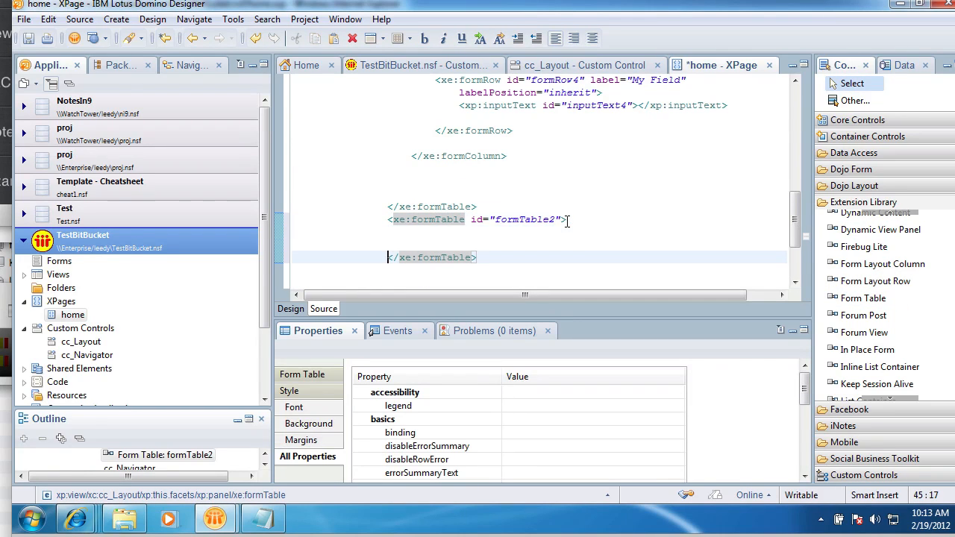
click(511, 219)
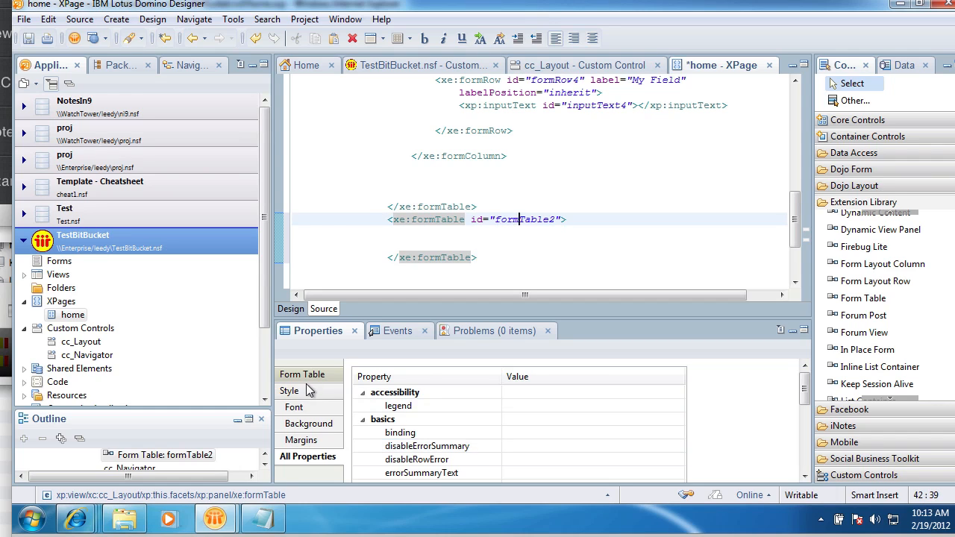
click(302, 374)
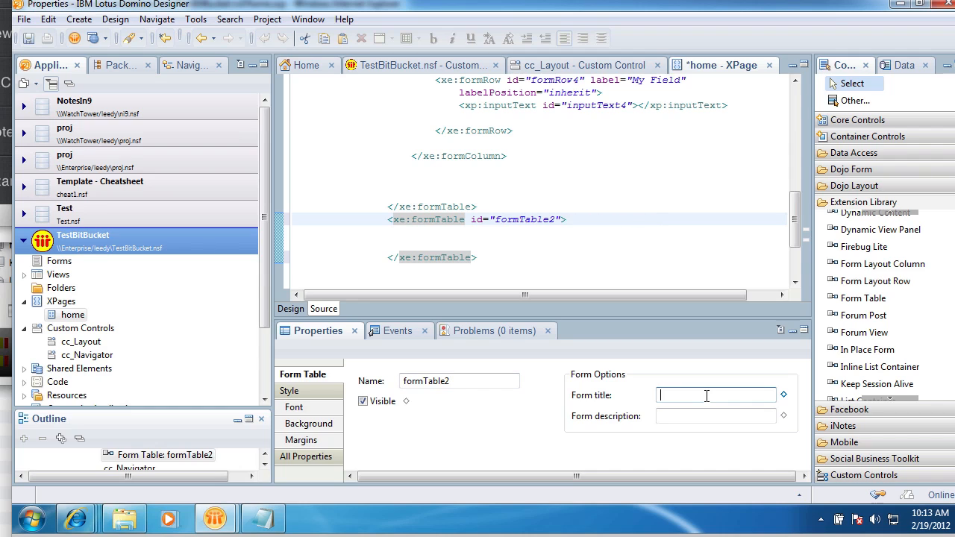
text(Address)
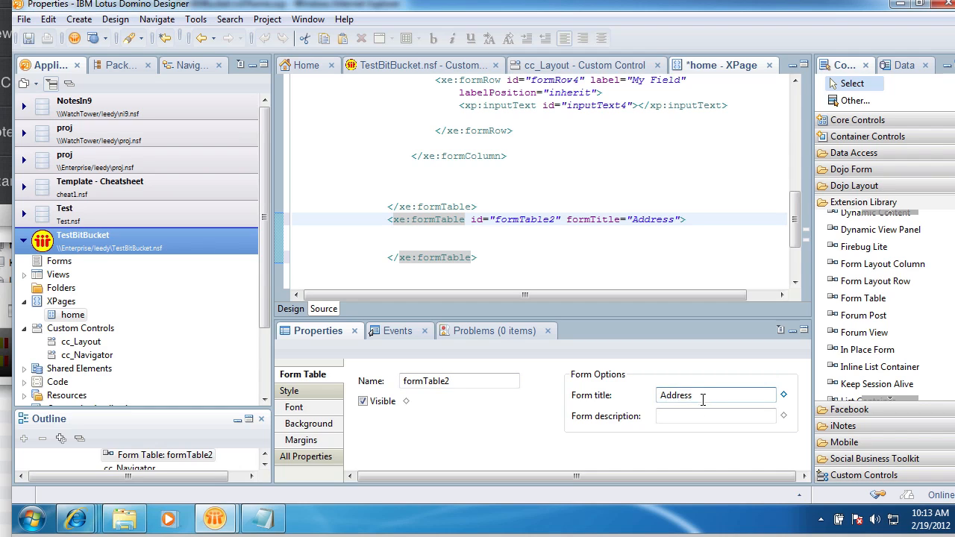
Add a form layout row with an edit box inside the Address table.
click(580, 232)
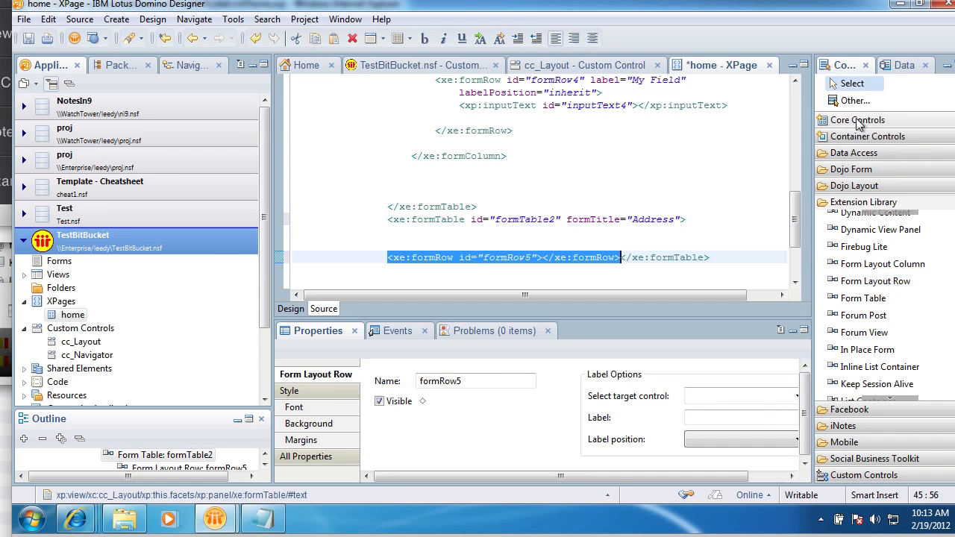
click(857, 120)
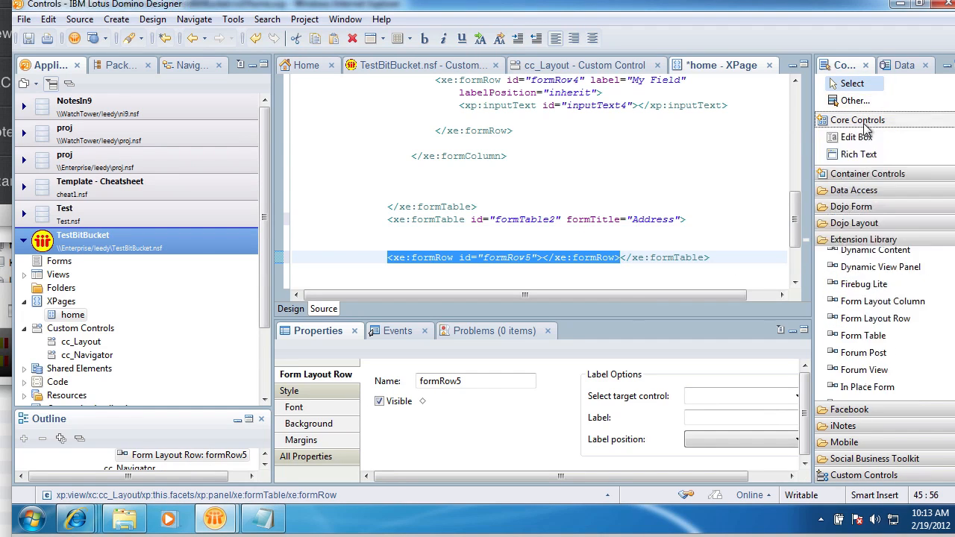
click(856, 120)
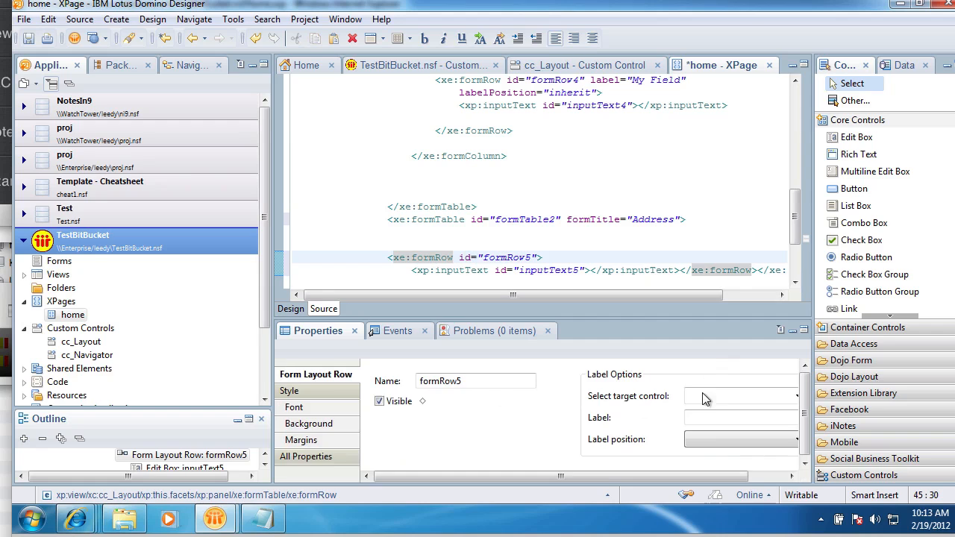
Type 'Add' toward the Address1 field label.
text(Add)
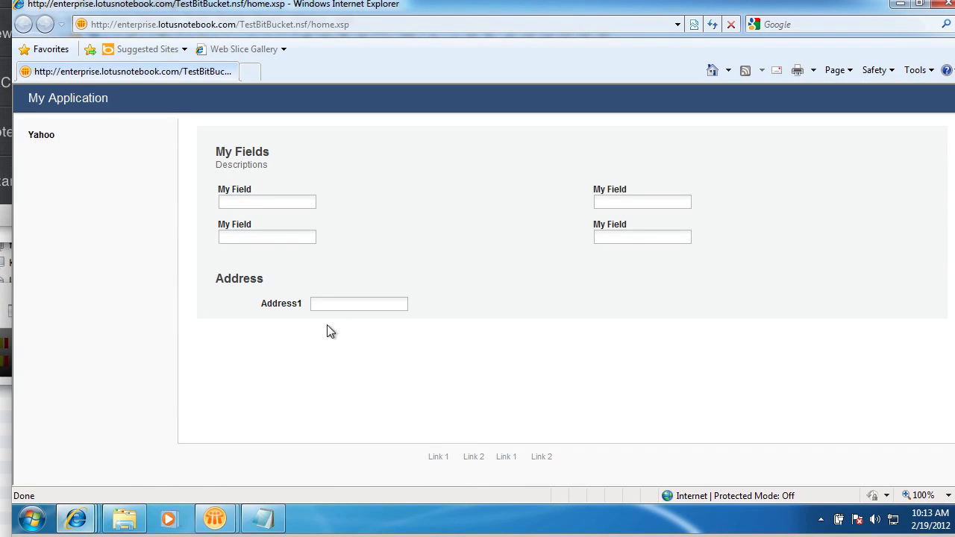
mouse_move(328, 245)
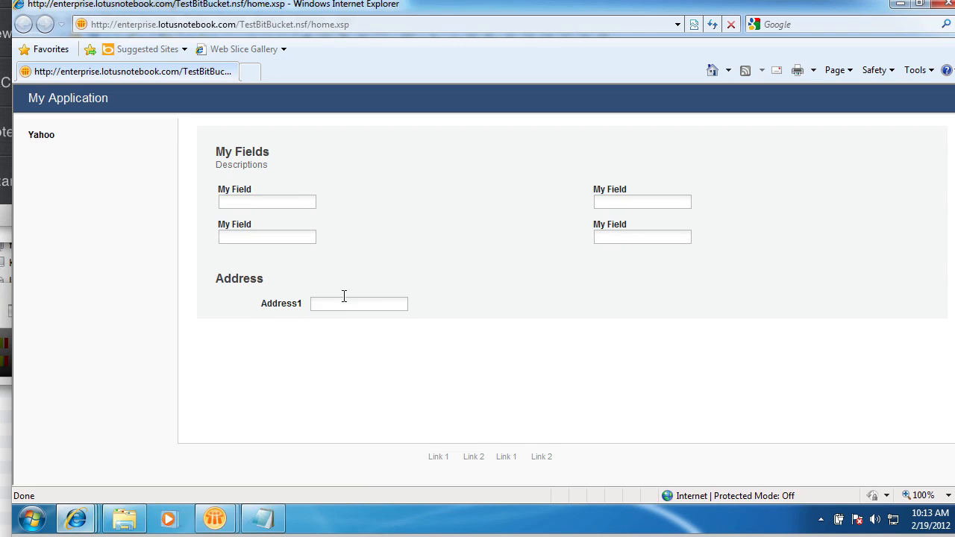
mouse_move(313, 254)
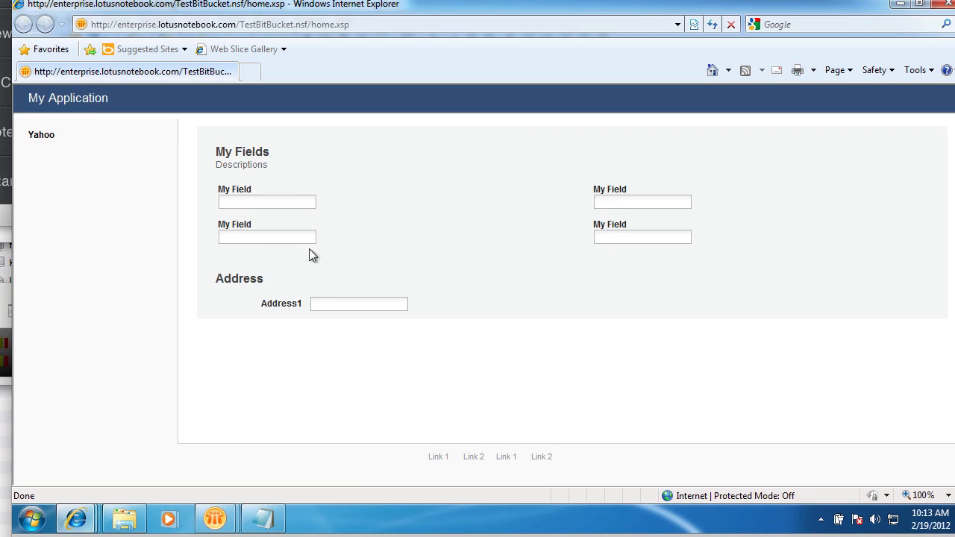
mouse_move(394, 205)
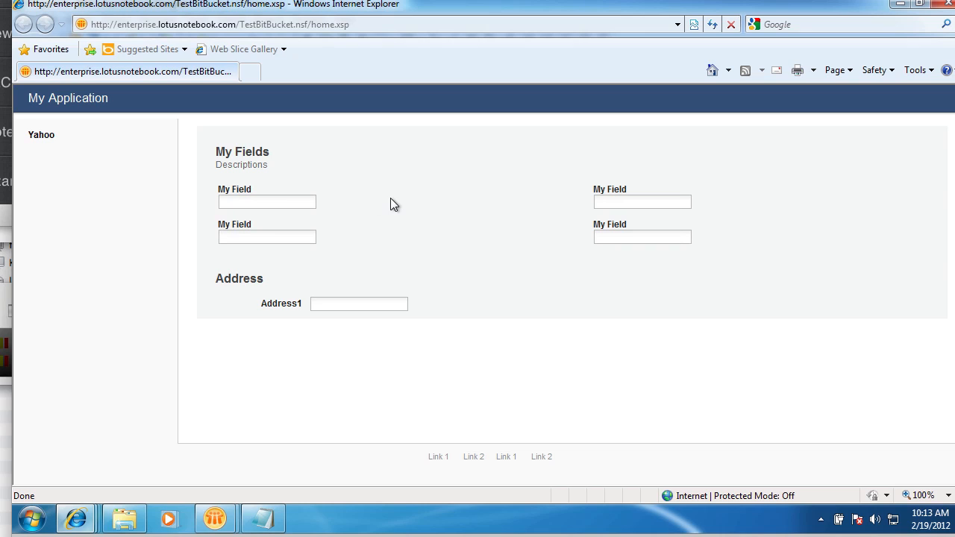
mouse_move(523, 292)
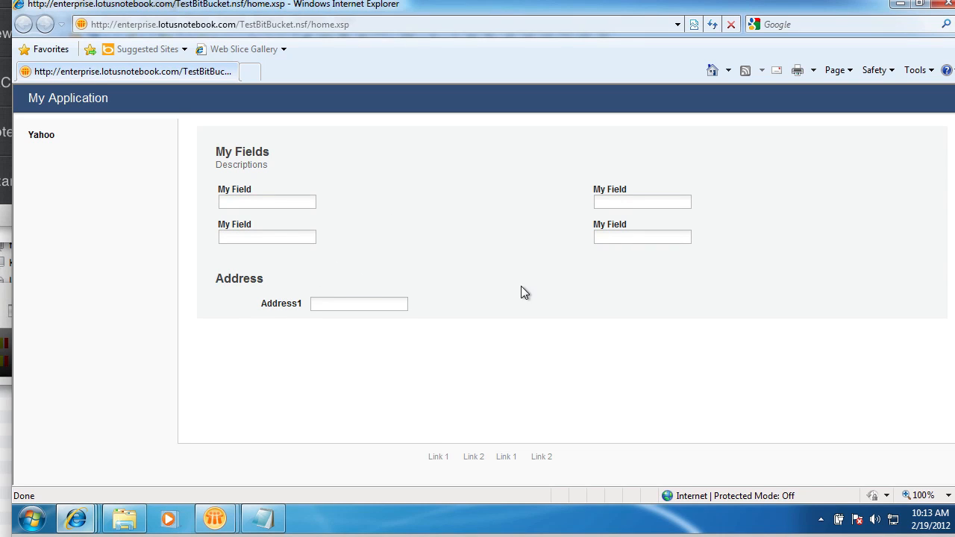
mouse_move(309, 264)
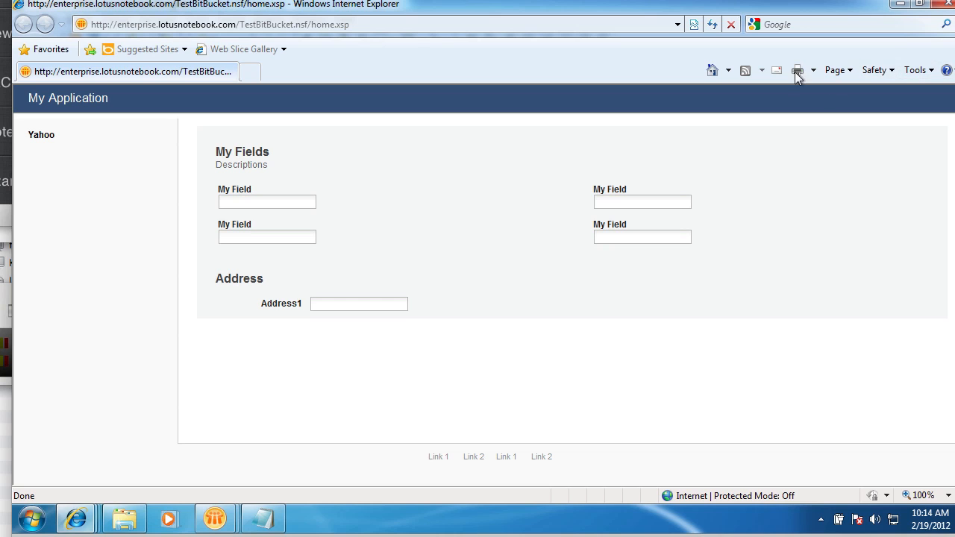
Return to Domino Designer, showing the home XPage source with the Address1 row.
click(214, 518)
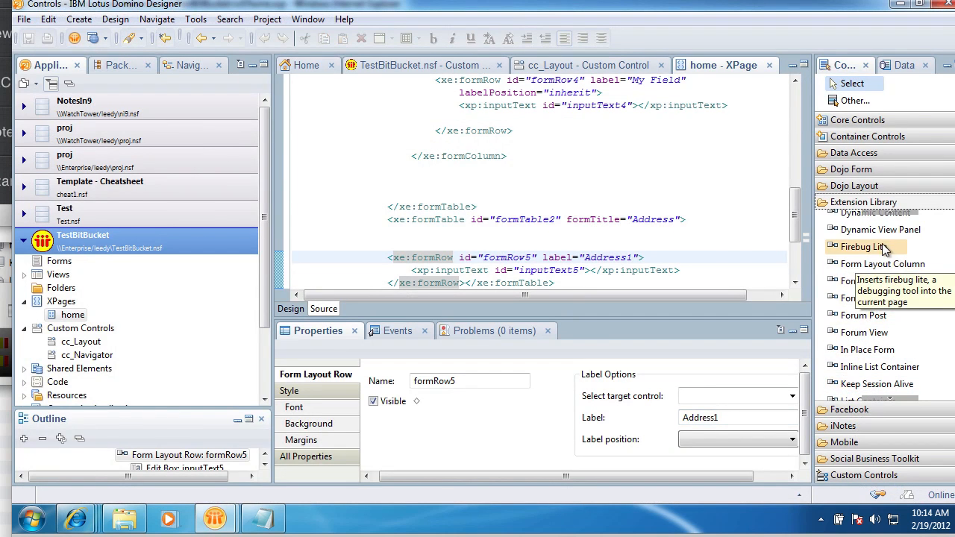
mouse_move(866, 298)
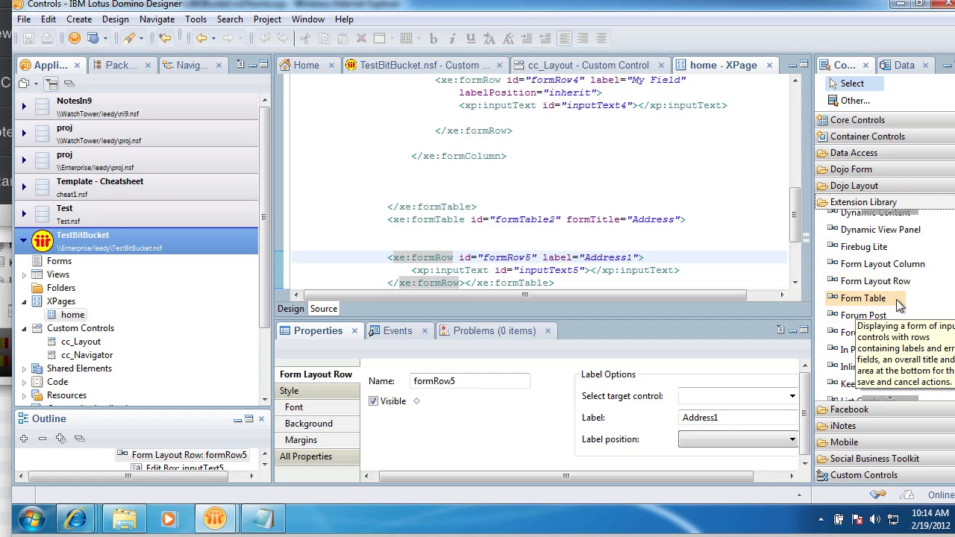
mouse_move(882, 264)
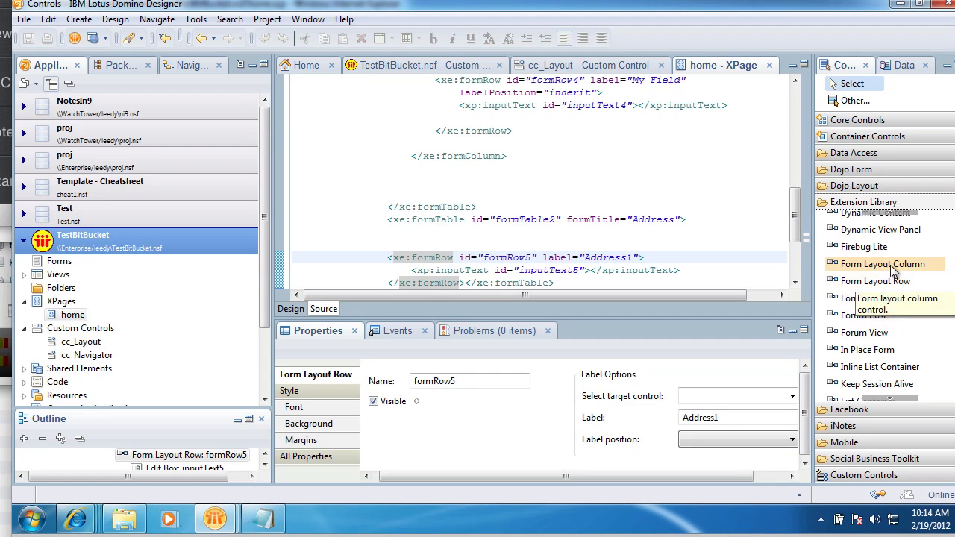